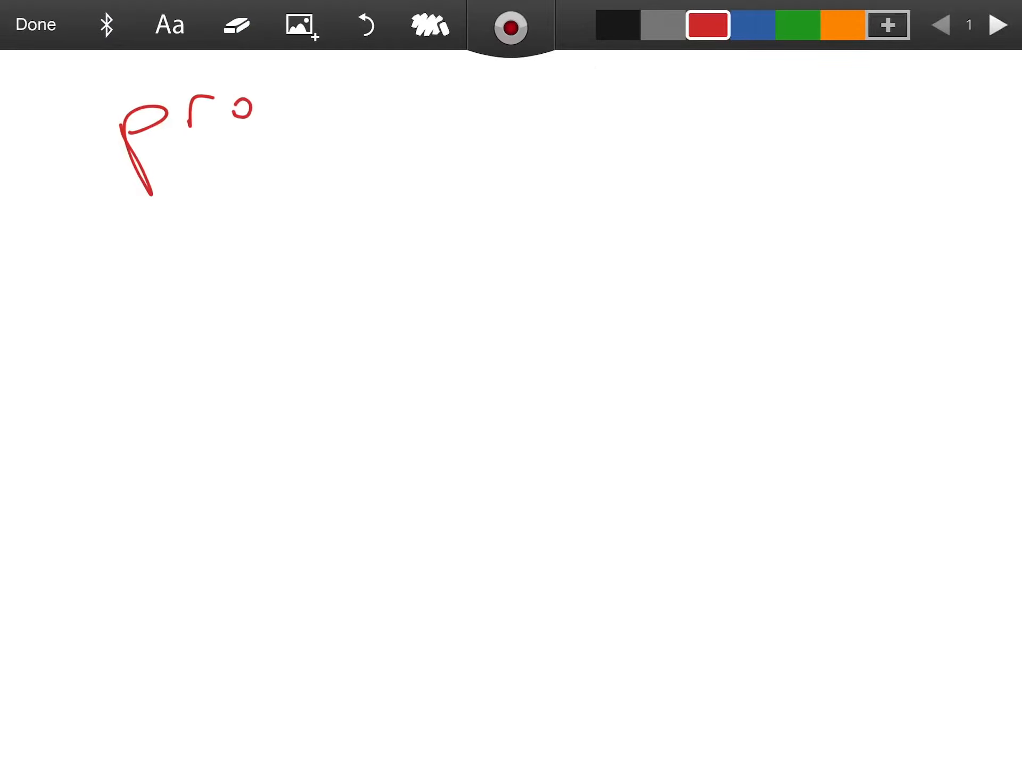
Handwrite 'projectile' in red at the top of page 1 and dismiss the system overlay
drag(247, 117, 496, 105)
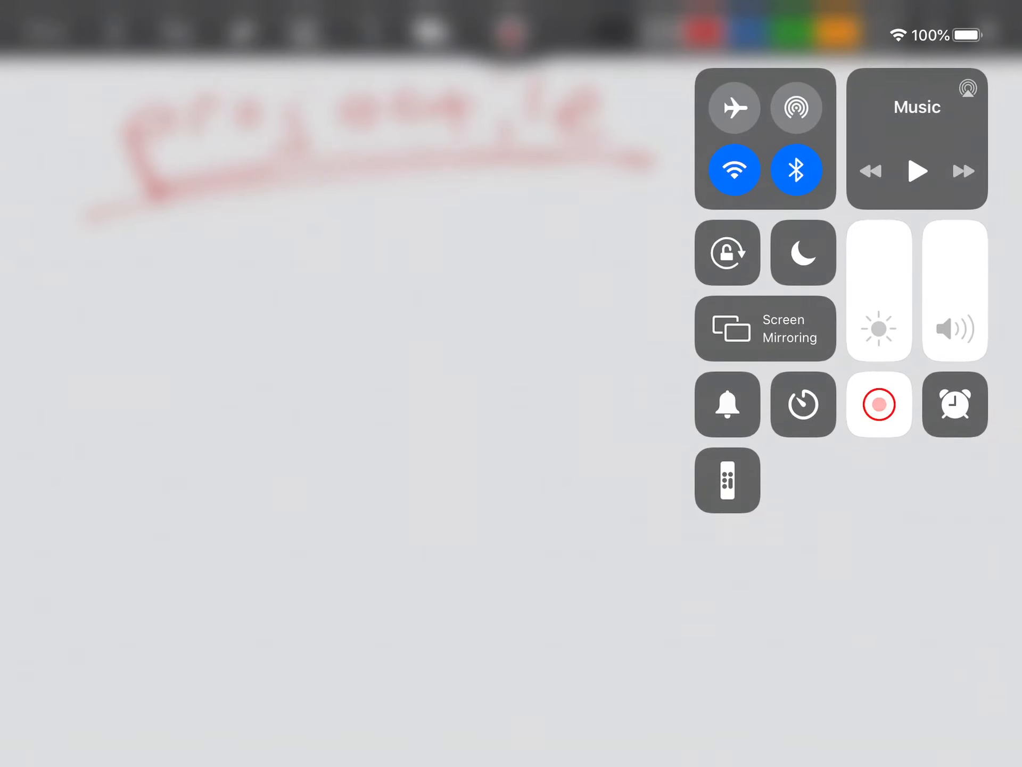
drag(877, 260, 878, 352)
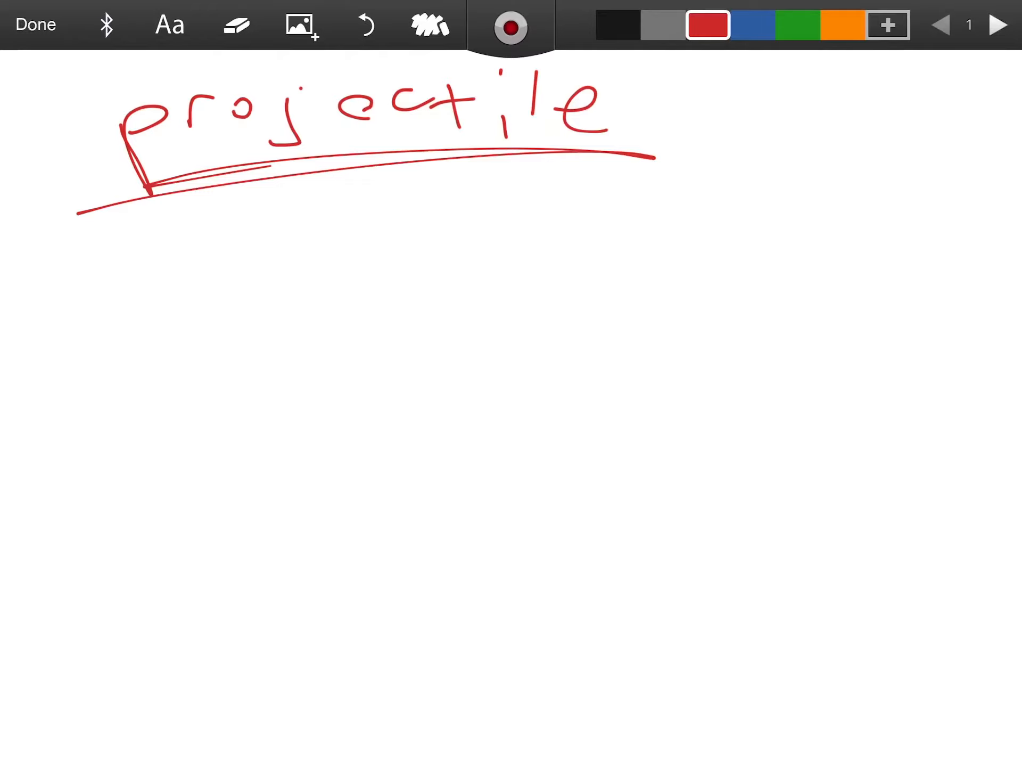
Write red bullets 'g = 9.81 m/s²' and 'ax = 0 Iff No AR', then go to a new page
drag(136, 280, 130, 306)
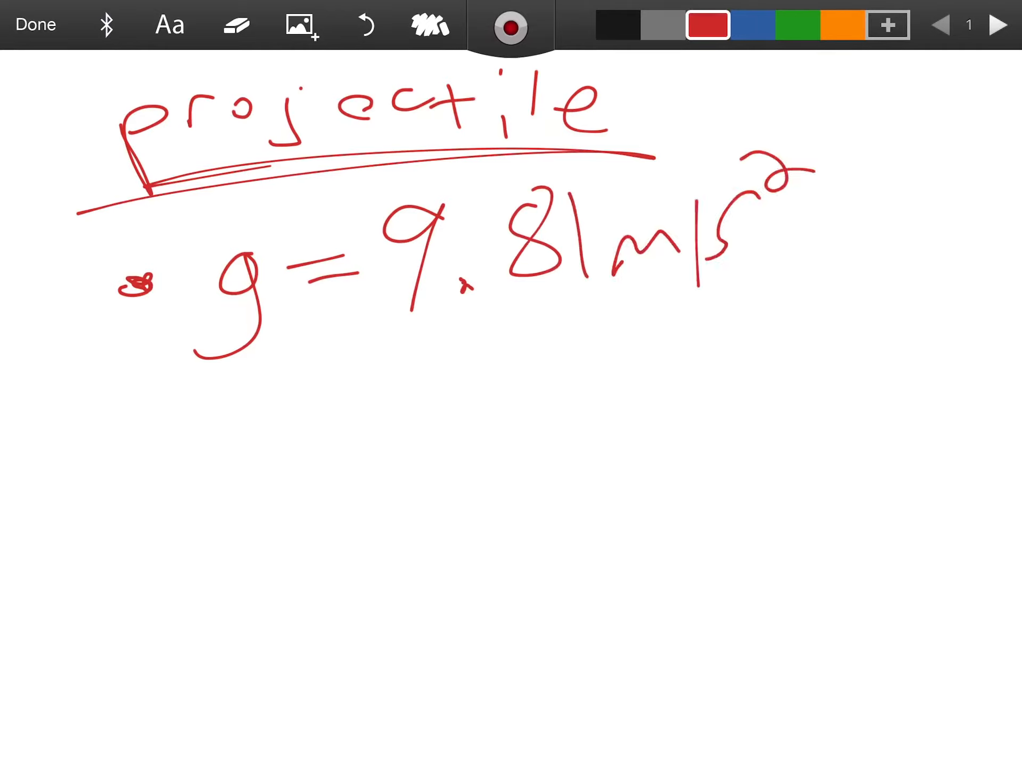
drag(156, 469, 229, 423)
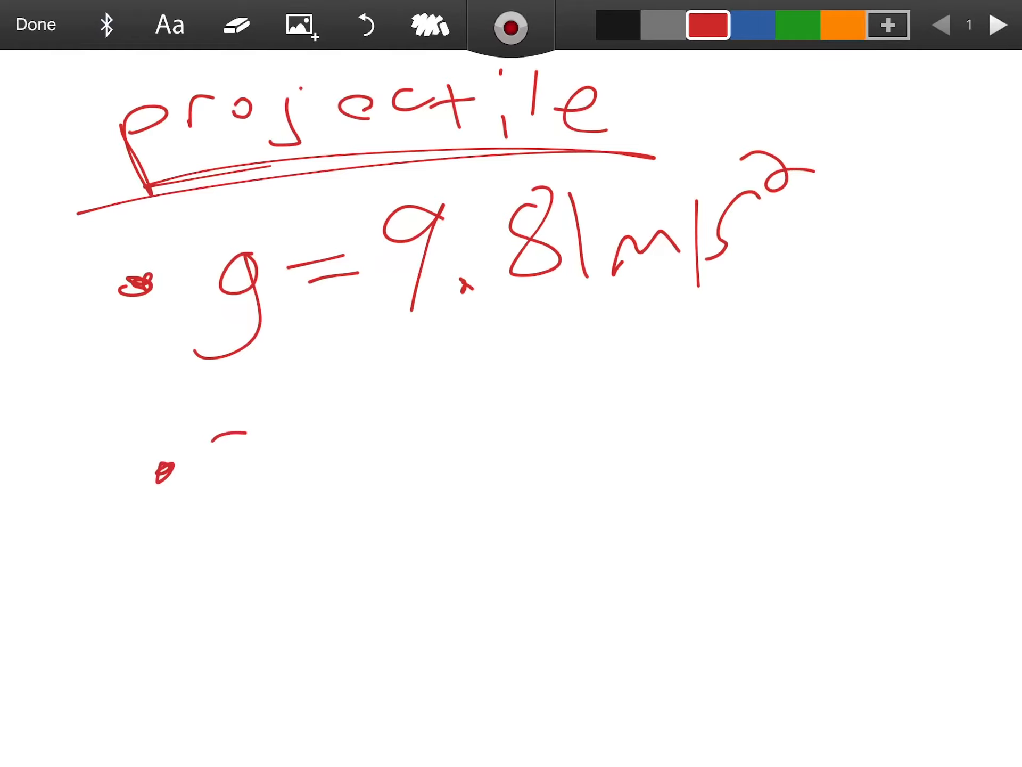
drag(209, 444, 391, 430)
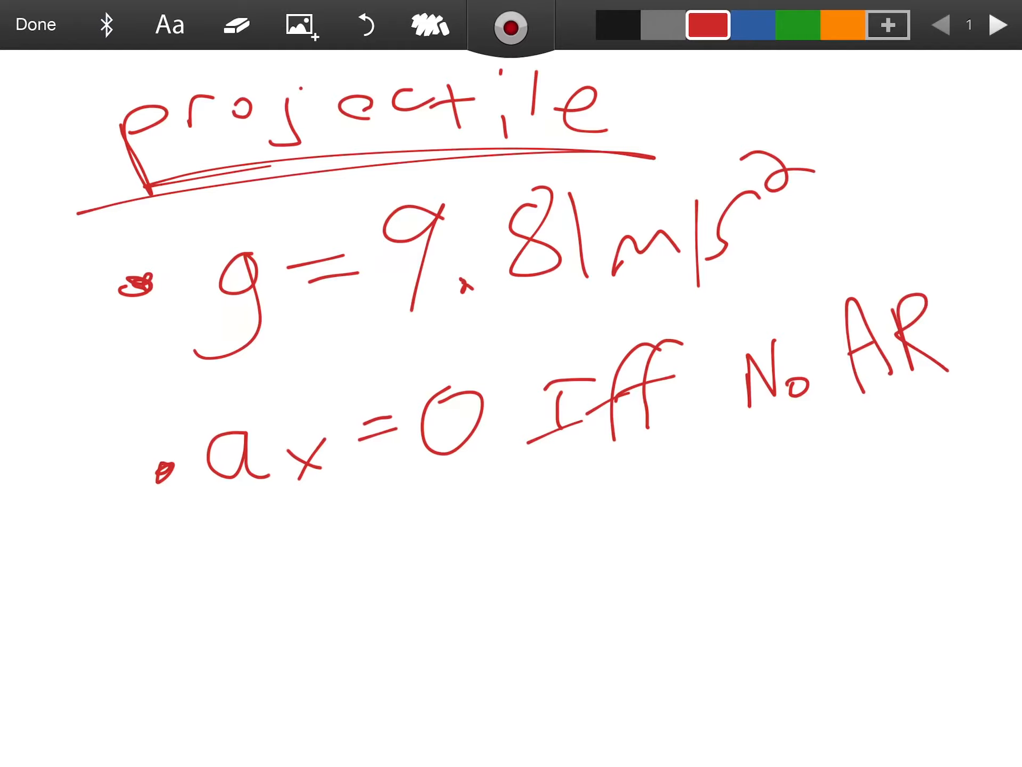
click(996, 23)
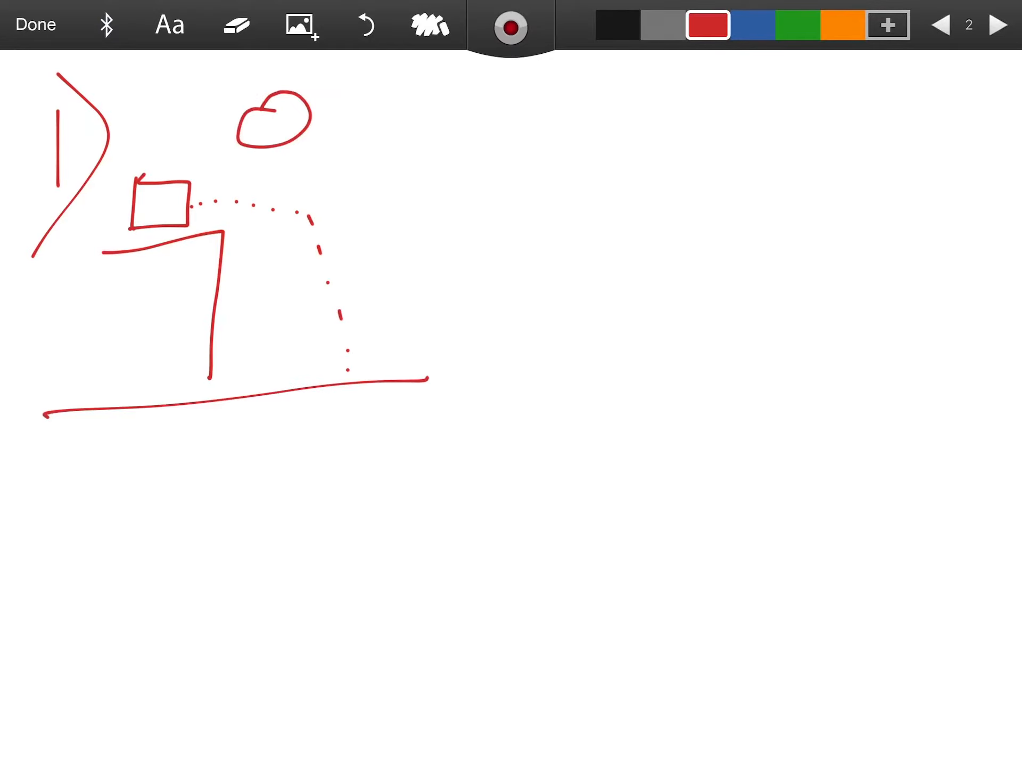
Draw θ = 0 above the trajectory and finish the title 'horizontally launched projectile'
drag(319, 111, 443, 111)
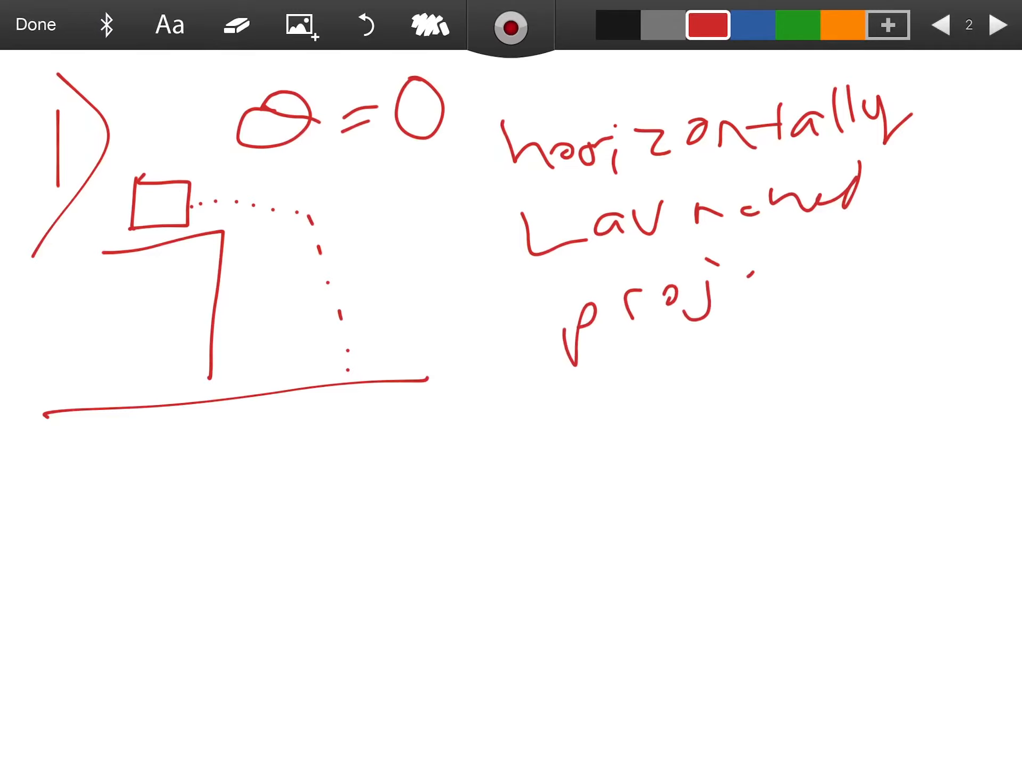
drag(724, 313, 926, 261)
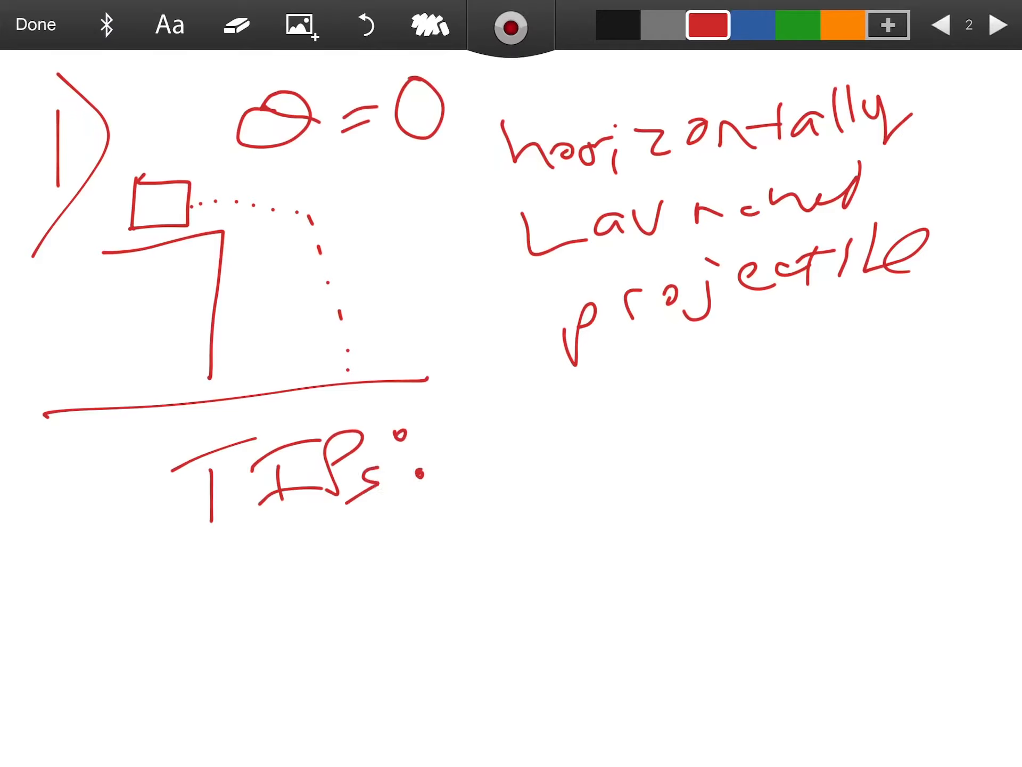
Write tip 'A) All V0 is Vx0' and erase the V0 sinθ = 0 line
drag(489, 424, 528, 496)
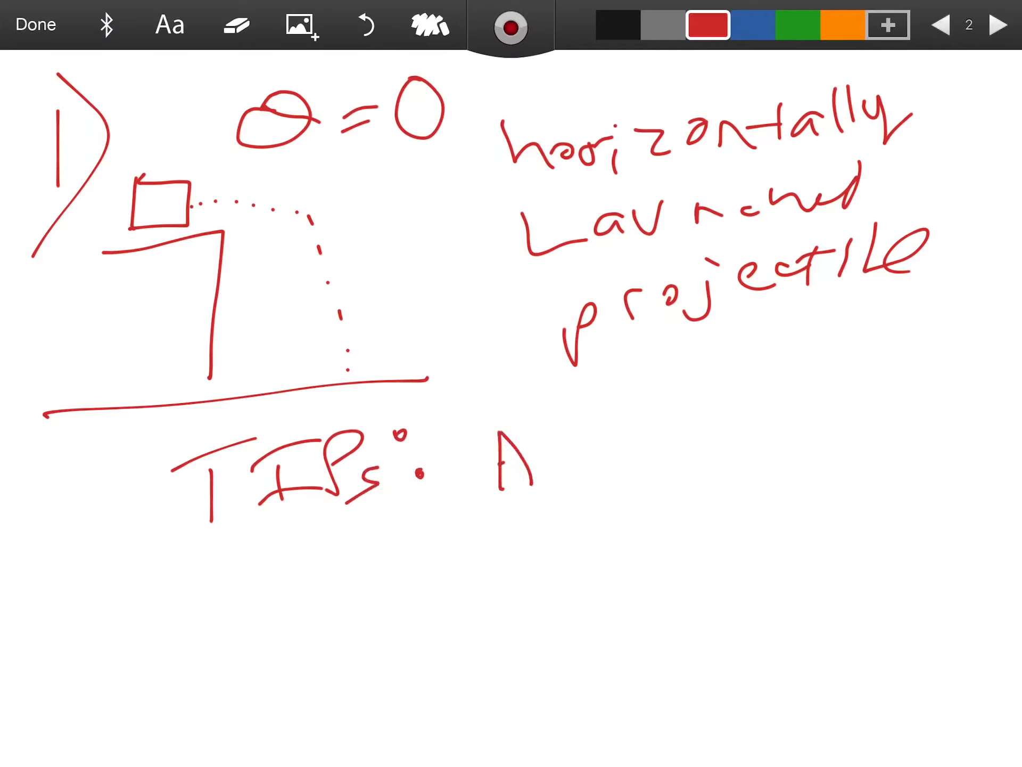
drag(535, 470, 586, 496)
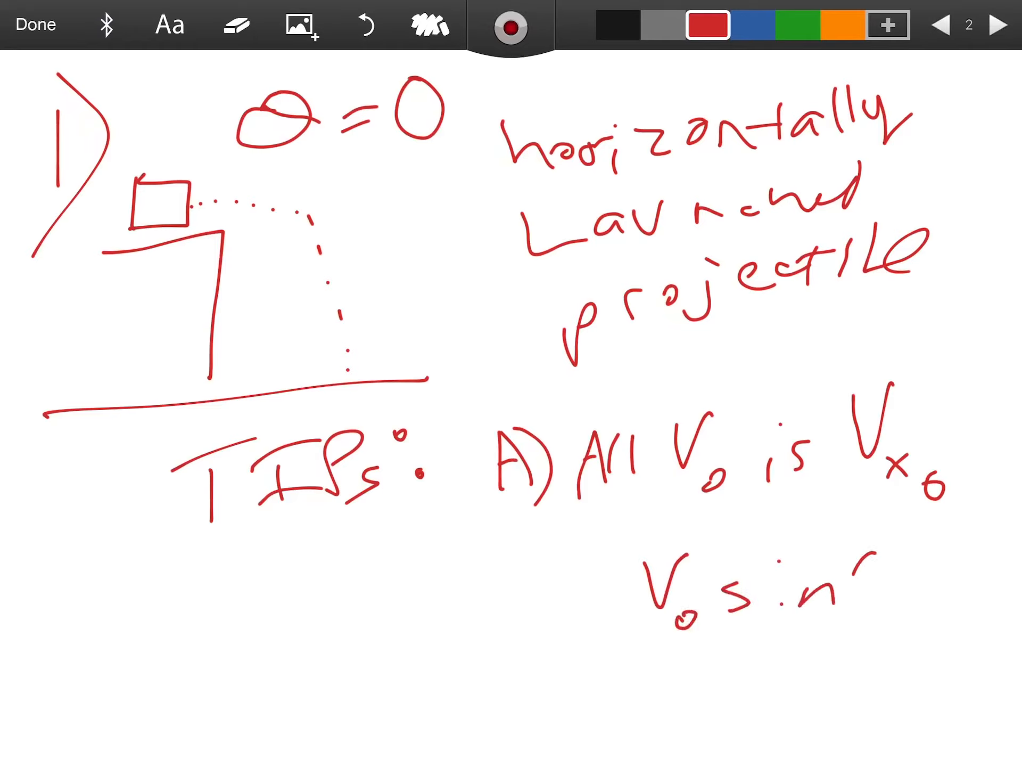
text(θ=0)
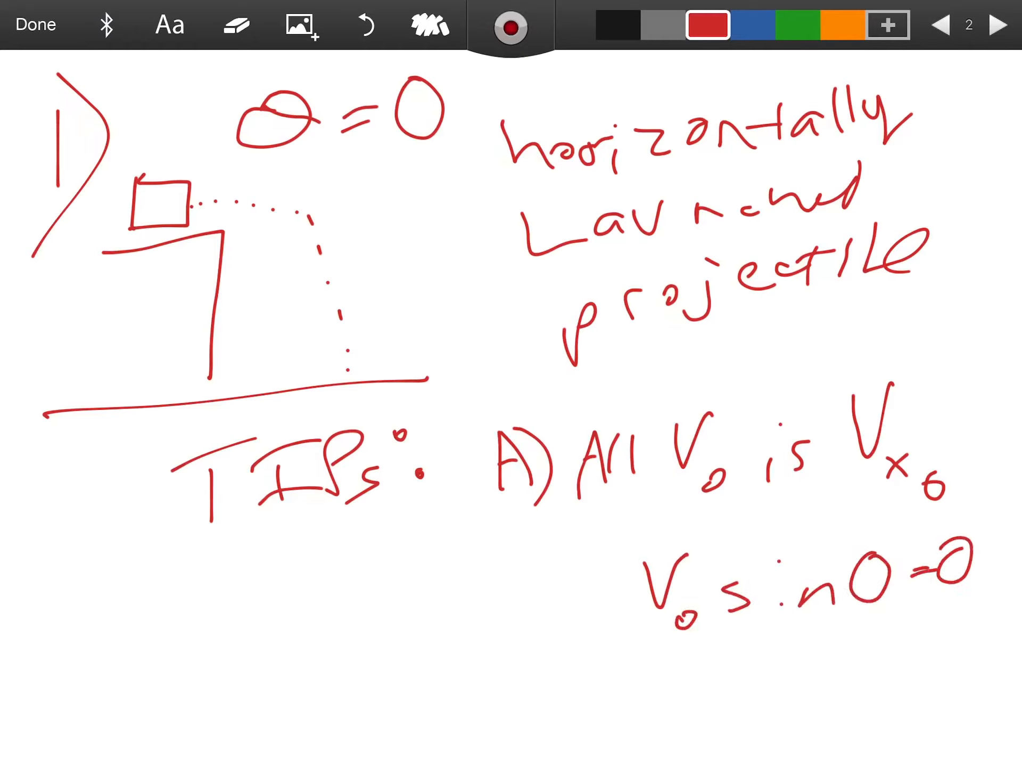
click(236, 25)
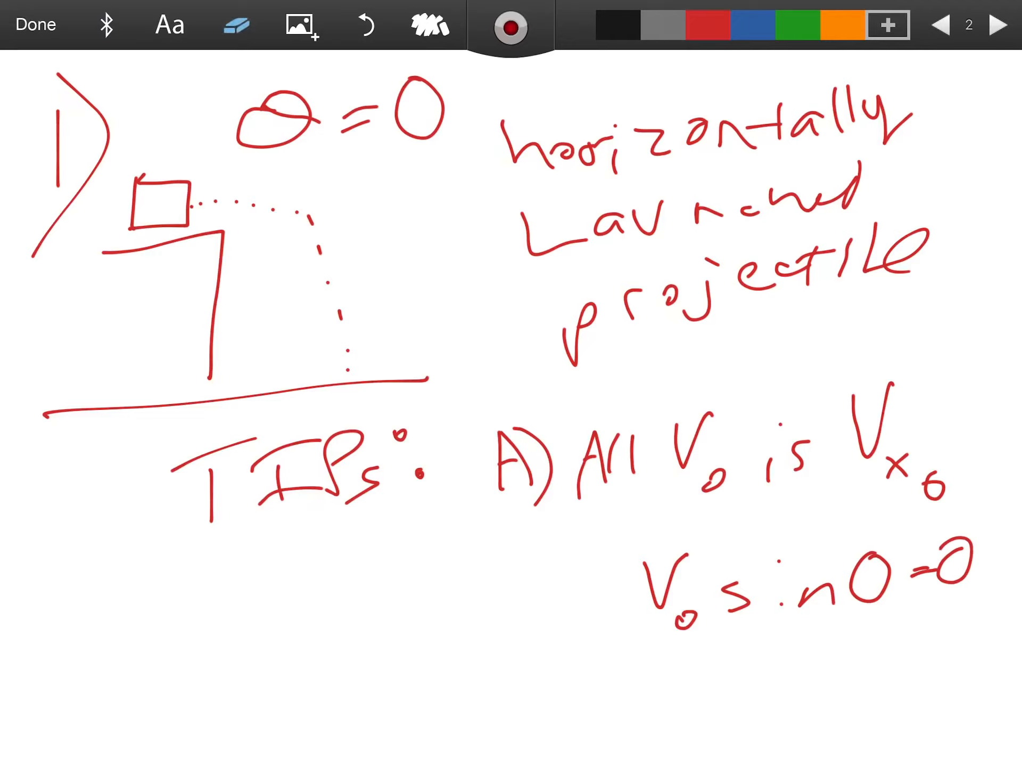
click(234, 25)
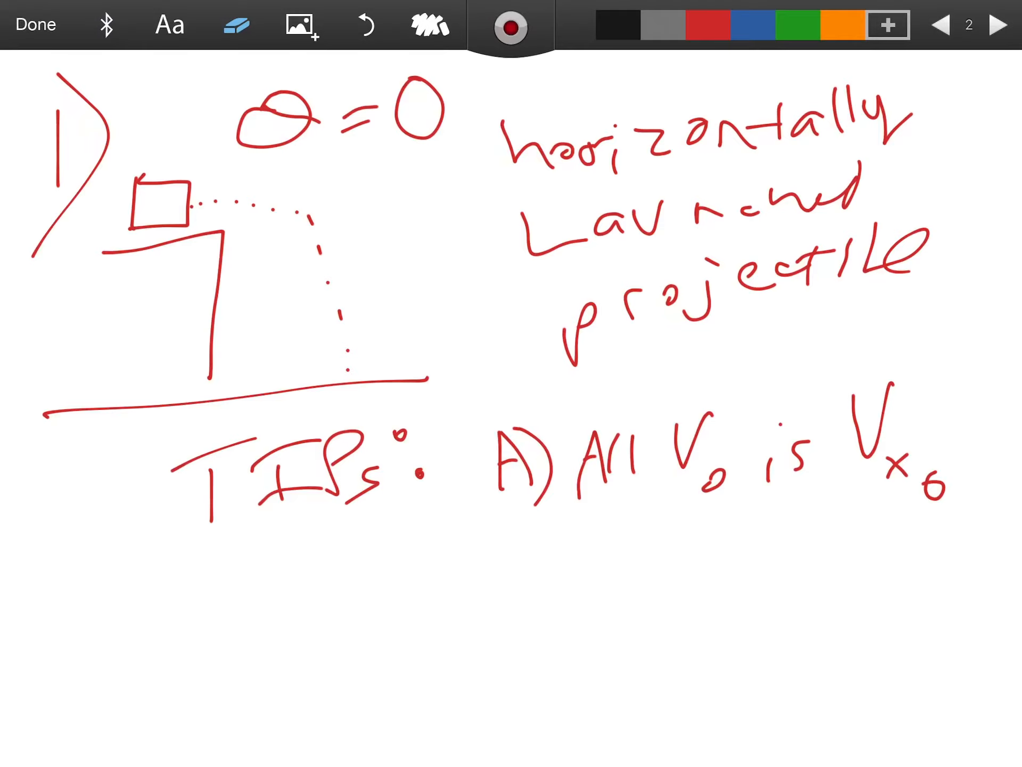
Write Δx below the tips in red and underline it
click(704, 25)
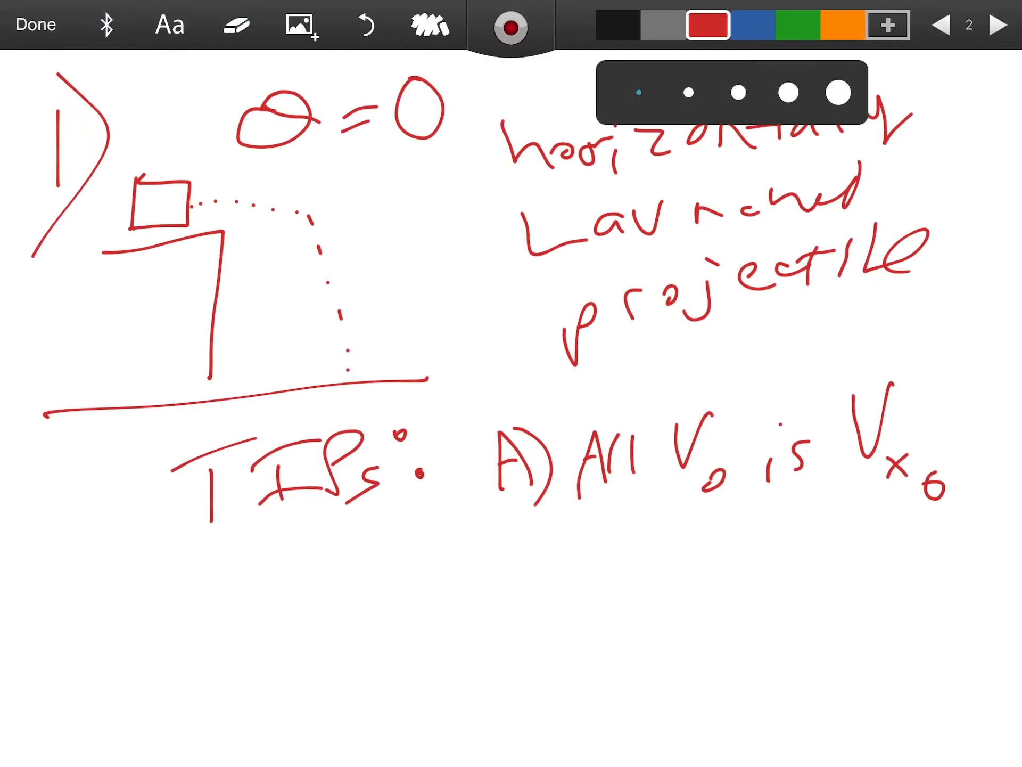
drag(385, 580, 375, 665)
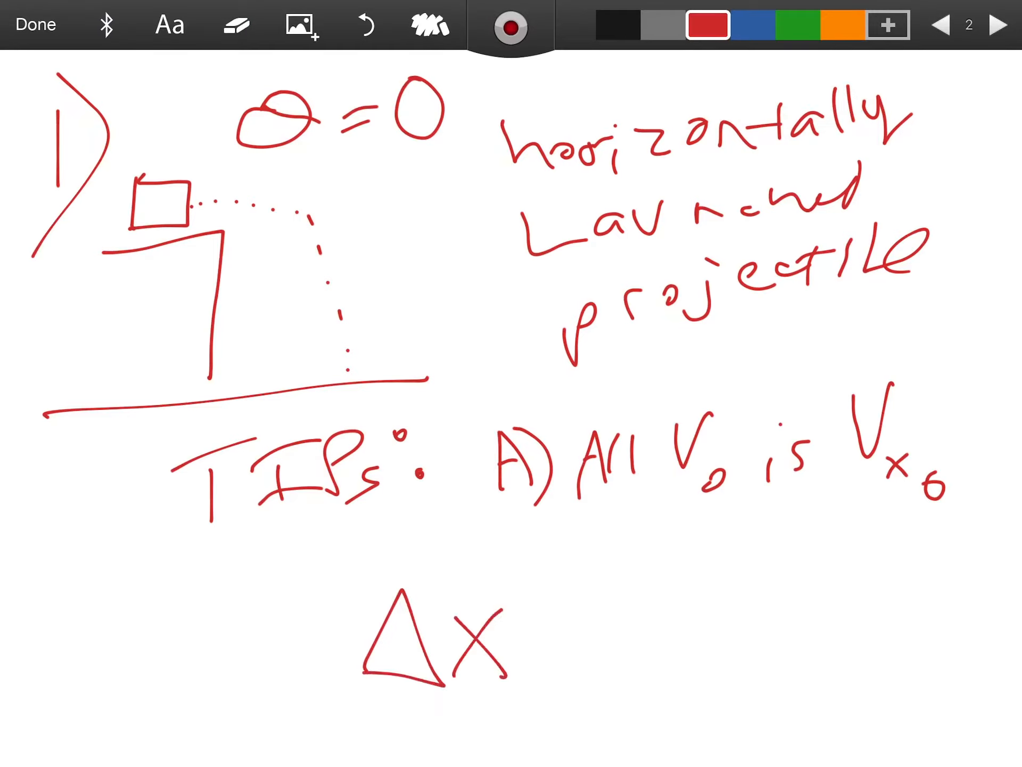
drag(358, 713, 515, 708)
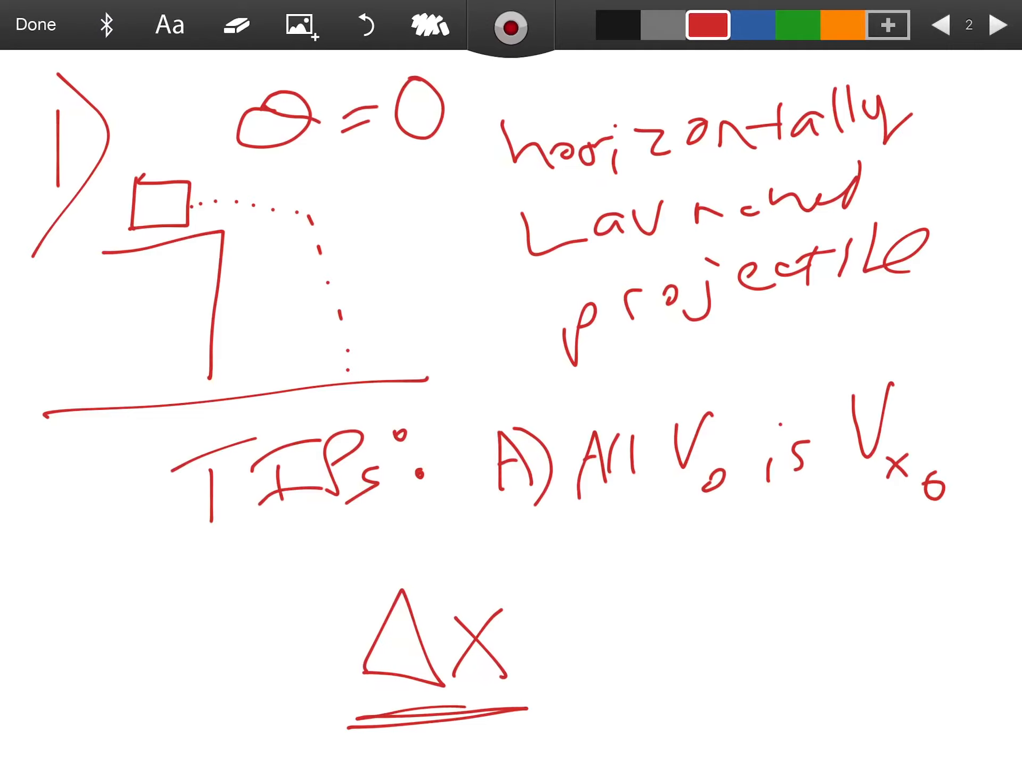
drag(567, 599, 691, 651)
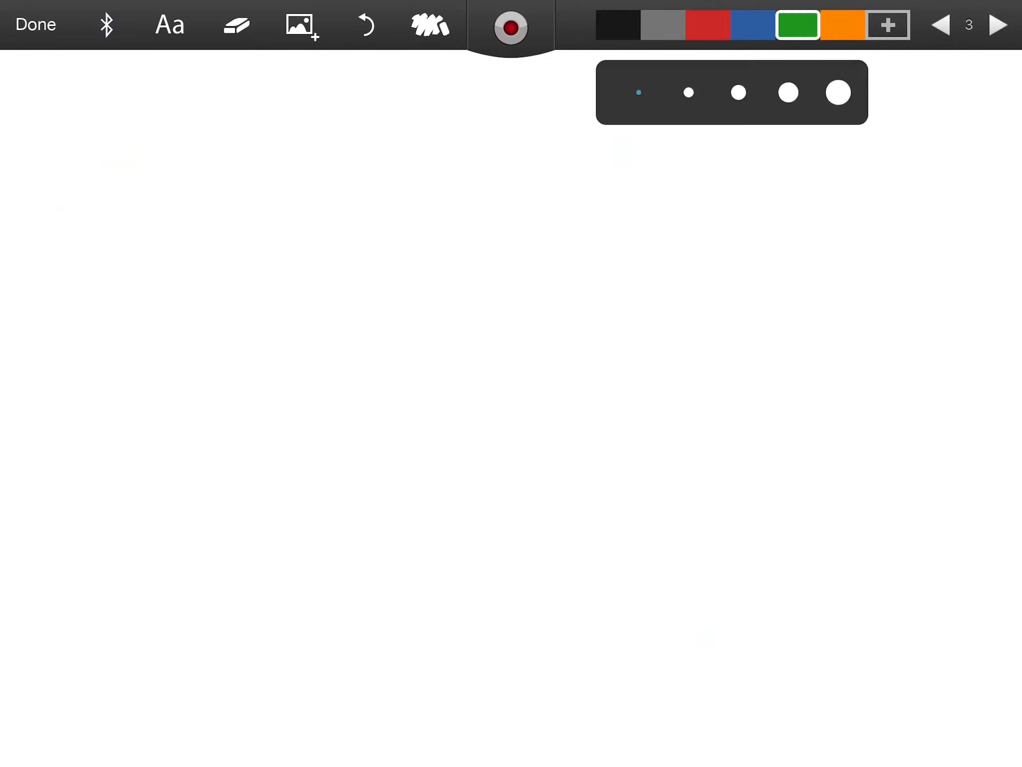
Label page 3 '2)' and draw a green ground line, dashed arc and θ launch angle
drag(65, 117, 61, 215)
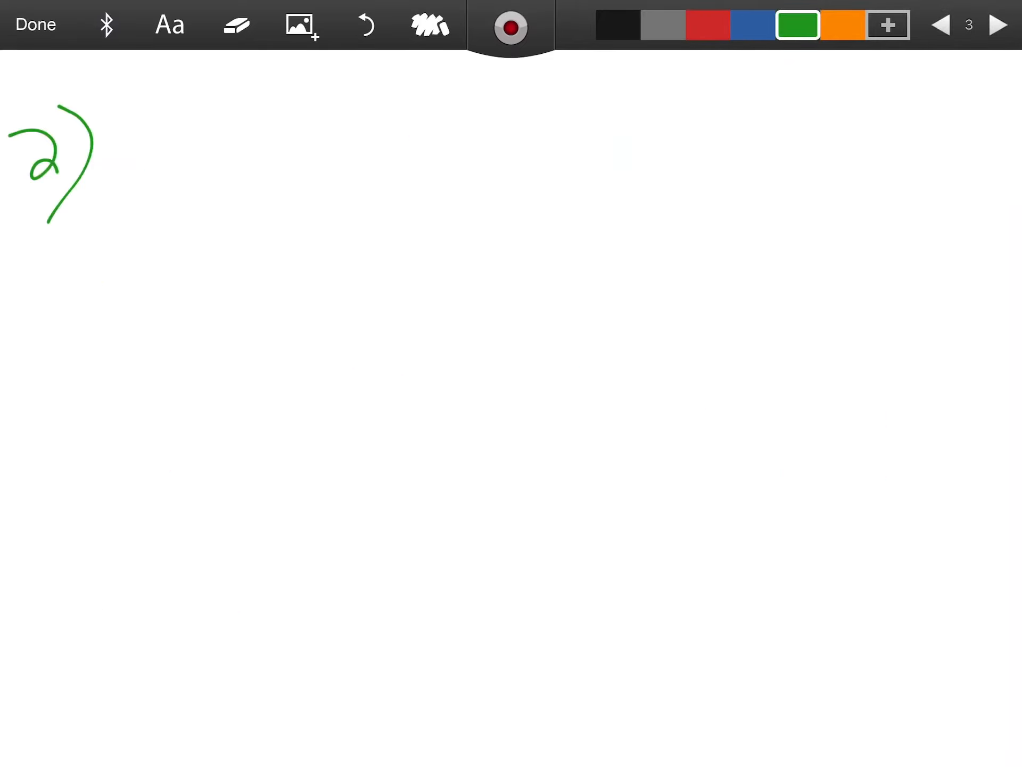
drag(41, 337, 898, 317)
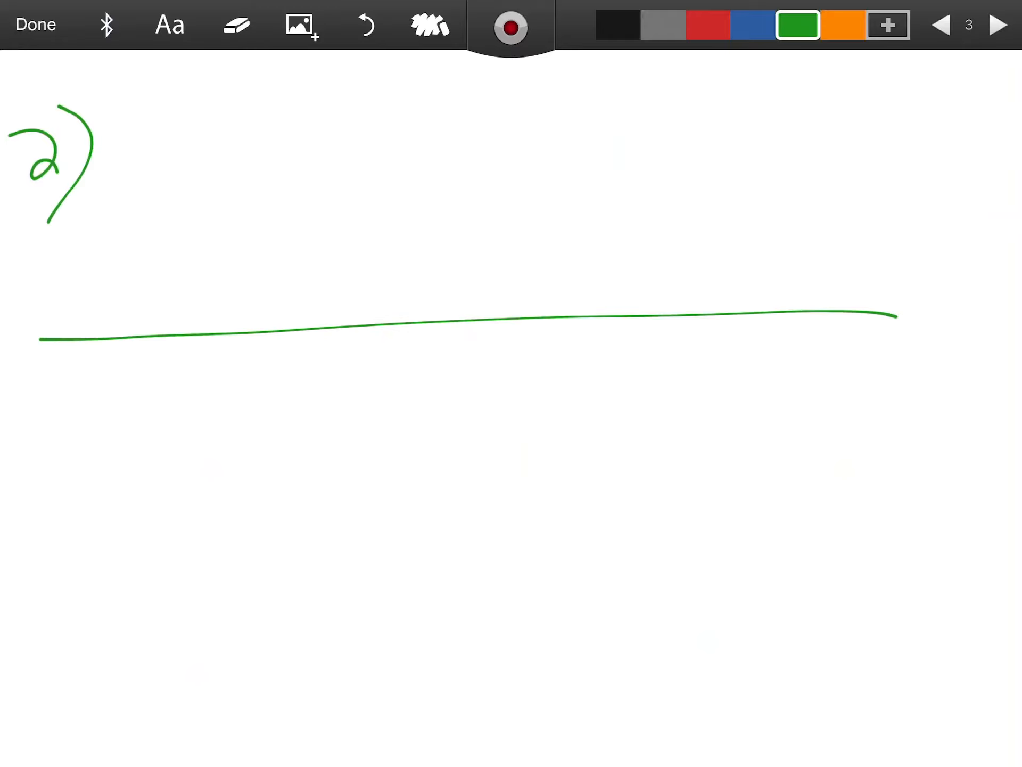
drag(176, 268, 567, 176)
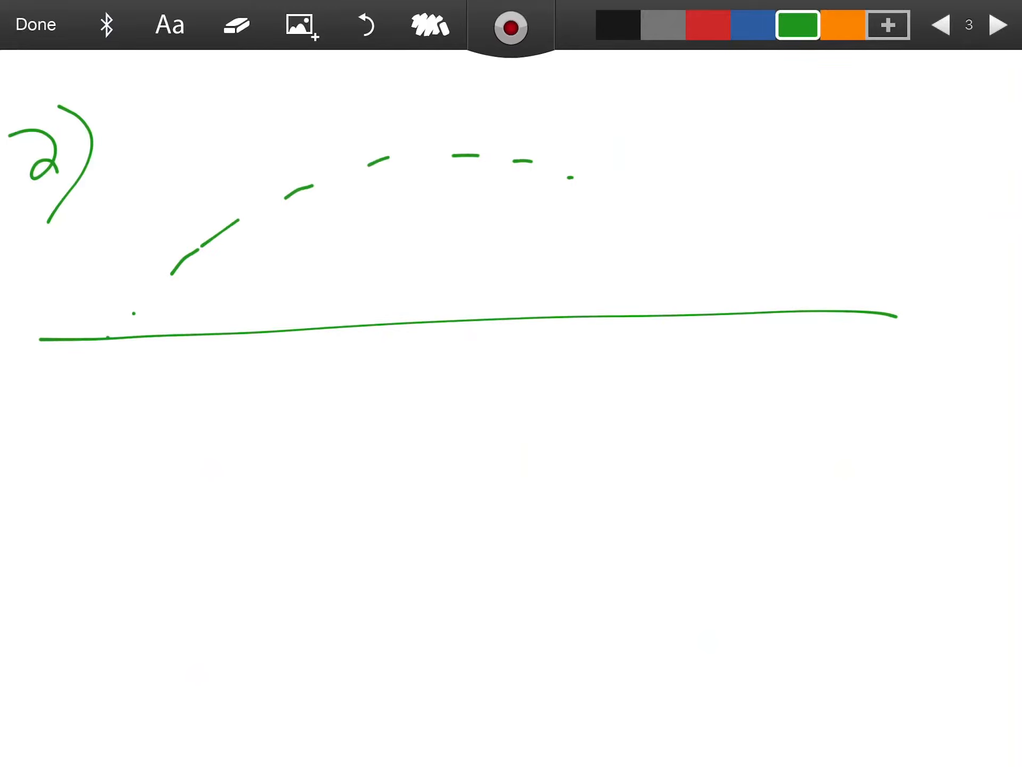
drag(567, 177, 755, 287)
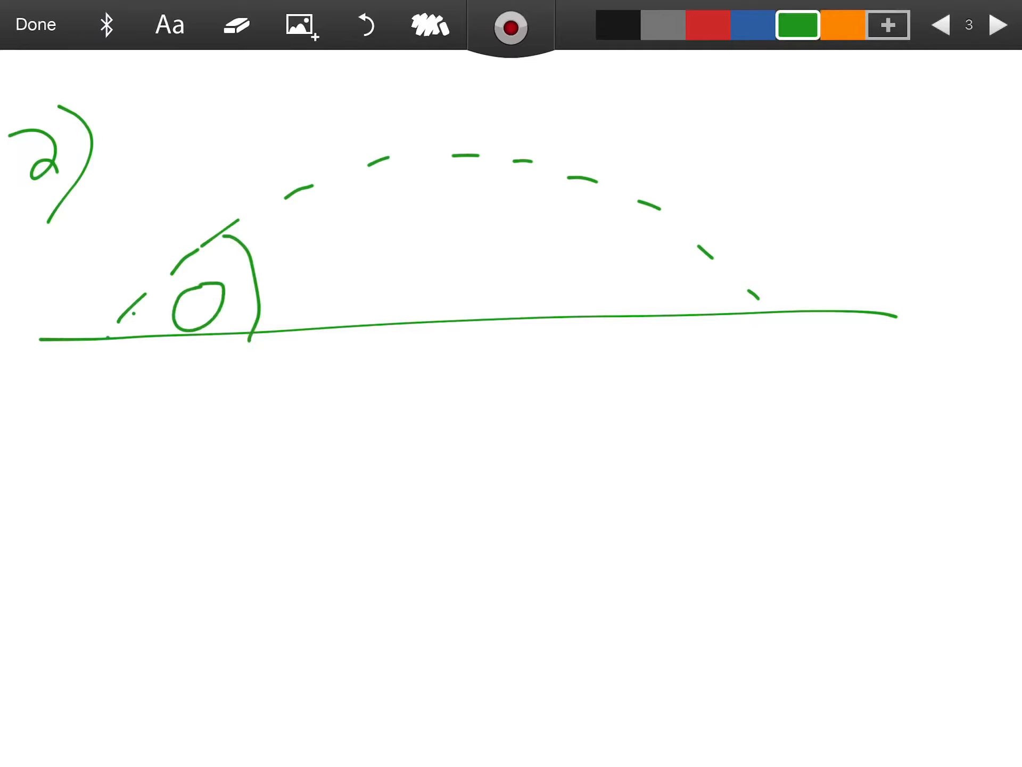
drag(196, 293, 221, 307)
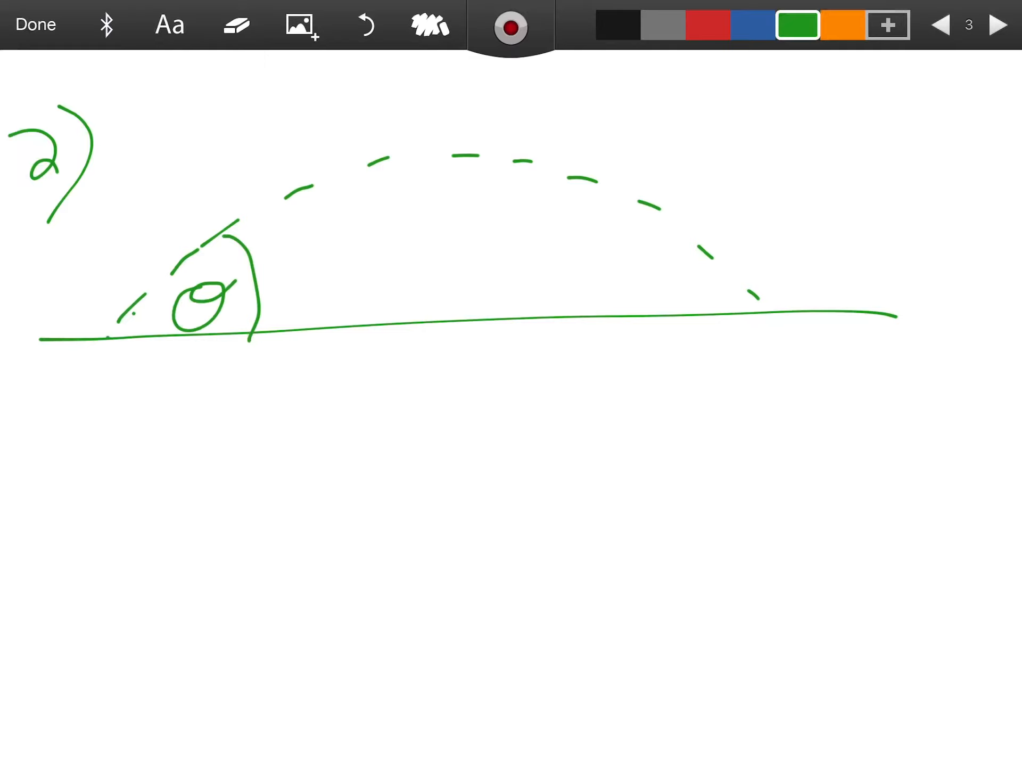
drag(69, 384, 101, 459)
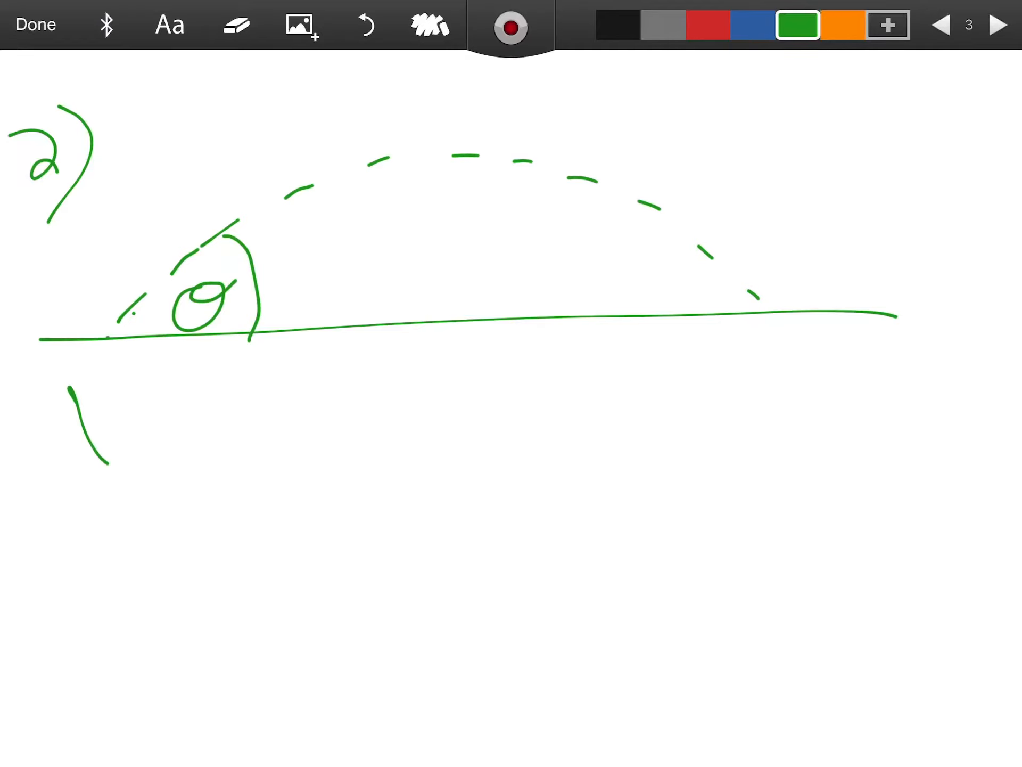
Write green tips 'A) Assume starting are 0' and 'B) parabolic symmetry' below the arc
drag(72, 384, 235, 444)
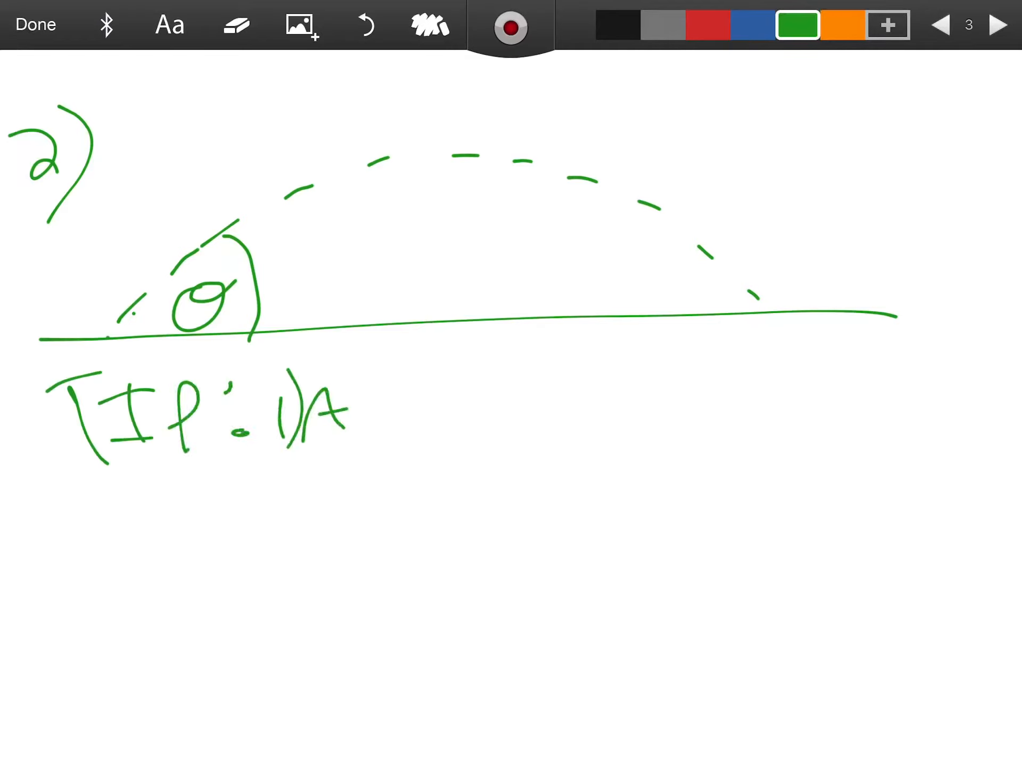
click(364, 25)
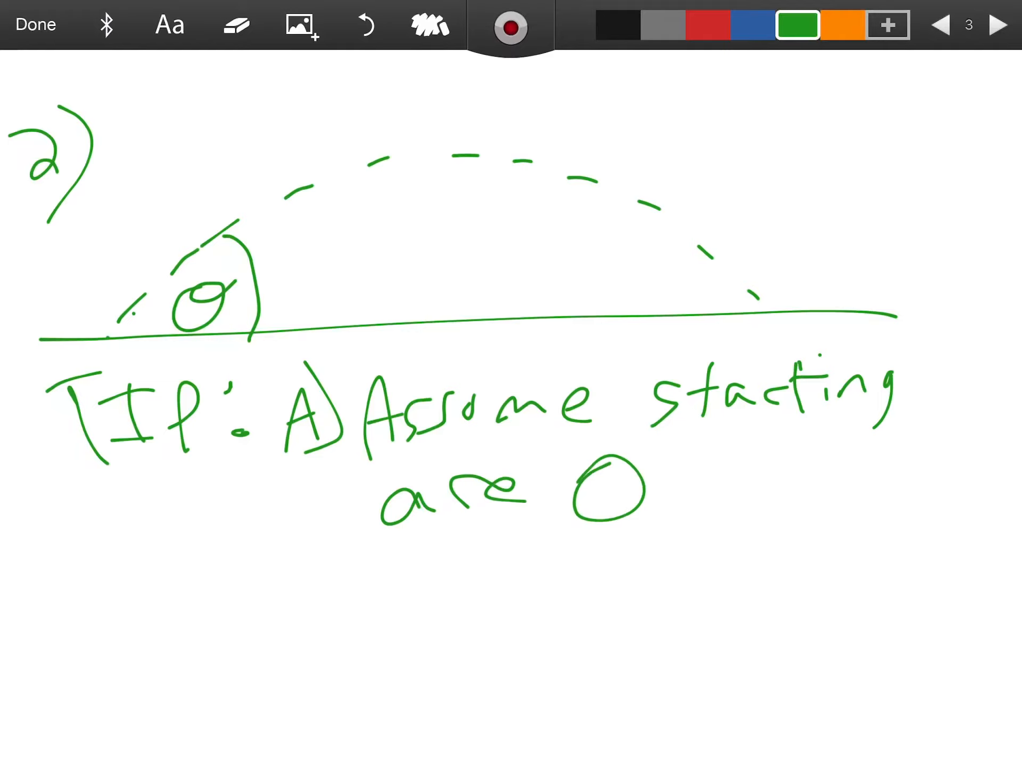
drag(261, 593, 287, 677)
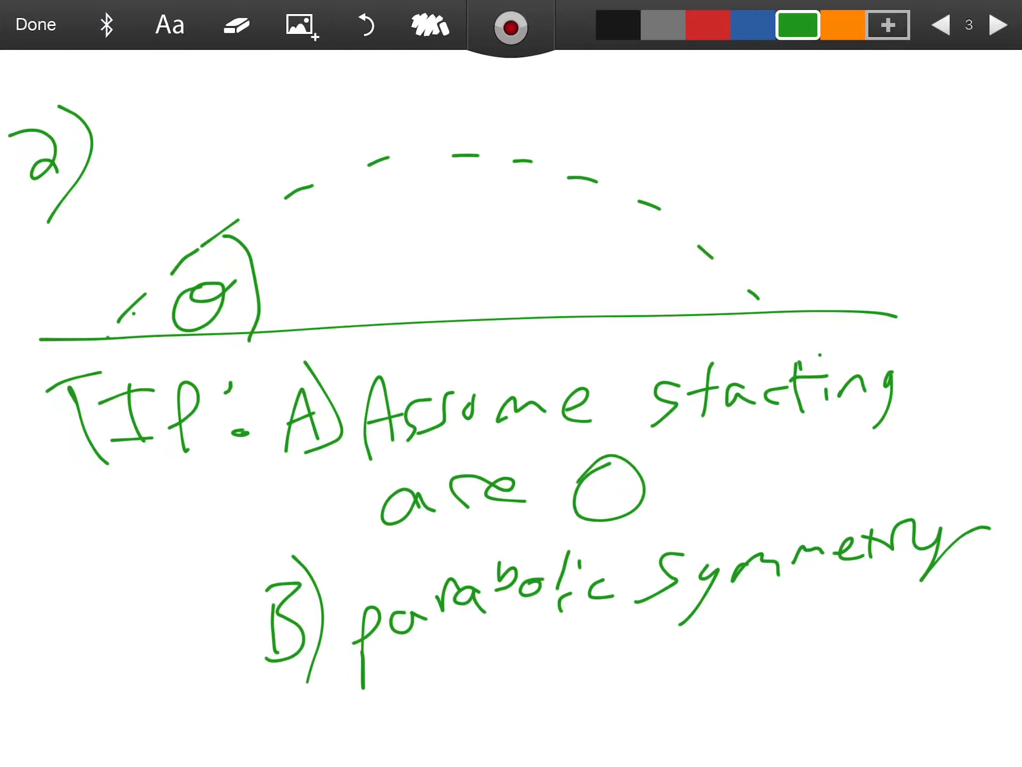
Draw a blue vertical line at the arc's peak and trace both halves in red
click(755, 25)
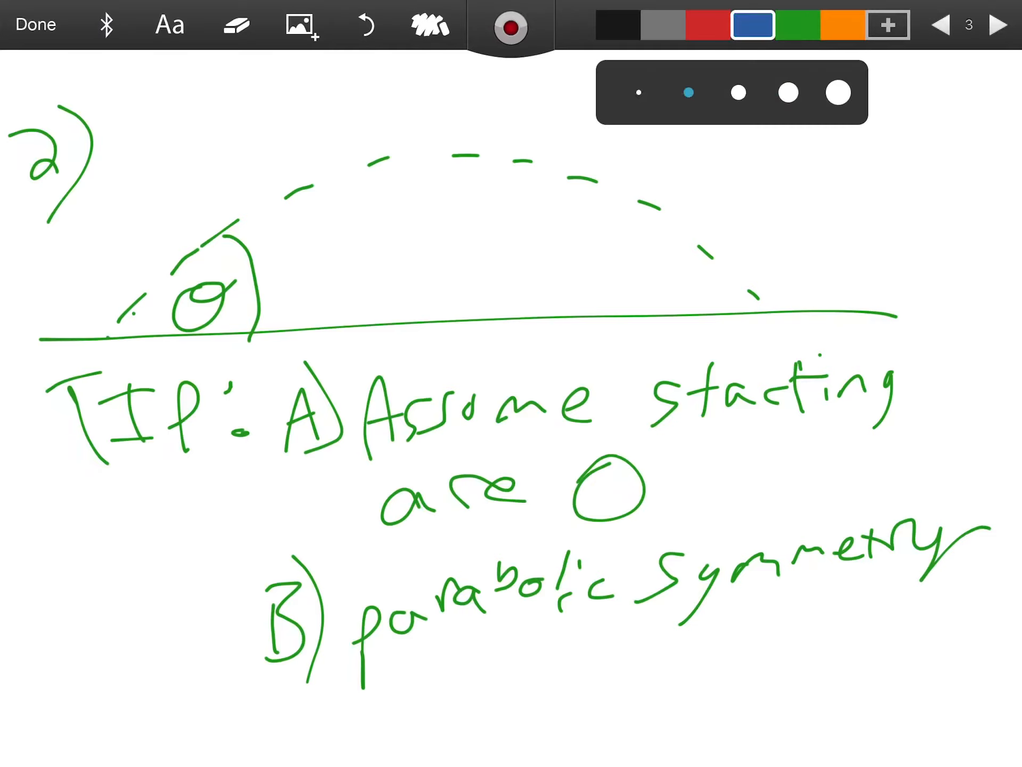
drag(431, 72, 427, 336)
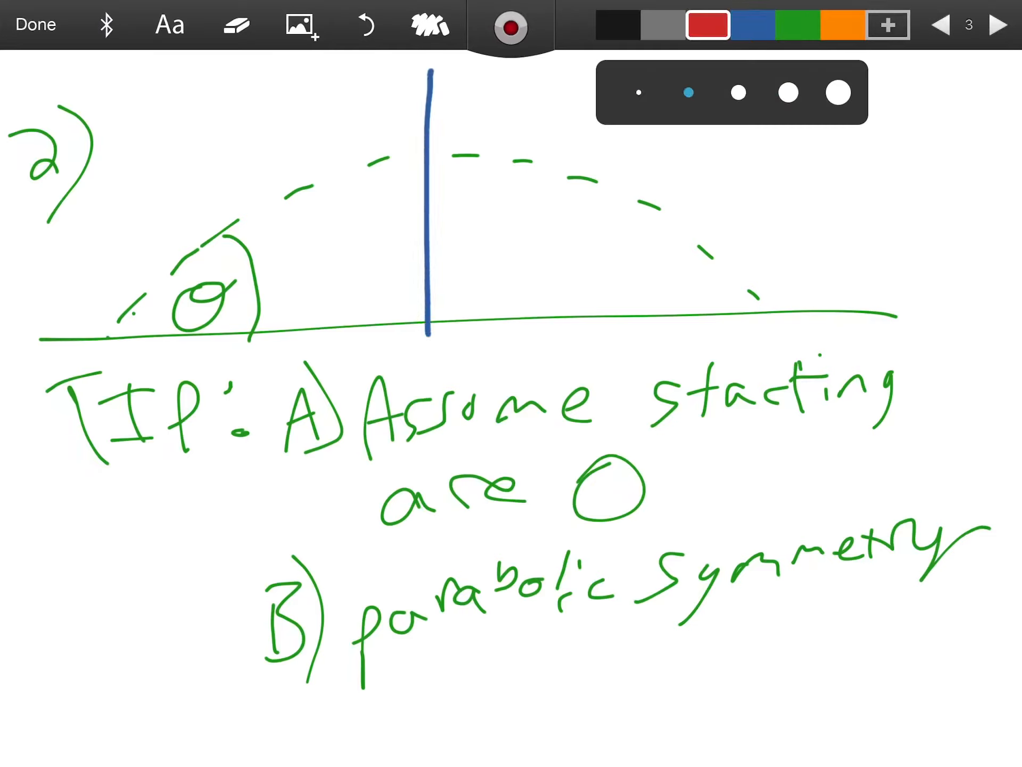
drag(104, 339, 352, 177)
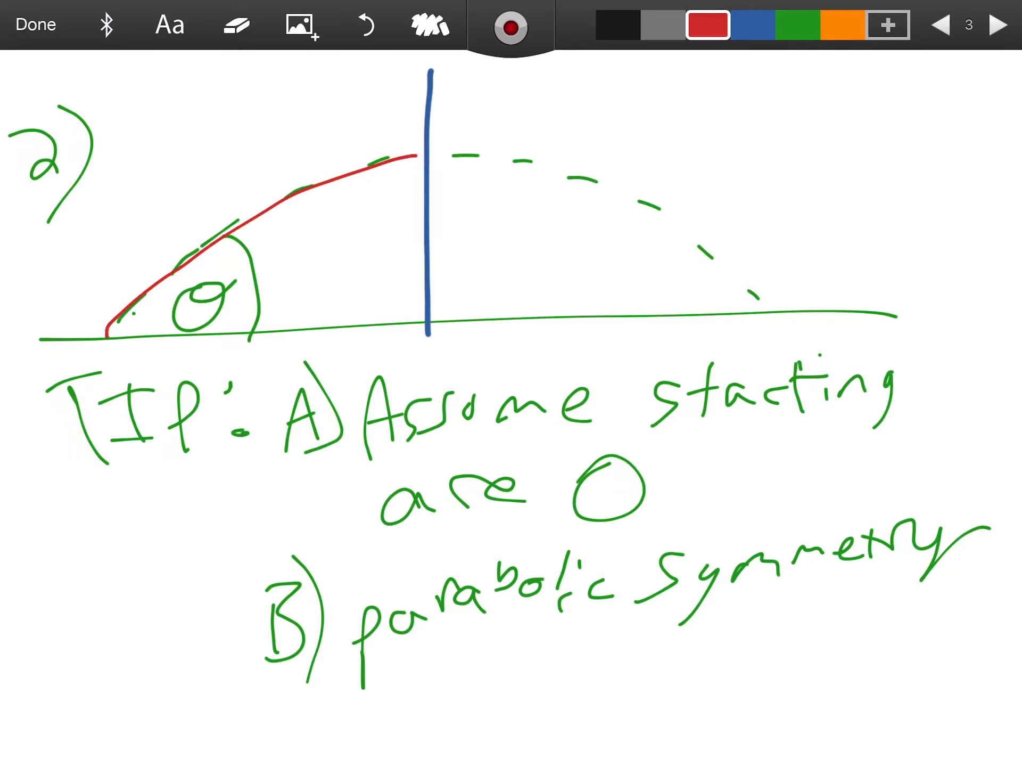
drag(443, 157, 762, 307)
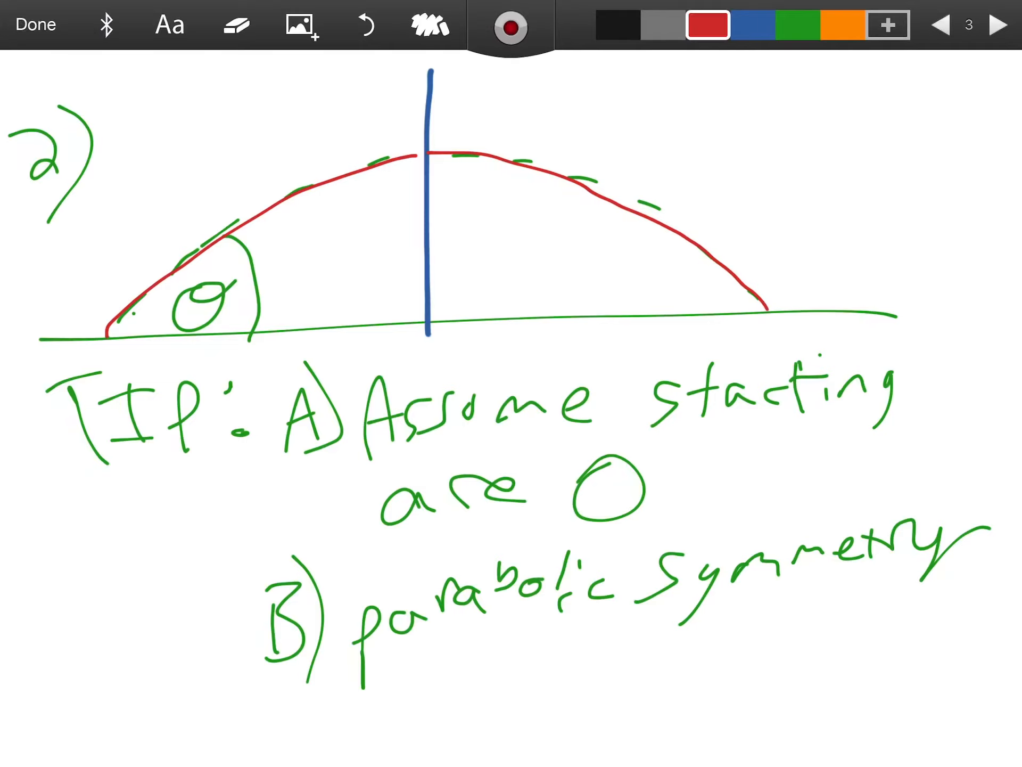
Label V0 = 10 m/s, Vf = -10 m/s and Vy = 0 in black
click(617, 25)
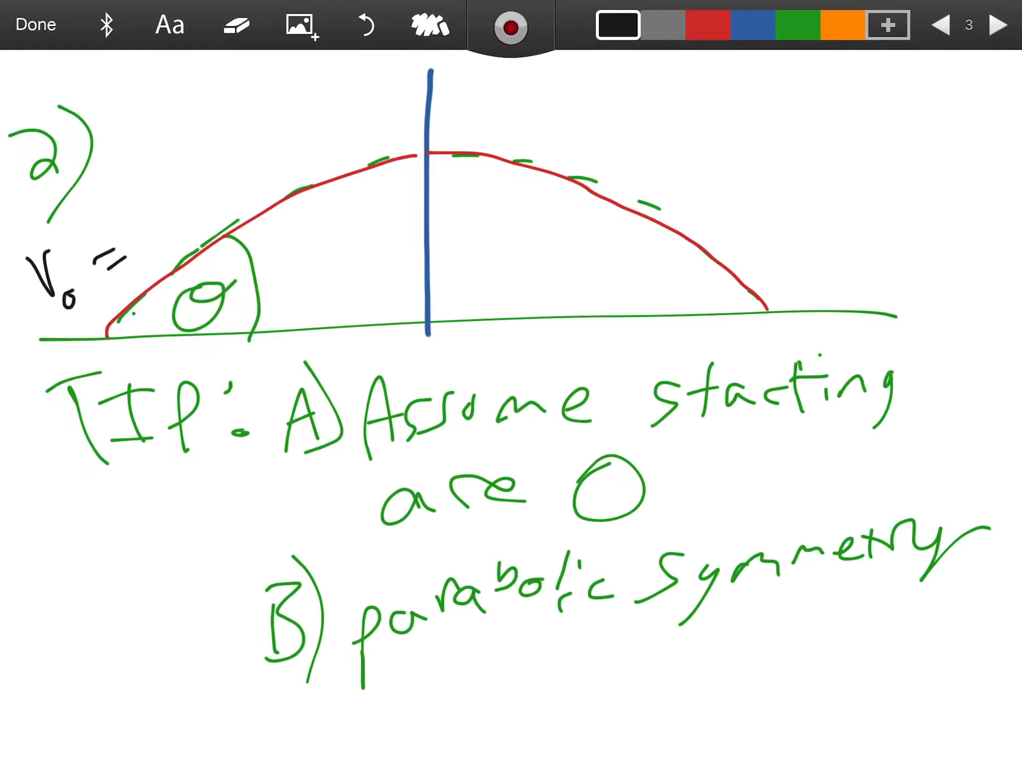
text(1)
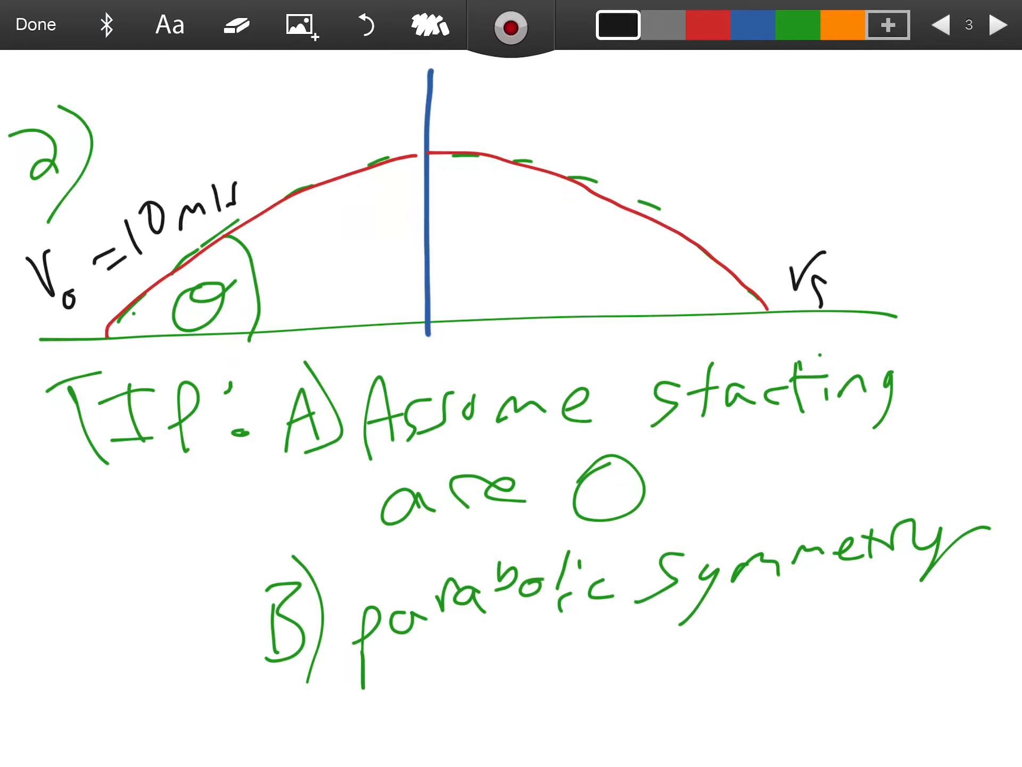
text(f=)
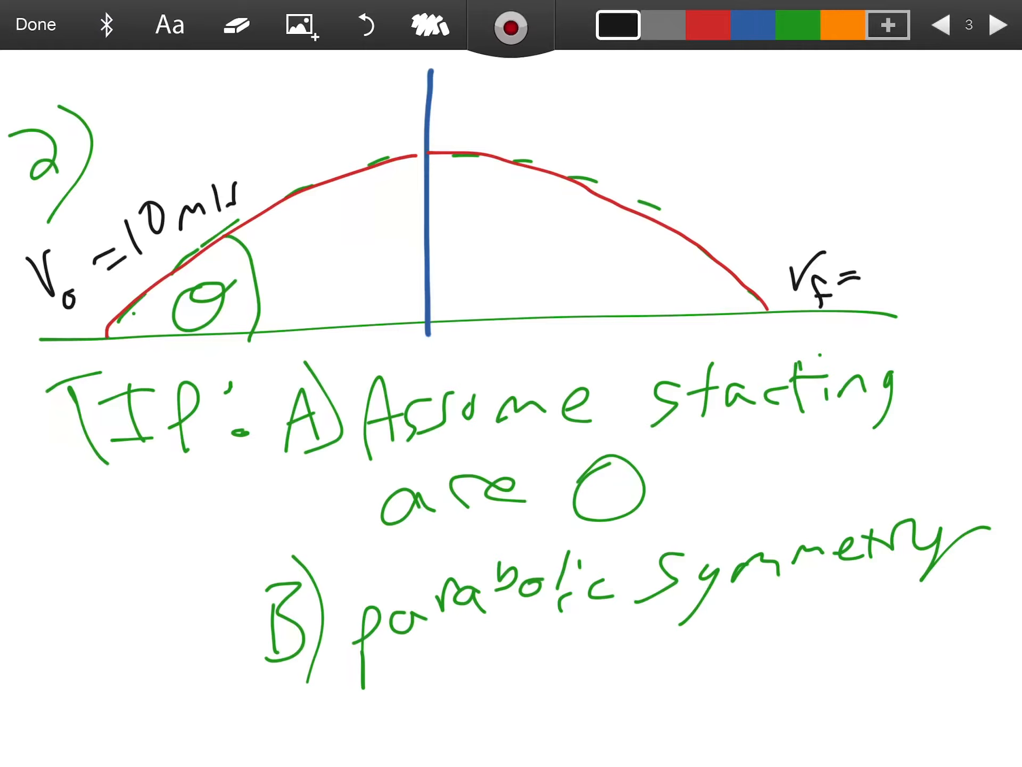
text(-11)
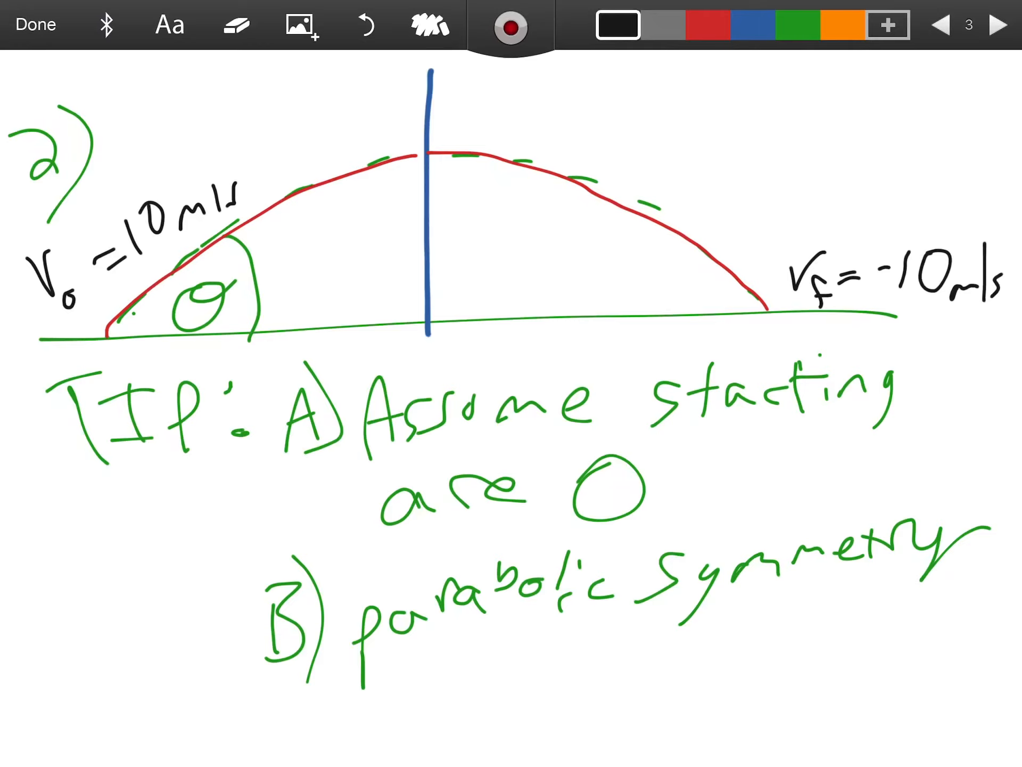
drag(281, 107, 303, 144)
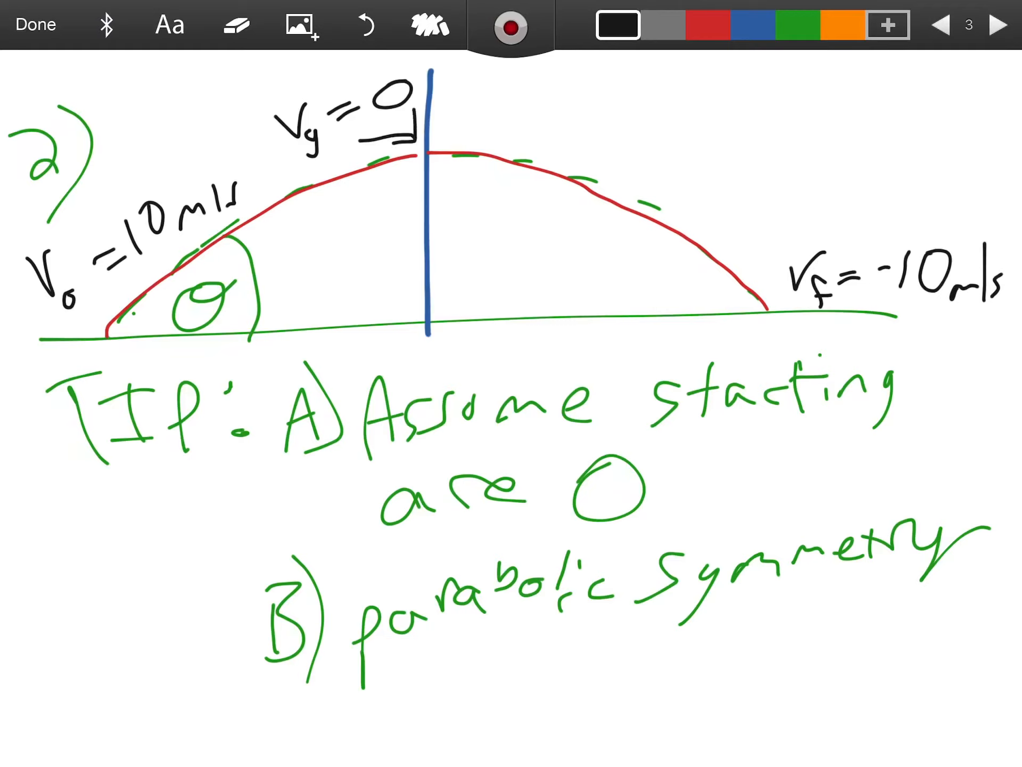
click(797, 24)
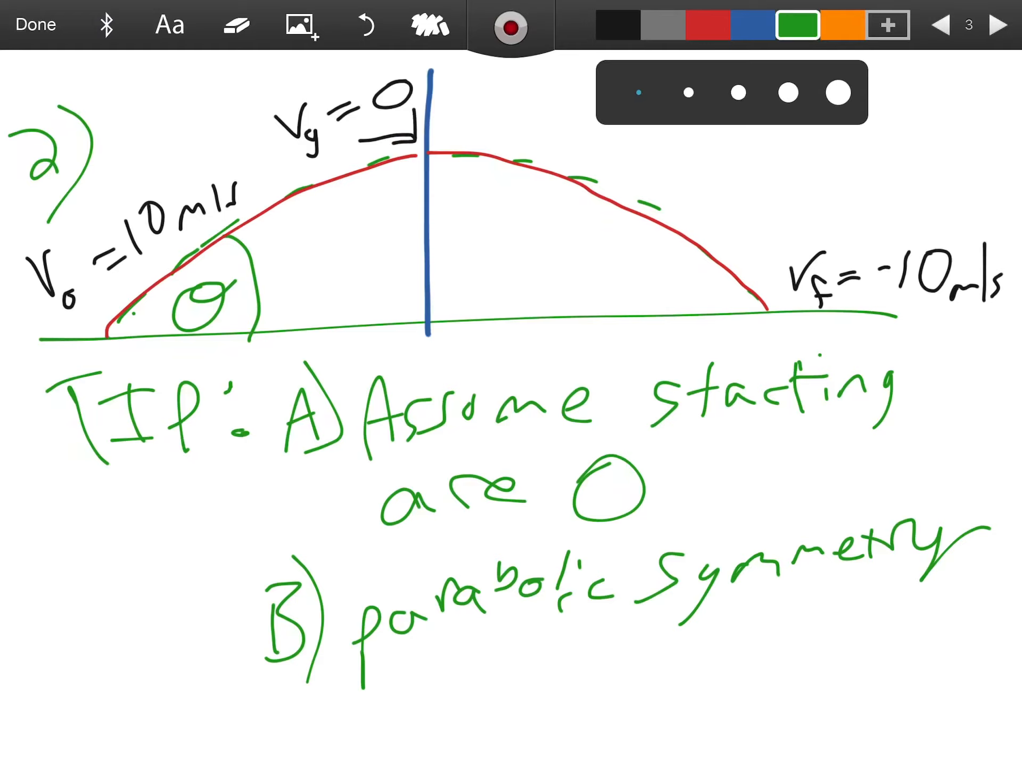
Draw green horizontal velocity arrows along the descending half, then select red ink
drag(456, 157, 535, 137)
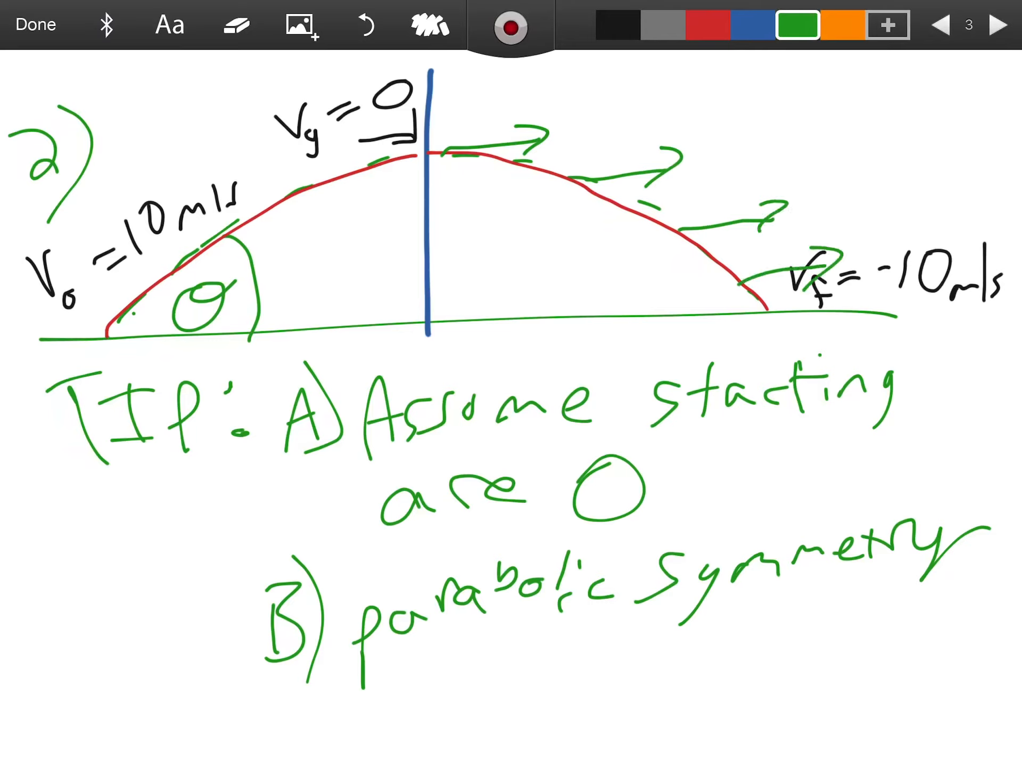
click(706, 23)
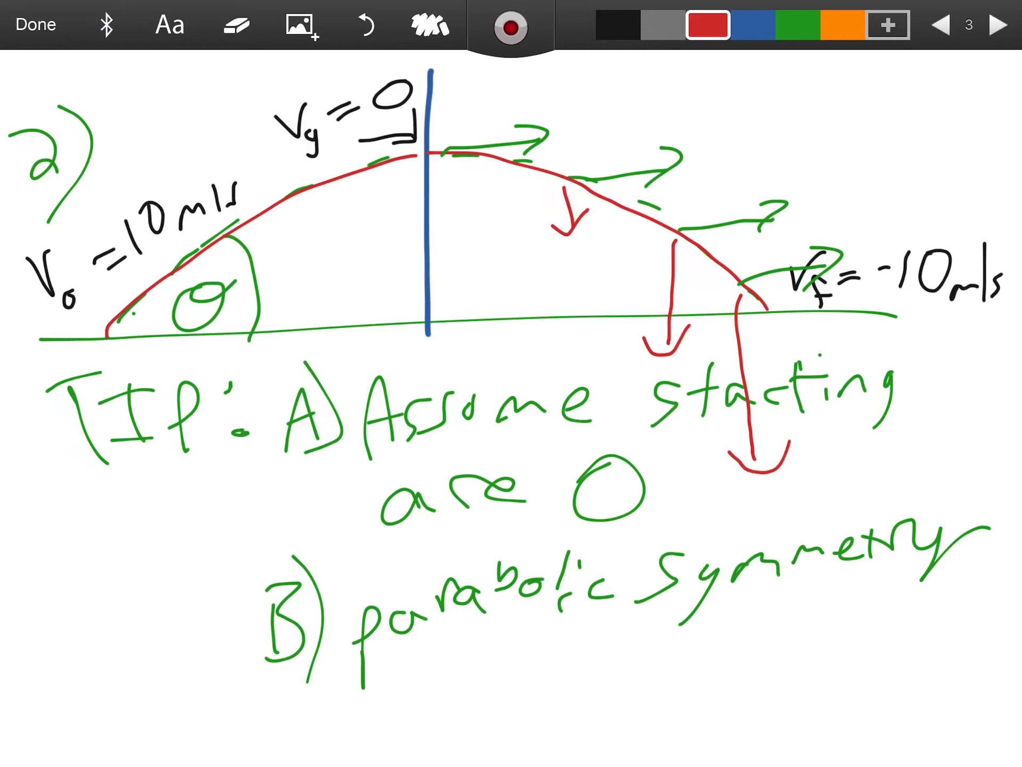
Underline 'parabolic symmetry' in red and write orange Δx/2 and t/2 notes
drag(391, 658, 938, 587)
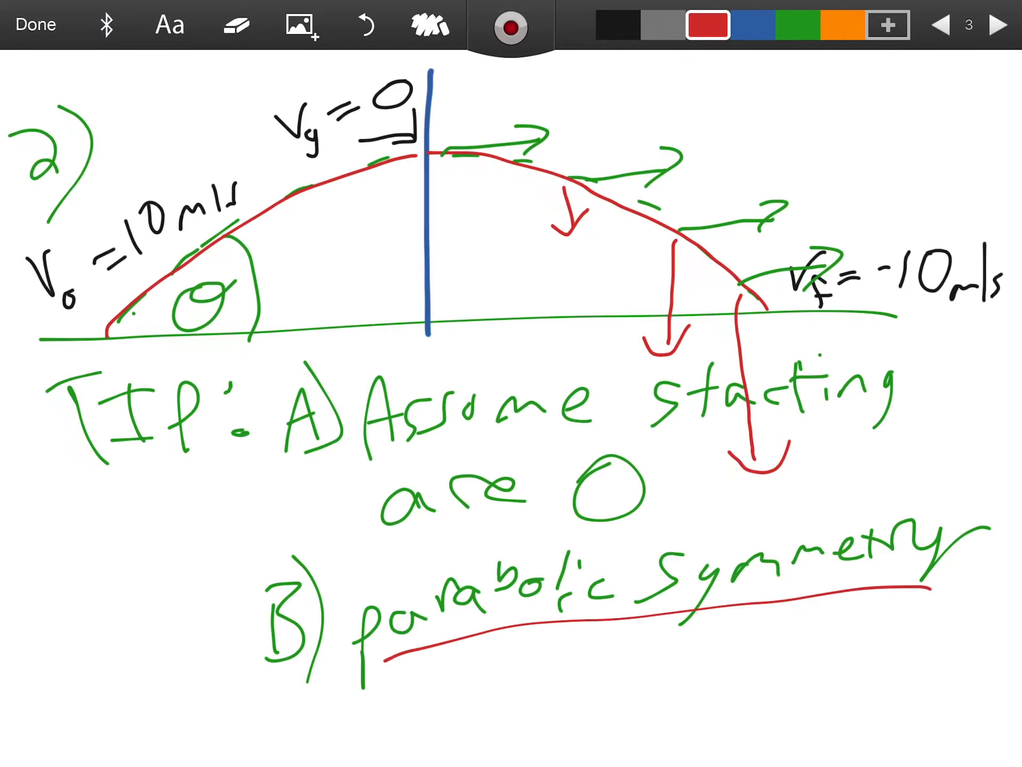
click(843, 25)
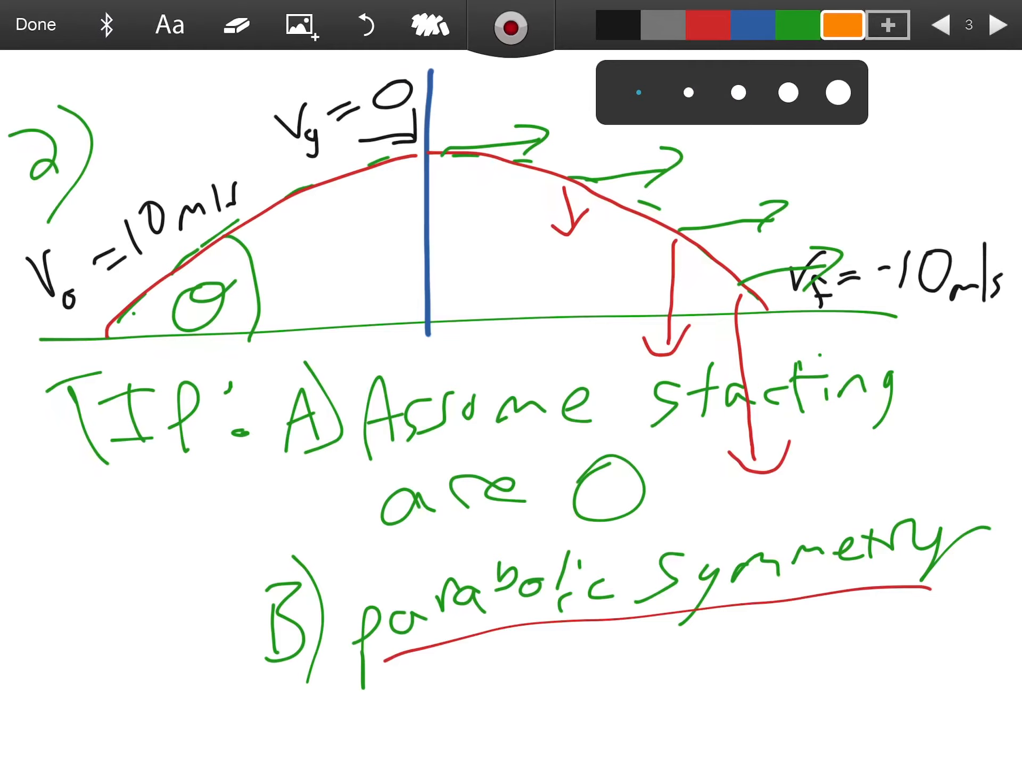
drag(418, 691, 456, 717)
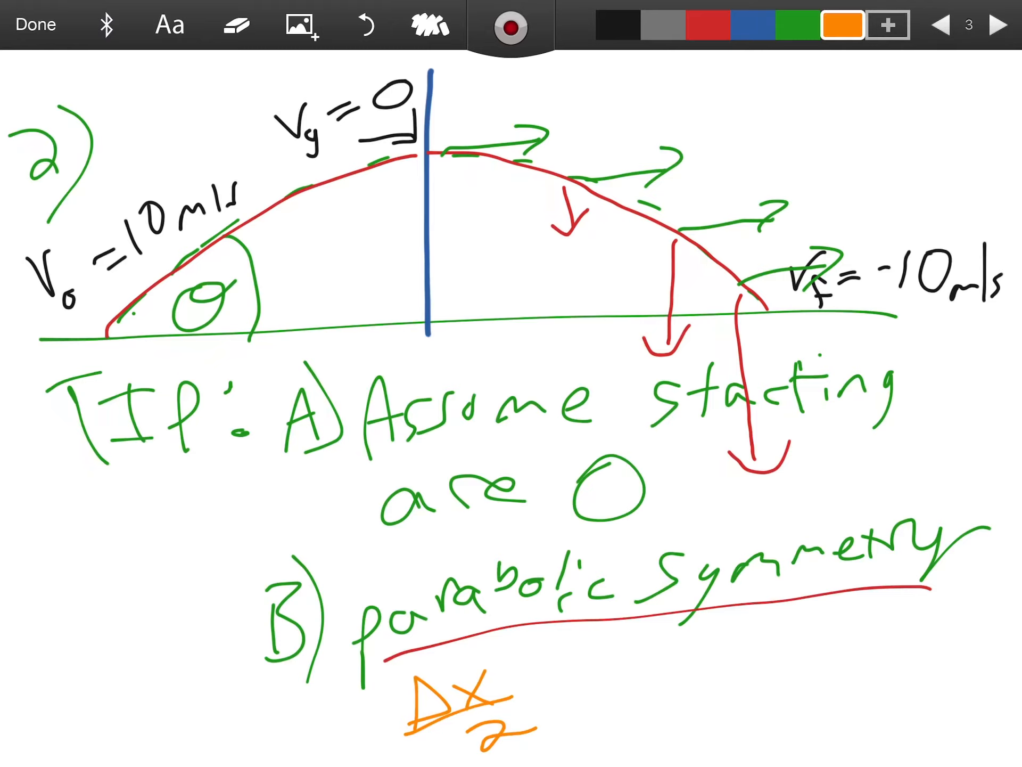
drag(625, 652, 672, 671)
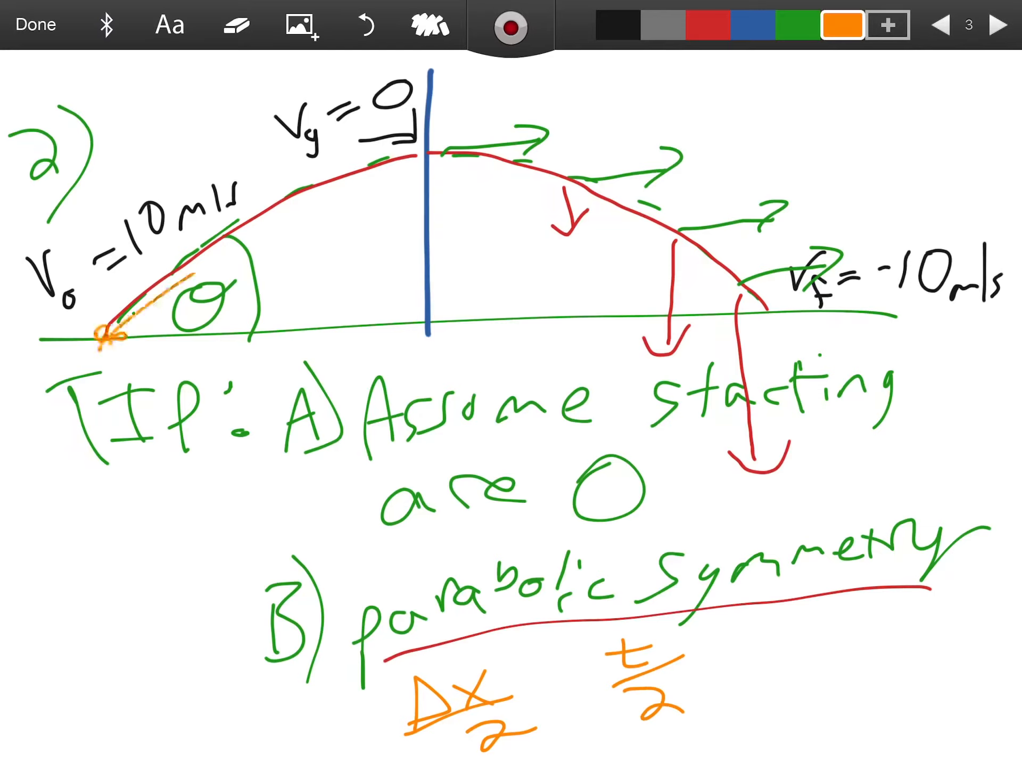
Trace the rising half and ground in orange, note t₂ = t/2, and open page 4
drag(104, 342, 430, 156)
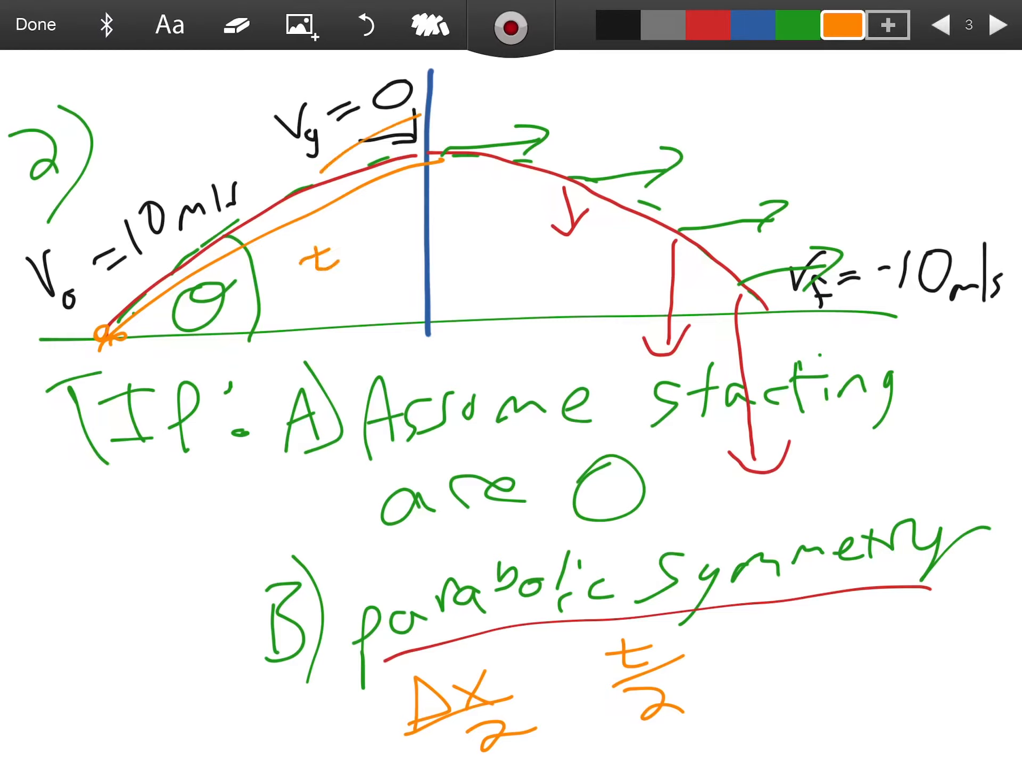
text(2)
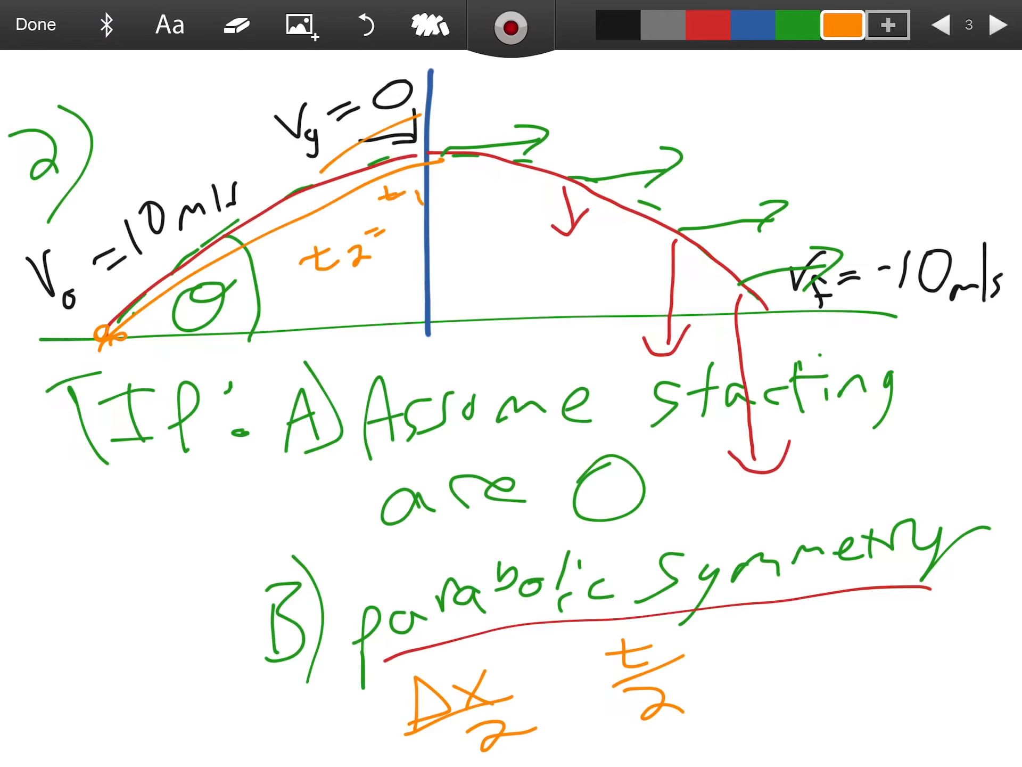
drag(391, 235, 443, 234)
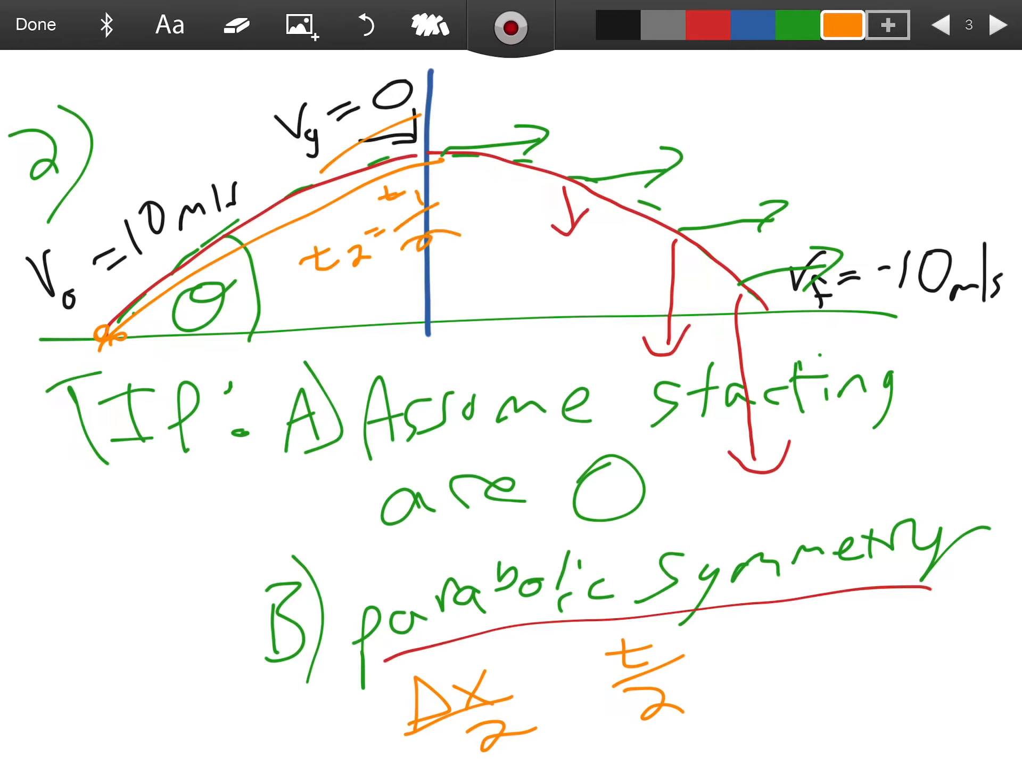
drag(117, 343, 430, 336)
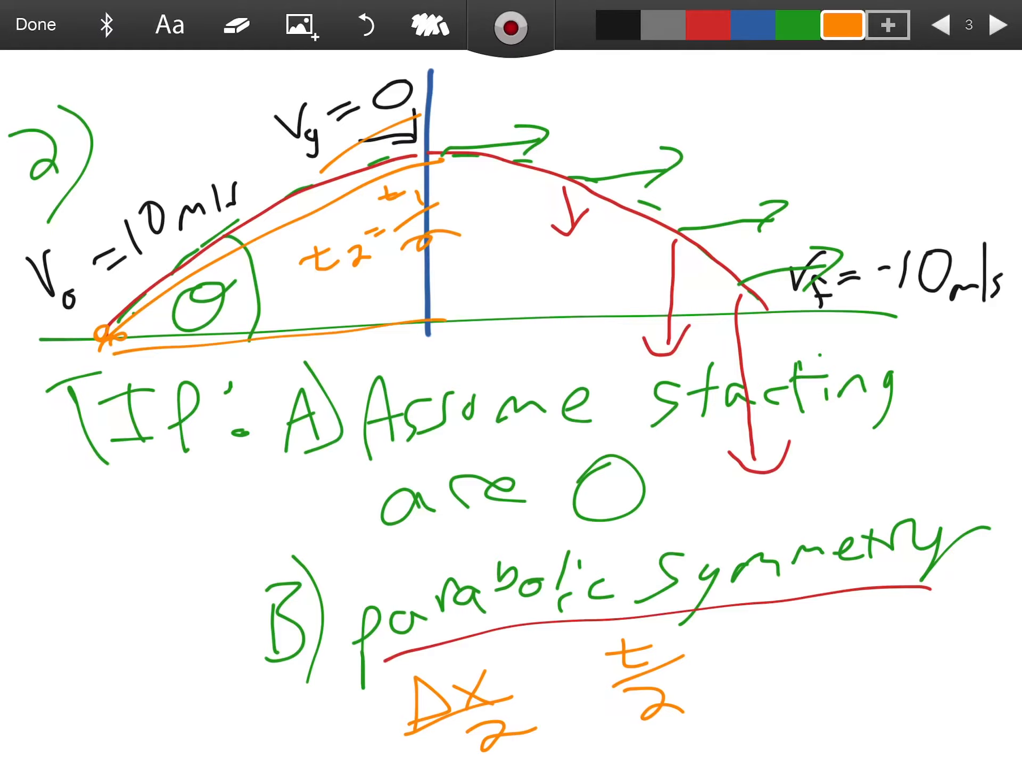
click(995, 26)
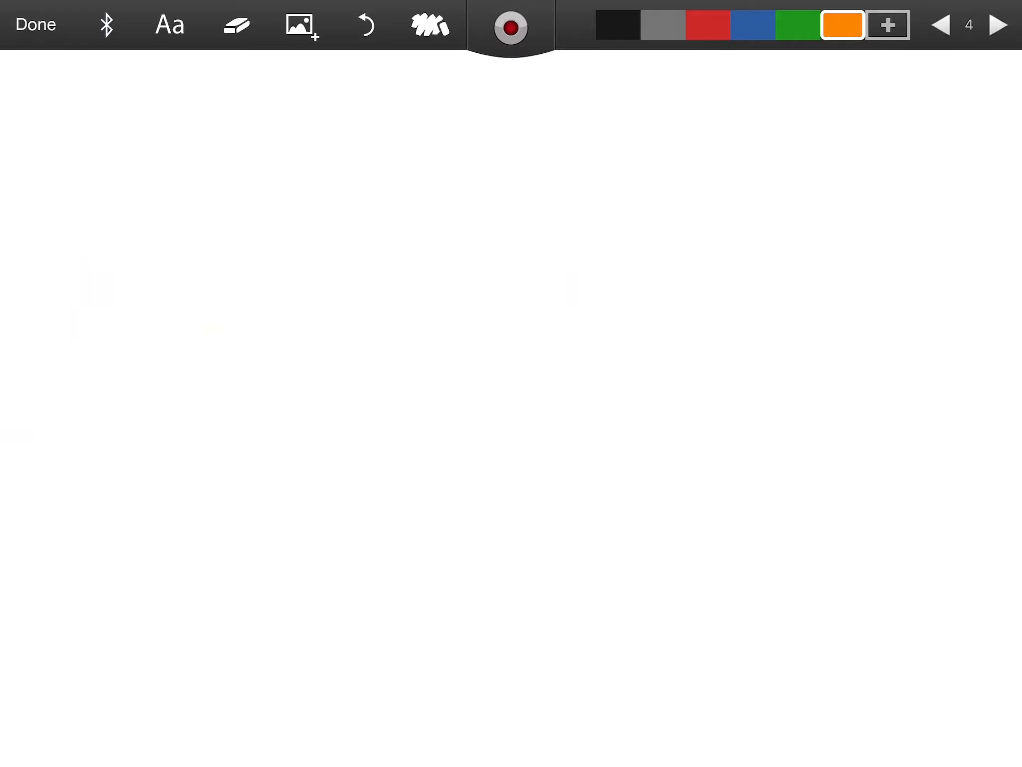
Sketch a dashed arc with a ground line and set the red pen thickness
drag(46, 589, 887, 548)
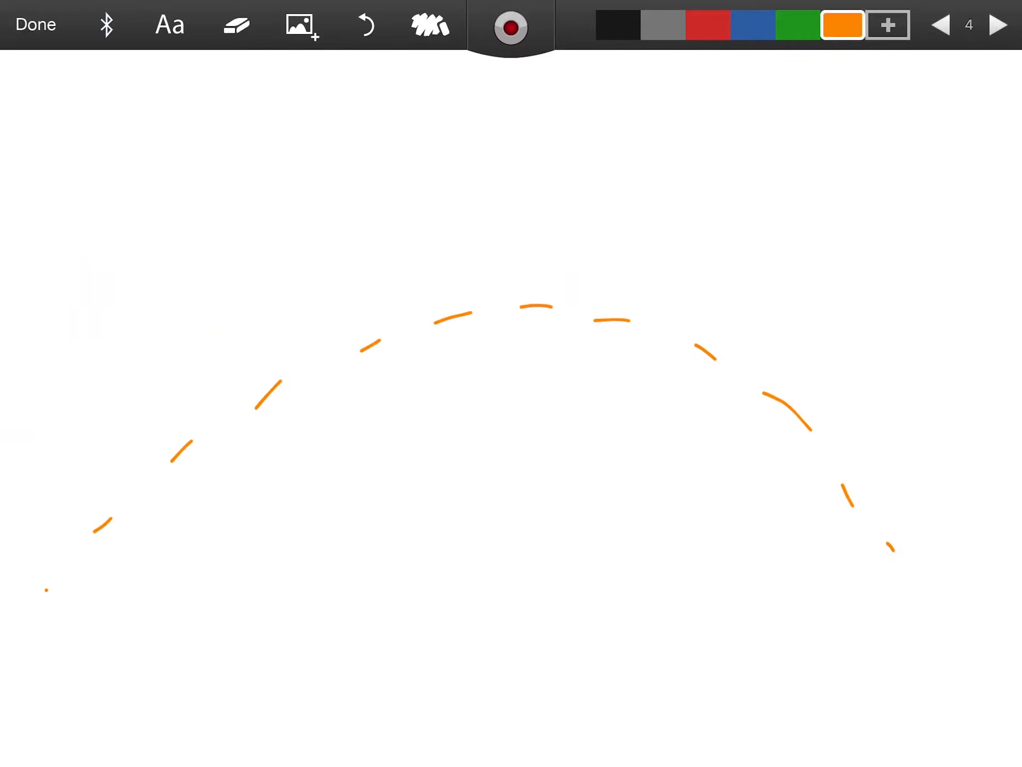
drag(36, 573, 984, 544)
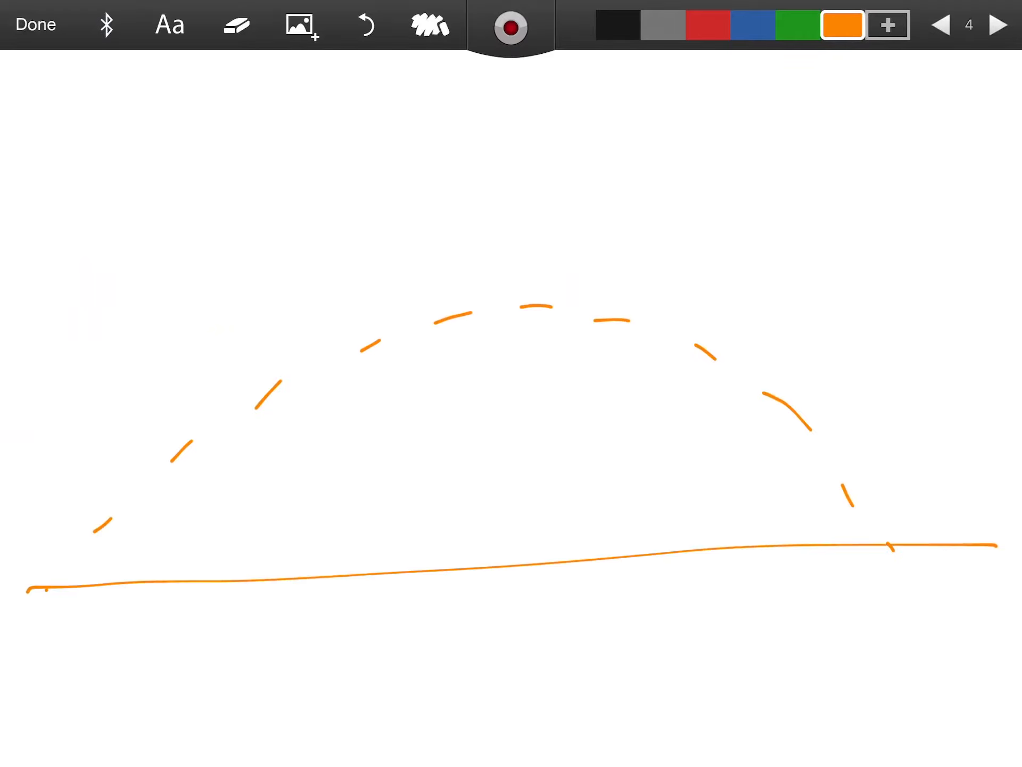
click(703, 24)
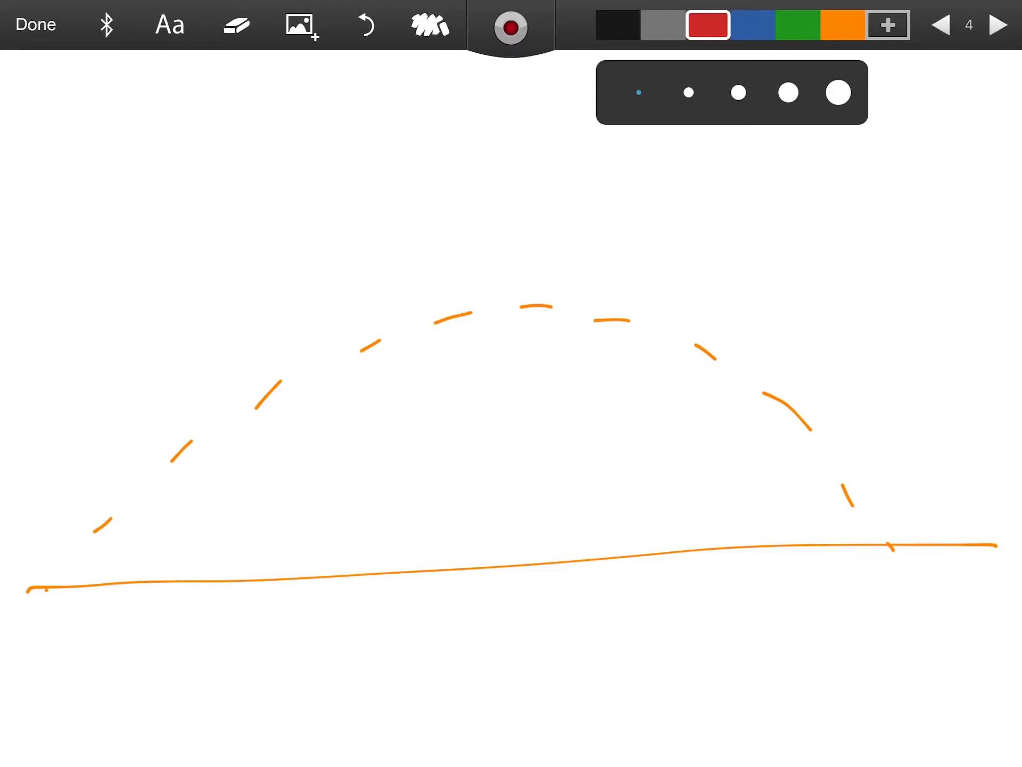
click(689, 93)
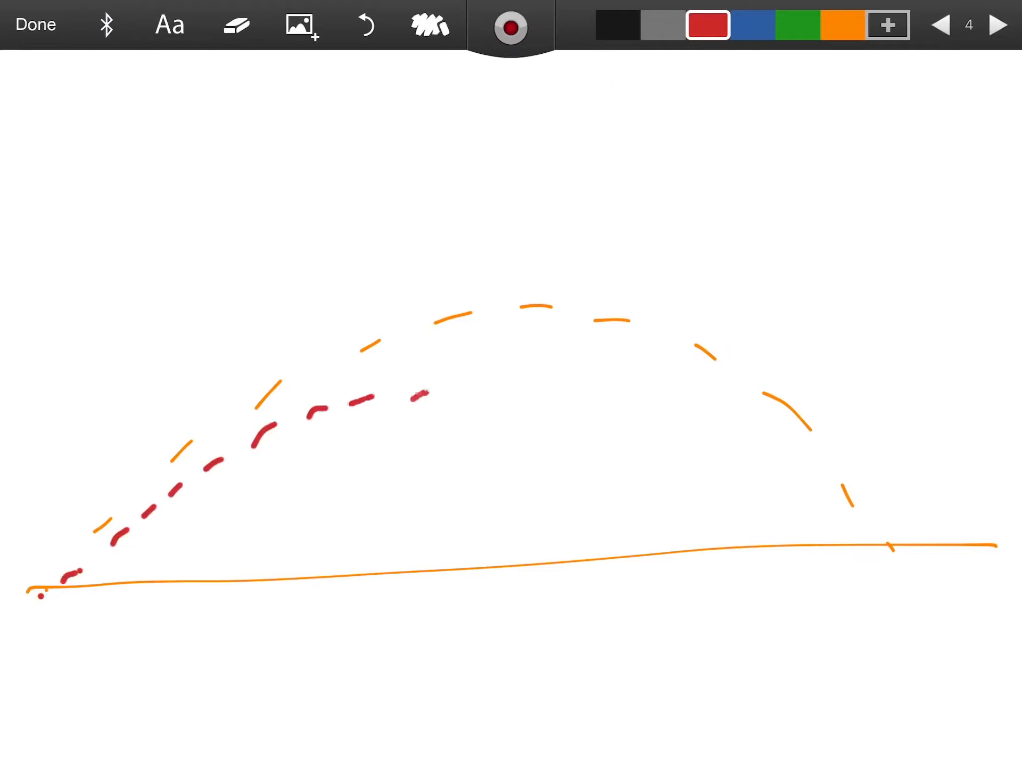
Draw the lower red dashed arc, trace both arcs solid red, and start a label
drag(423, 394, 750, 541)
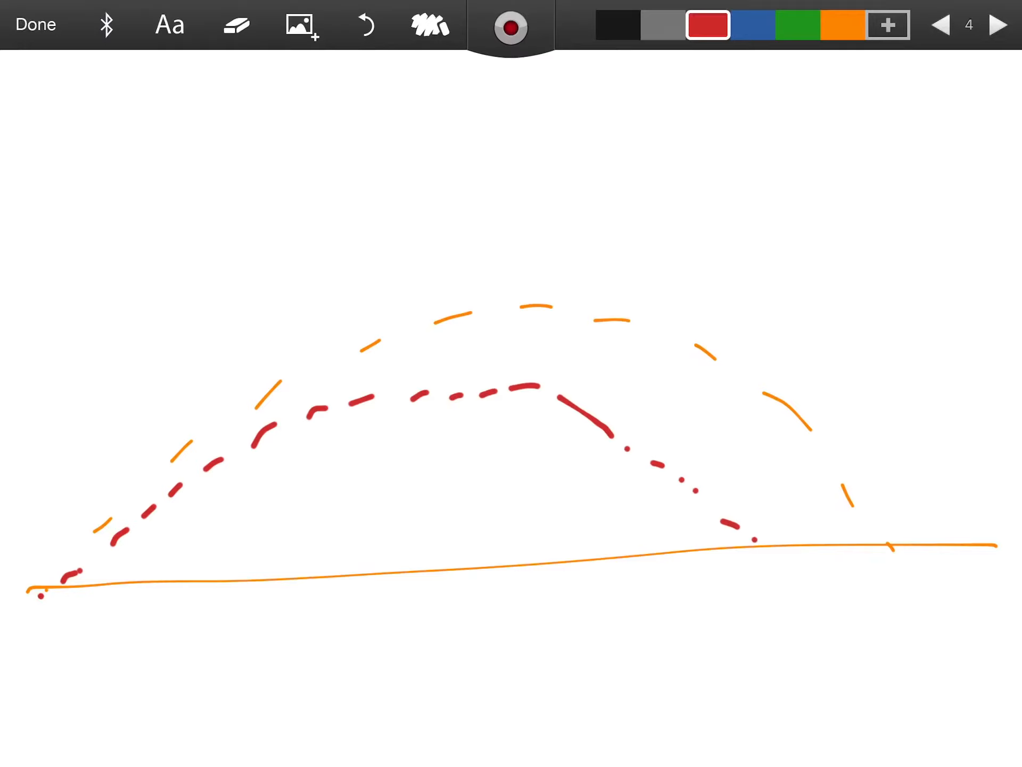
drag(69, 581, 365, 414)
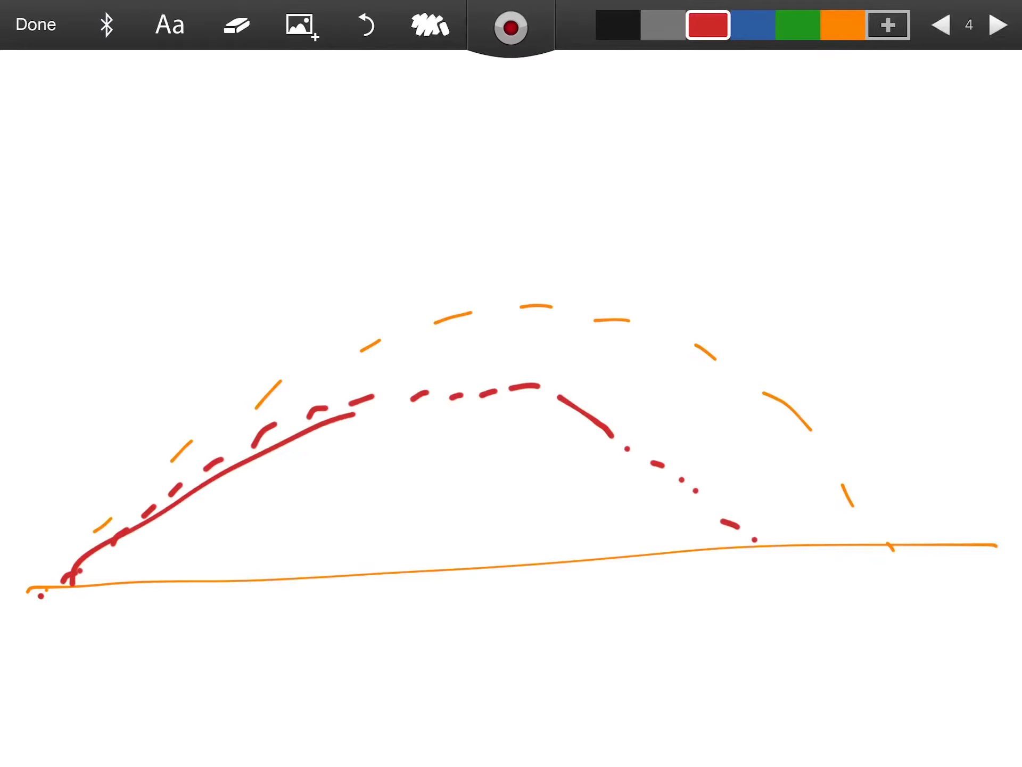
drag(52, 580, 763, 535)
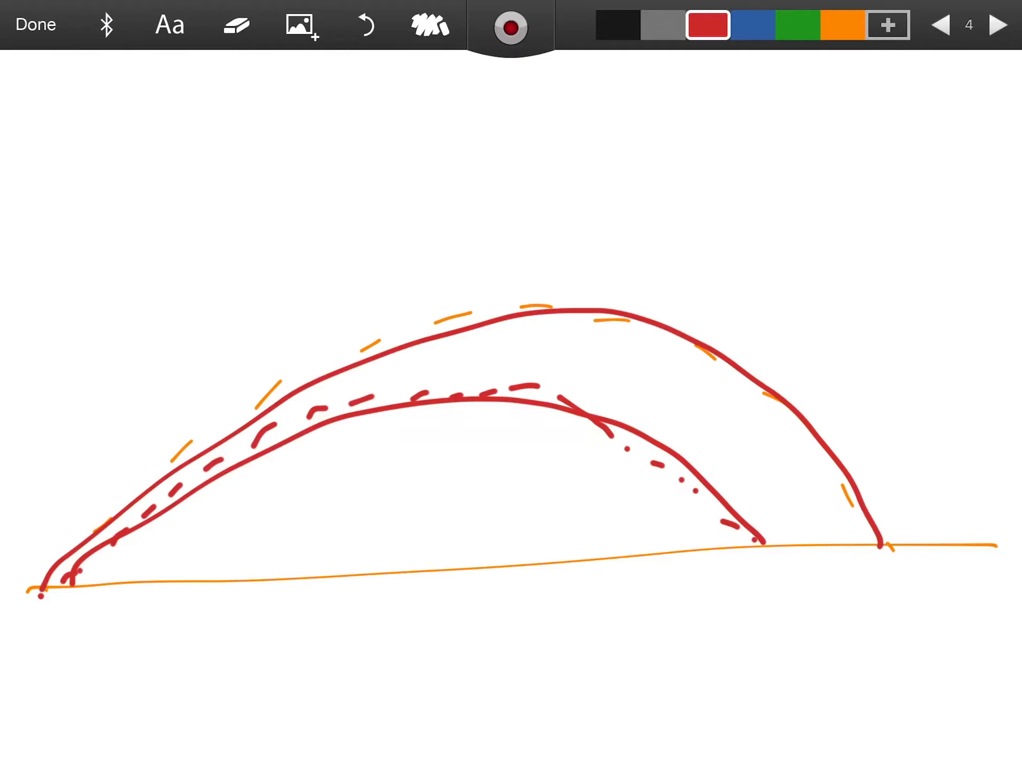
drag(561, 659, 607, 691)
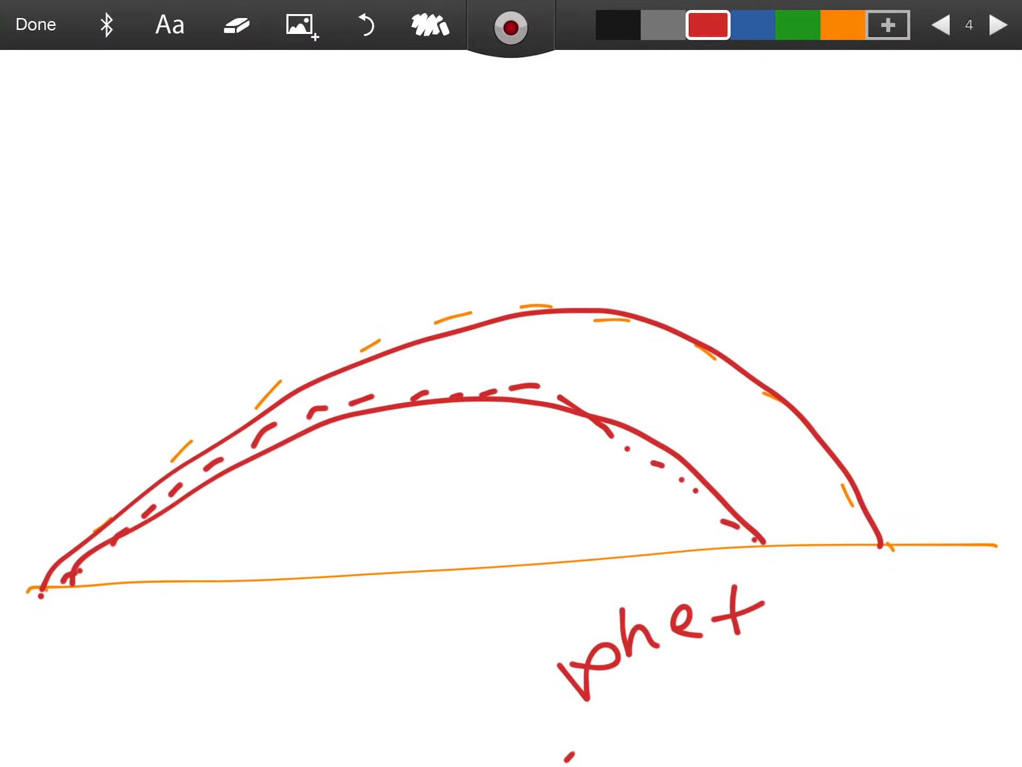
On a new page, sketch the cliff launch with a stick figure, landing path and Δy label
click(997, 25)
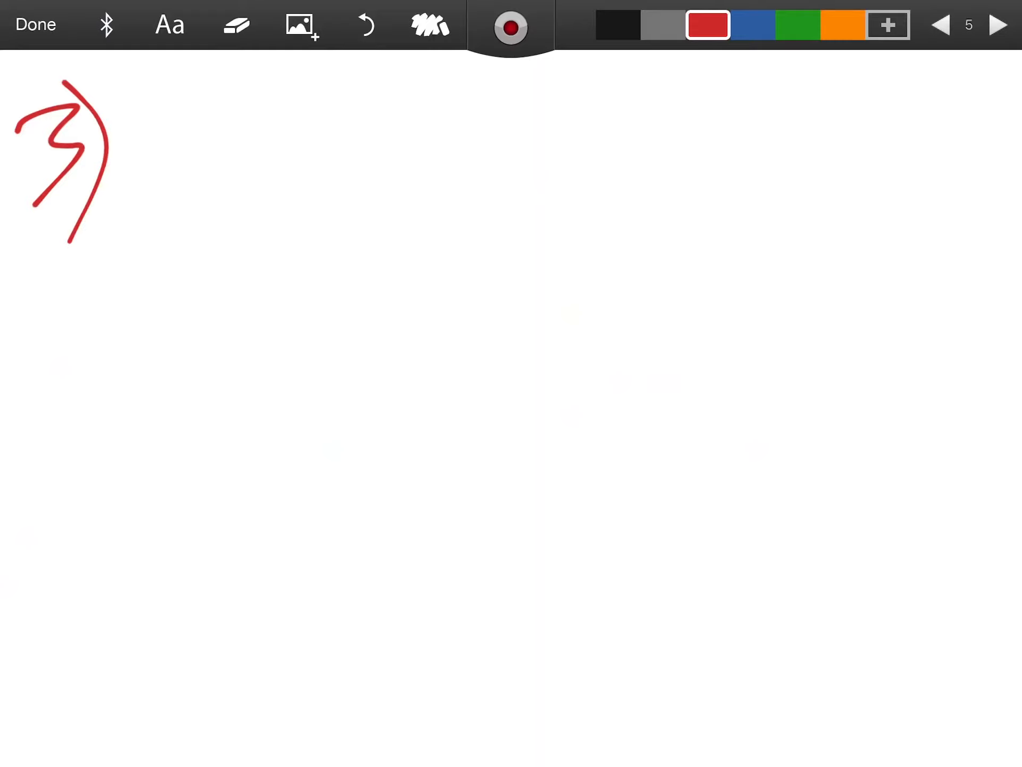
drag(121, 290, 166, 590)
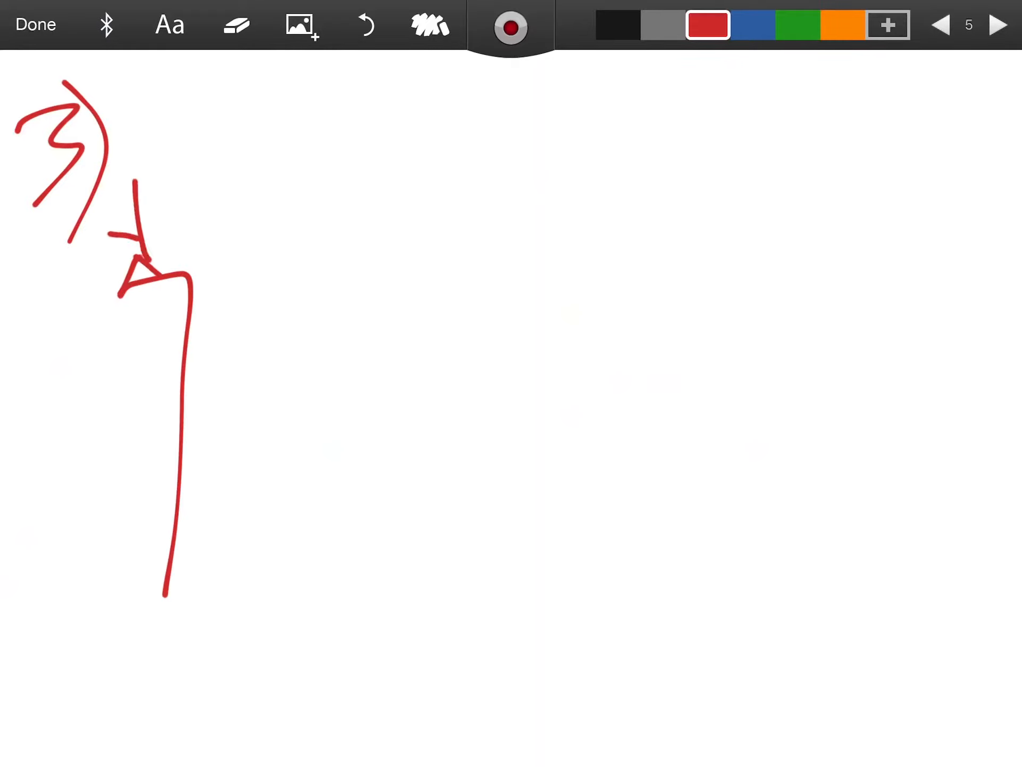
drag(131, 163, 169, 208)
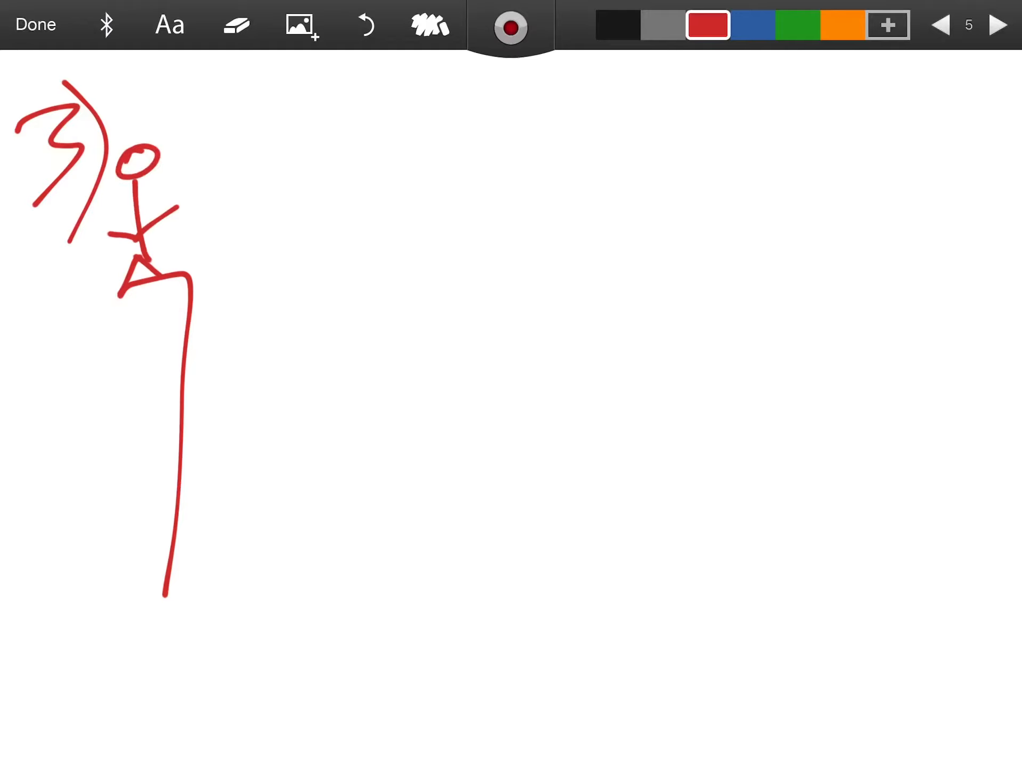
drag(163, 215, 372, 189)
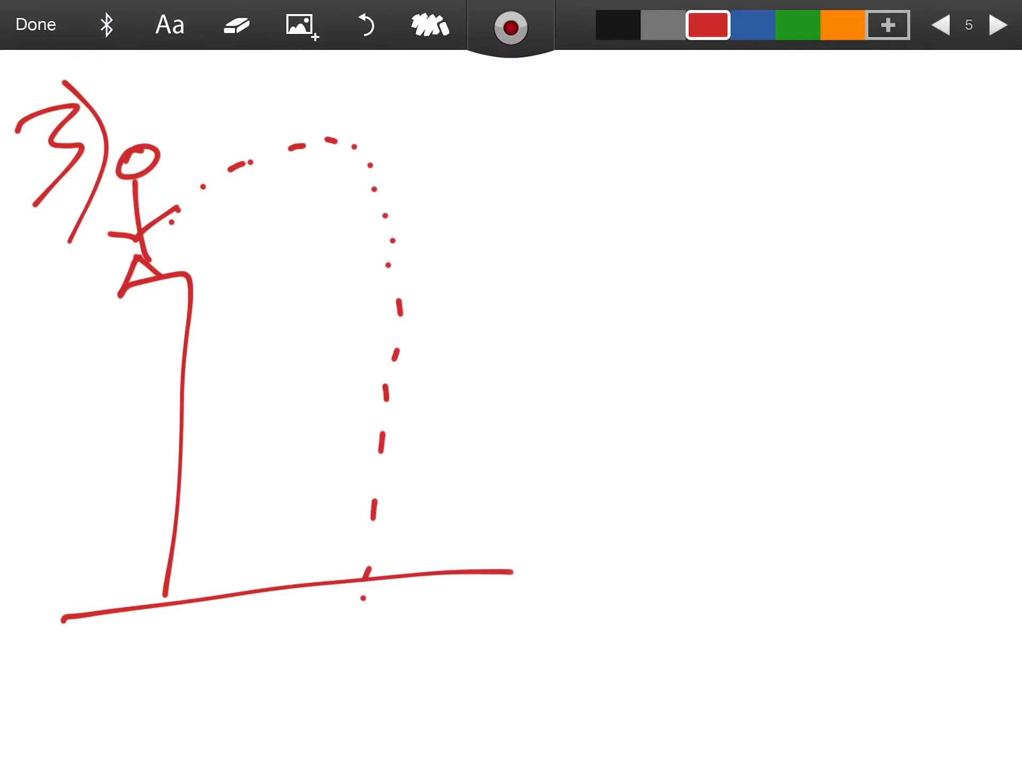
drag(39, 430, 110, 508)
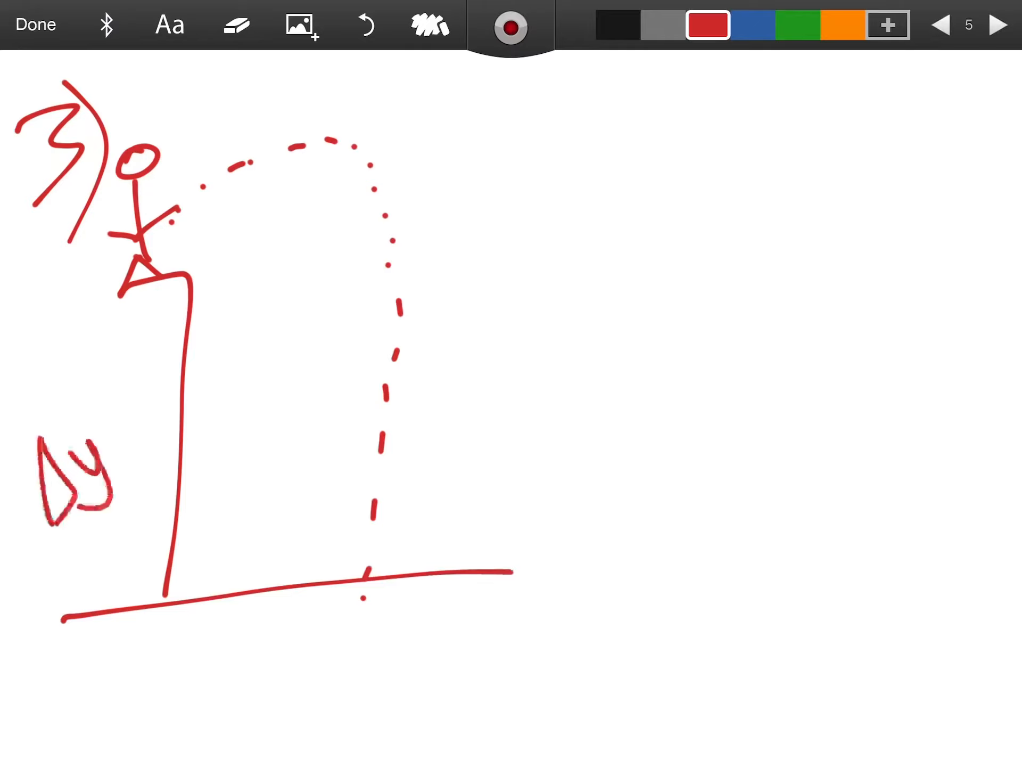
Write a Tips heading underlined in thick orange, switch to green, and start page 6
drag(541, 162, 555, 222)
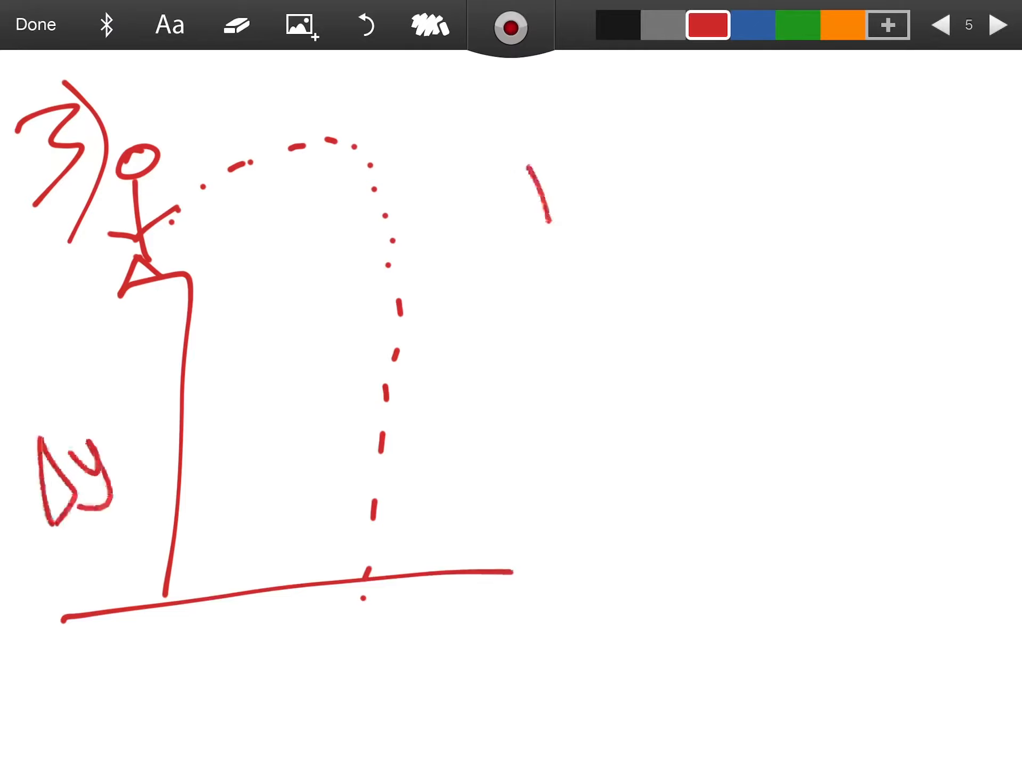
drag(508, 150, 665, 203)
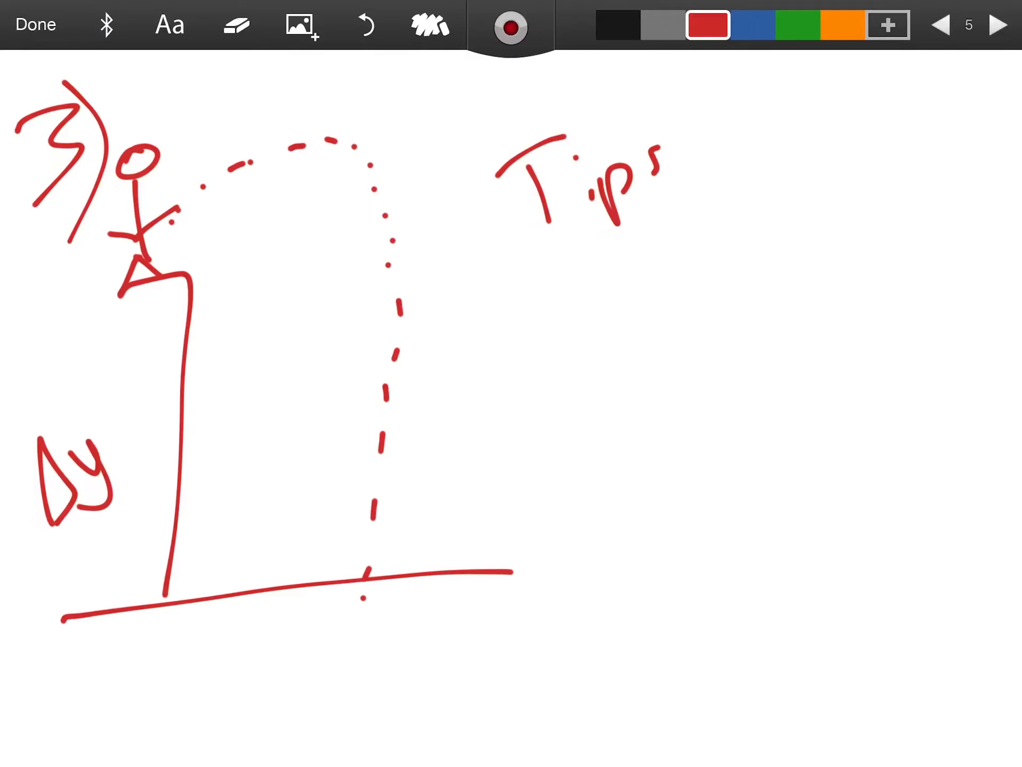
click(842, 25)
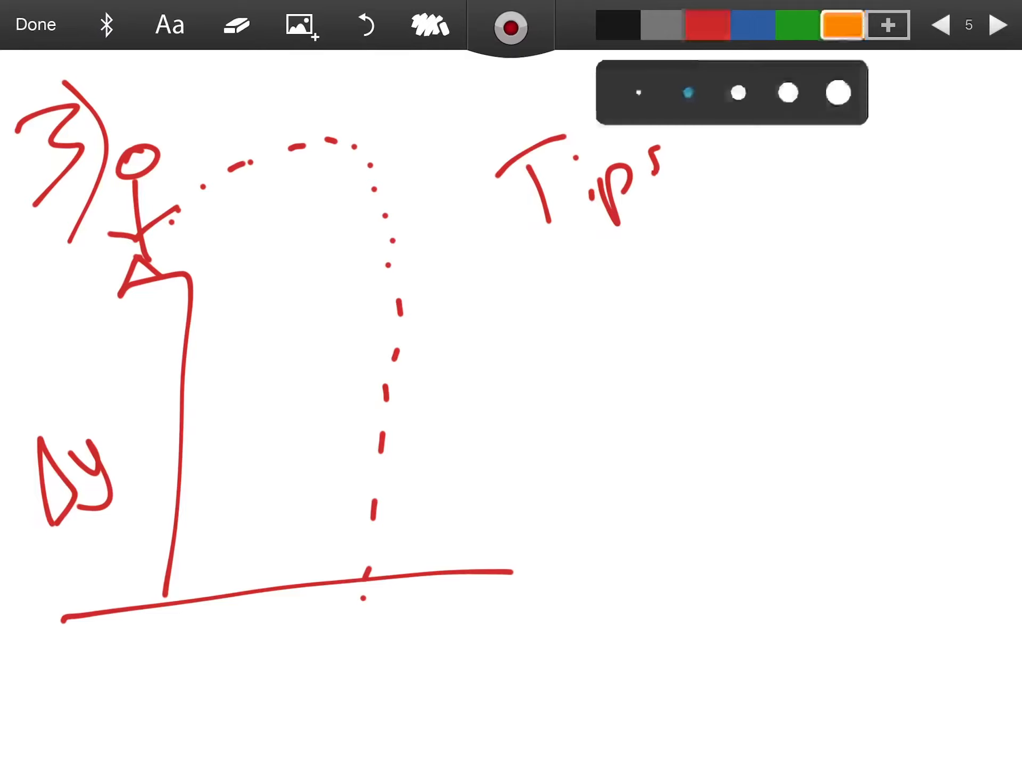
click(737, 93)
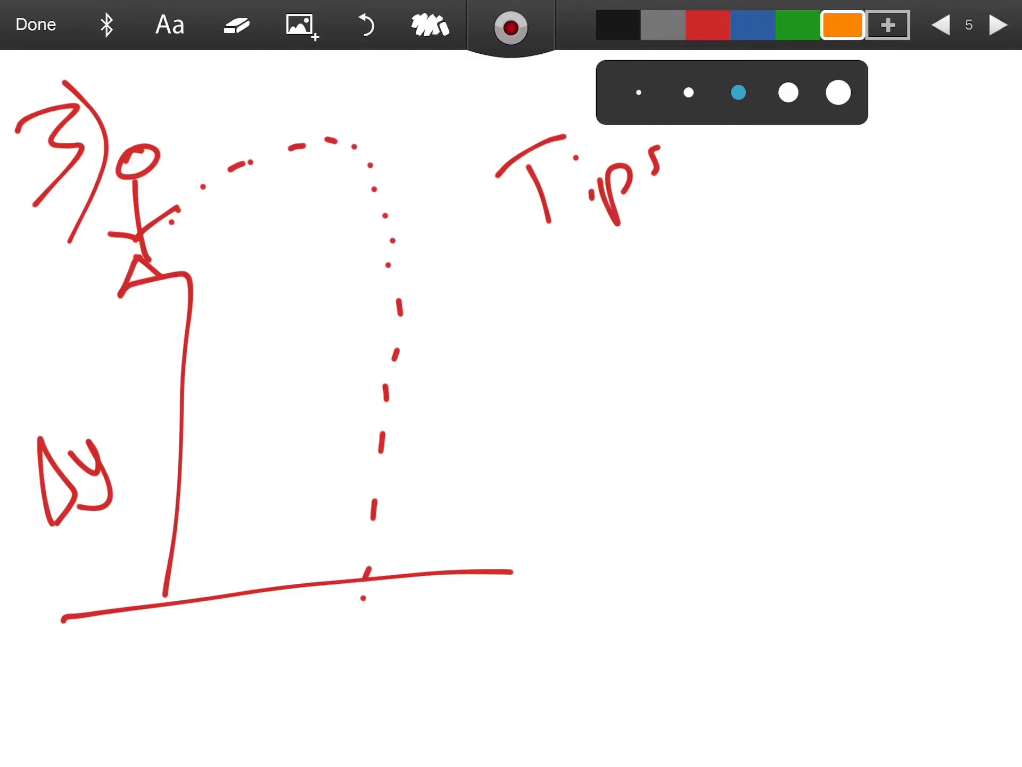
drag(117, 280, 446, 221)
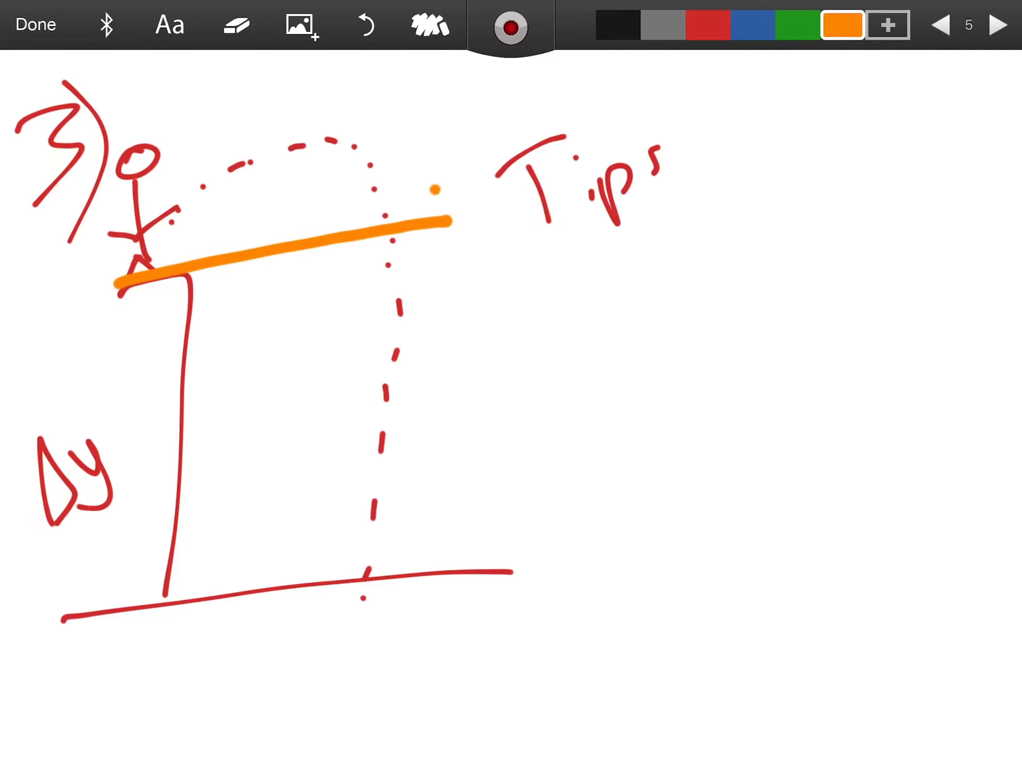
click(366, 24)
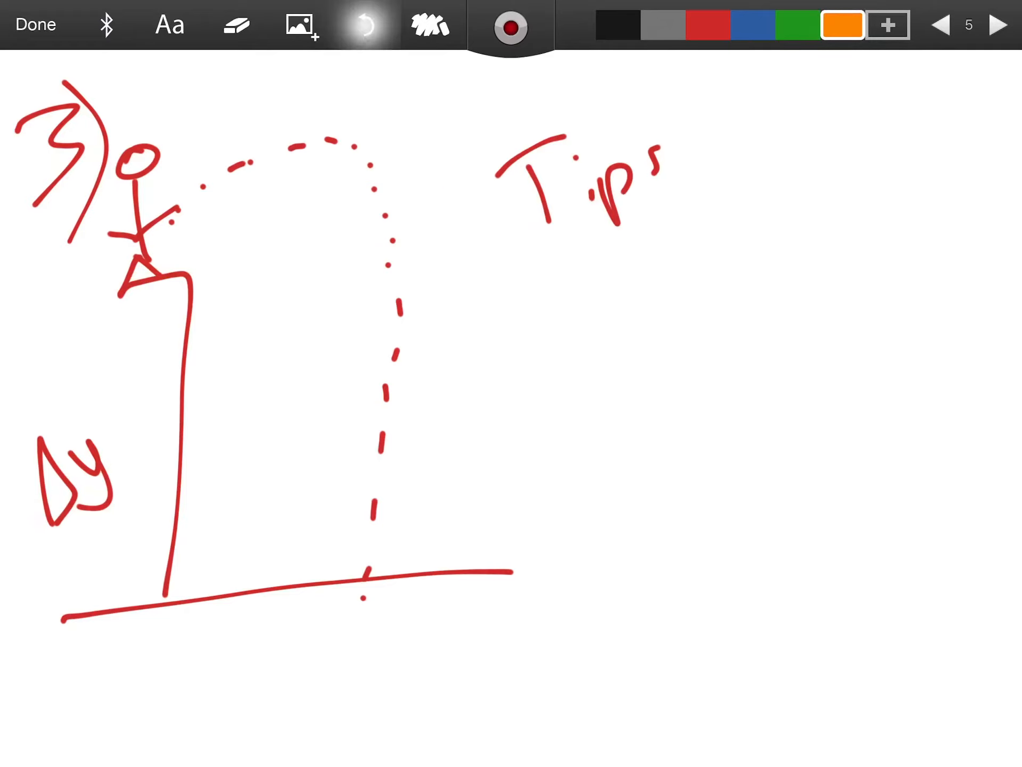
drag(462, 296, 737, 196)
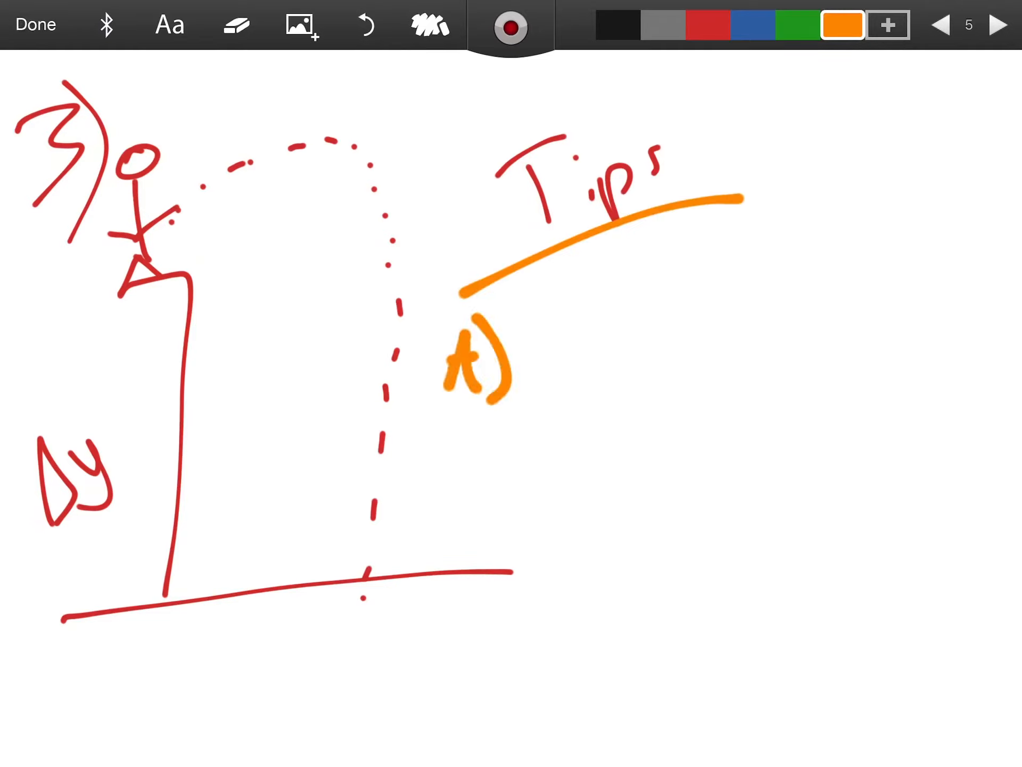
click(796, 25)
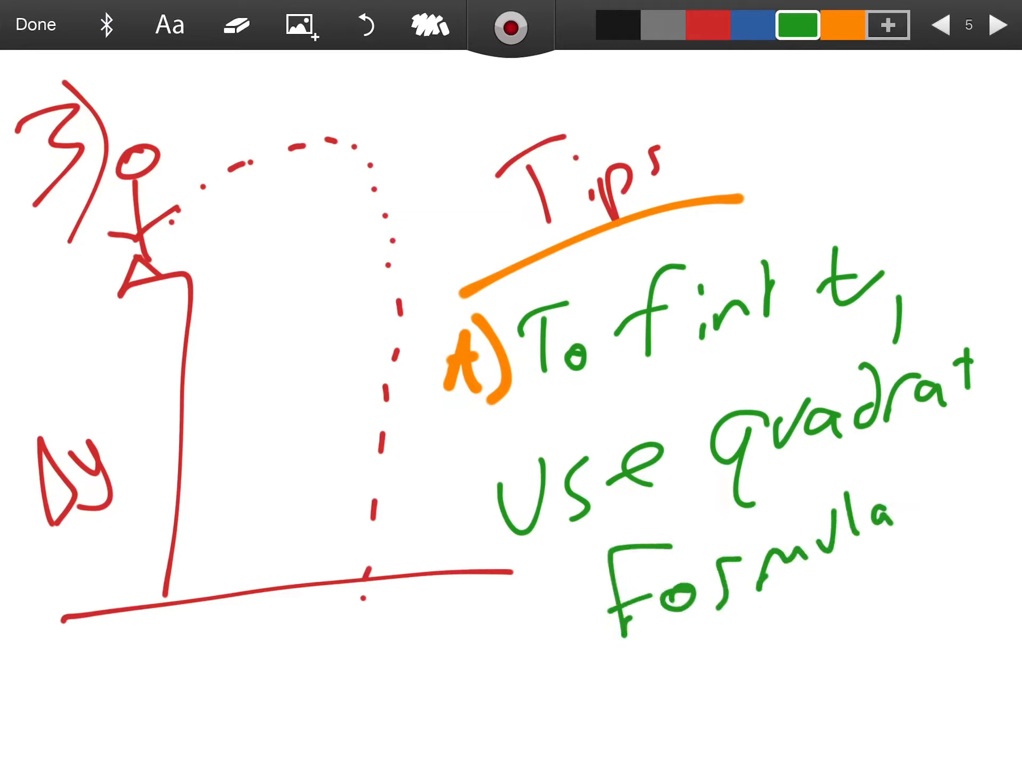
click(995, 24)
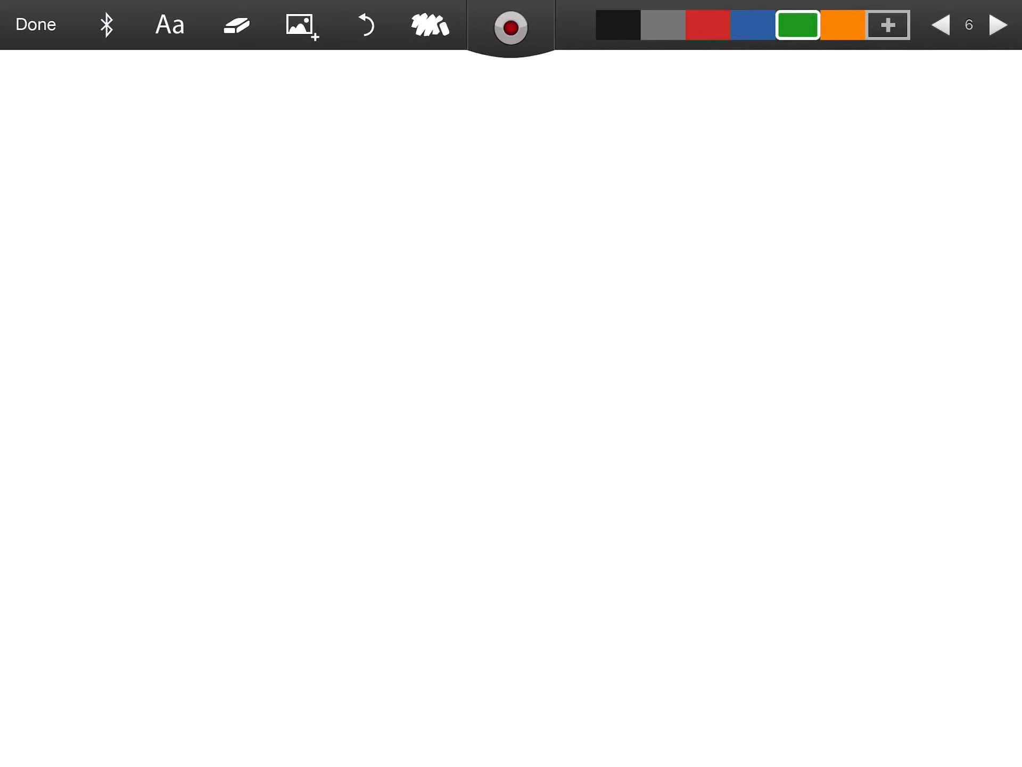
Complete √(b² − 4ac) over 2a, write 0 = ax² + bx + c below, then turn the page
click(98, 199)
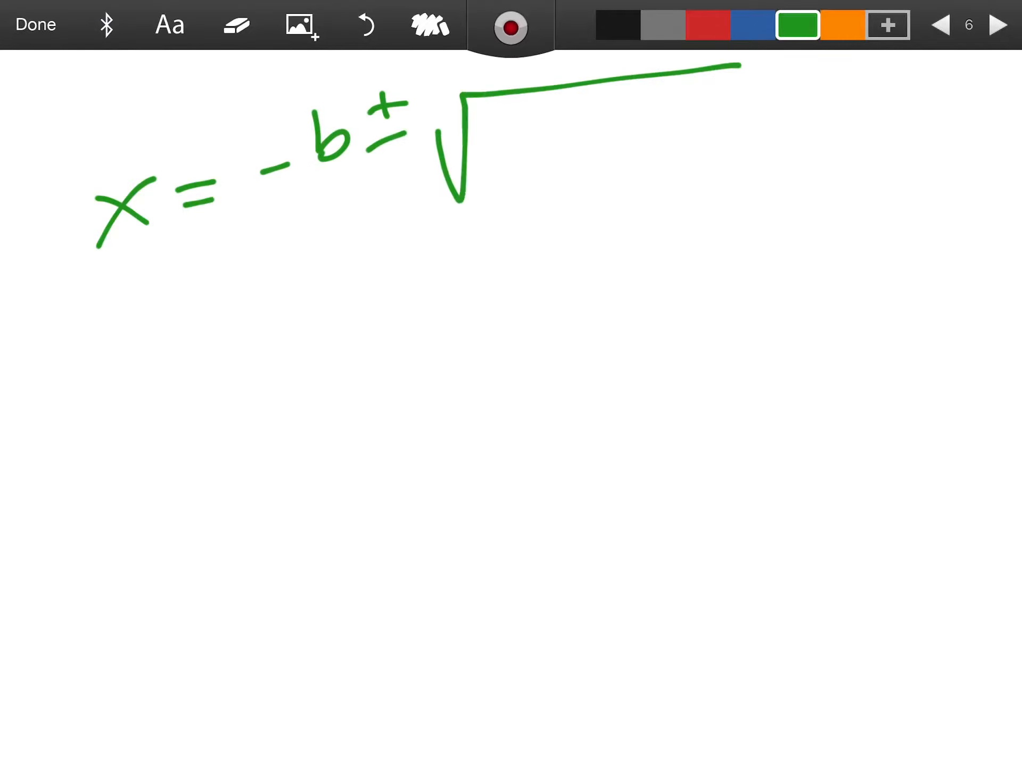
drag(515, 117, 514, 189)
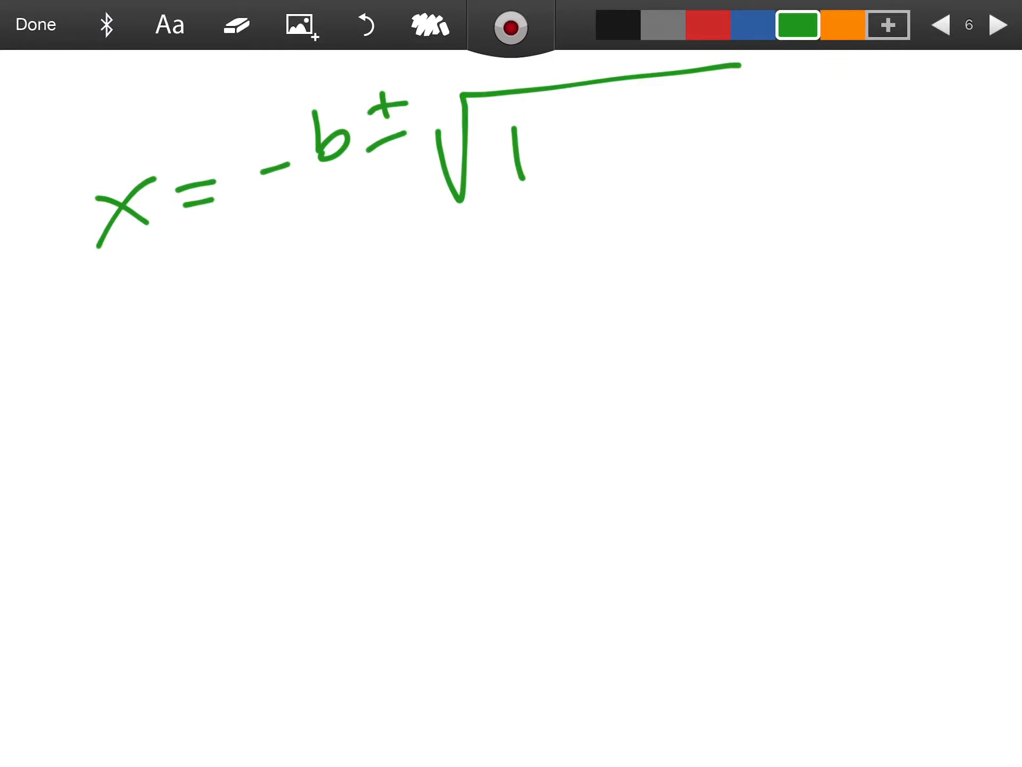
drag(508, 124, 522, 189)
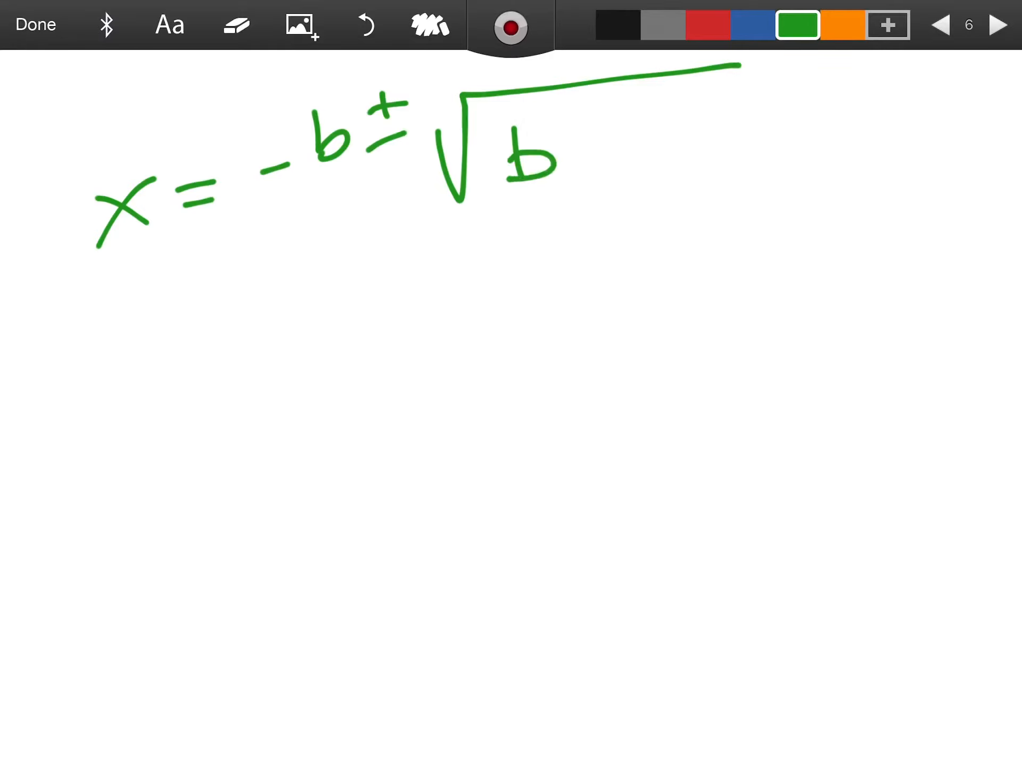
drag(574, 124, 730, 150)
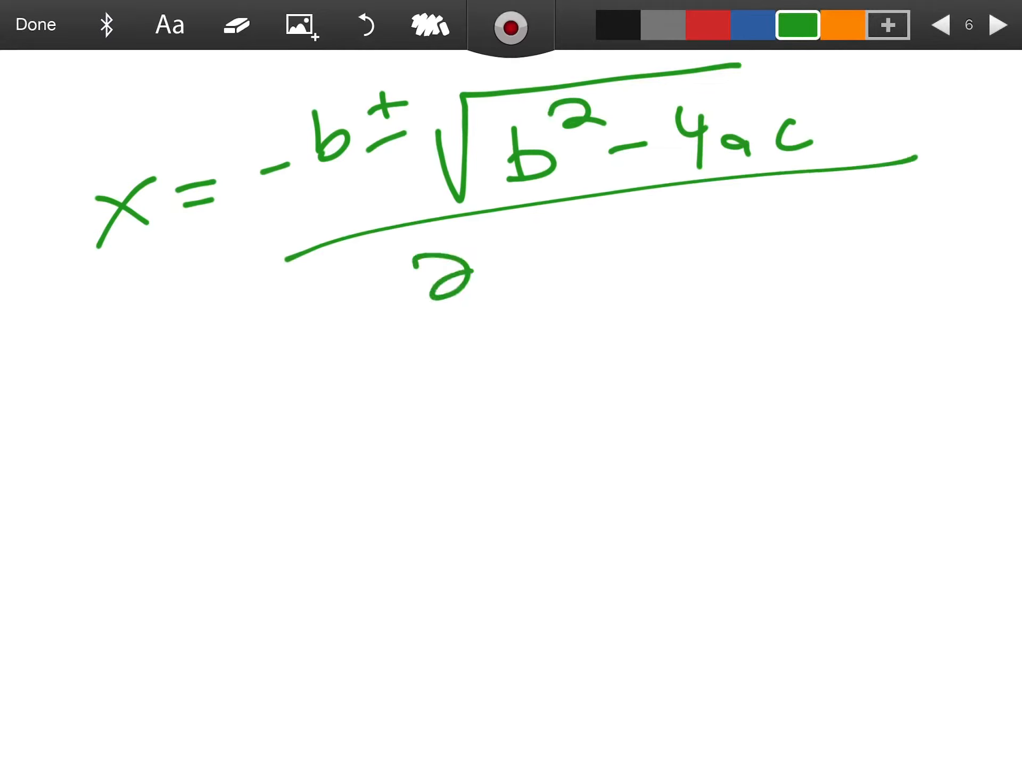
drag(534, 235, 600, 274)
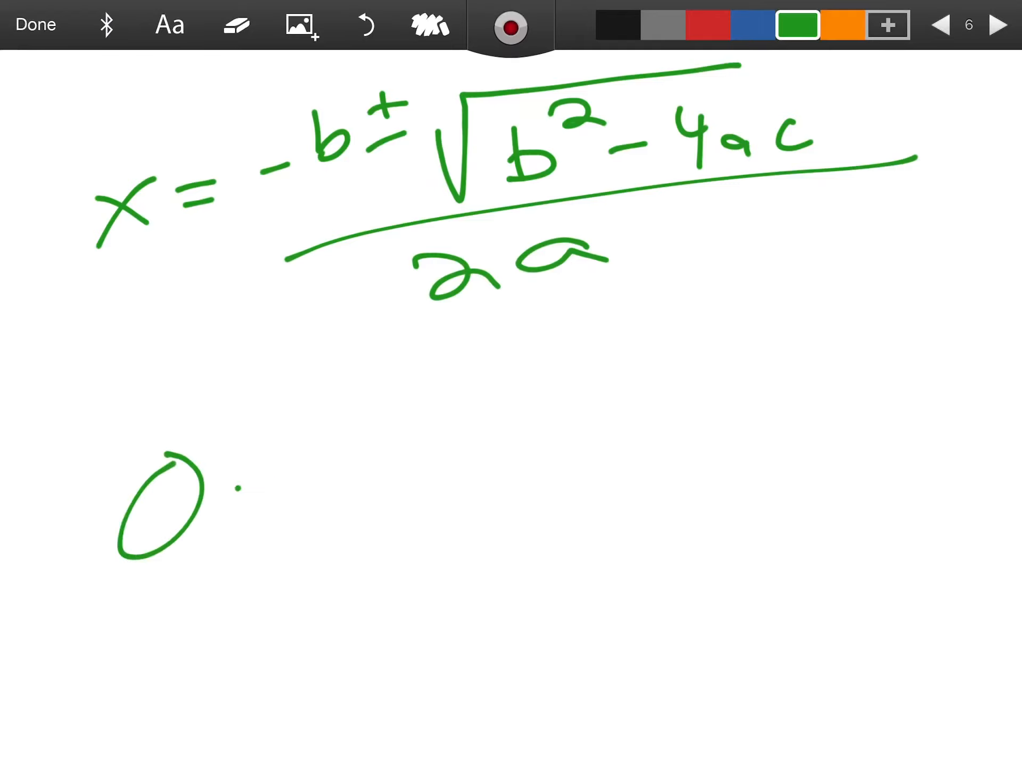
drag(229, 488, 358, 522)
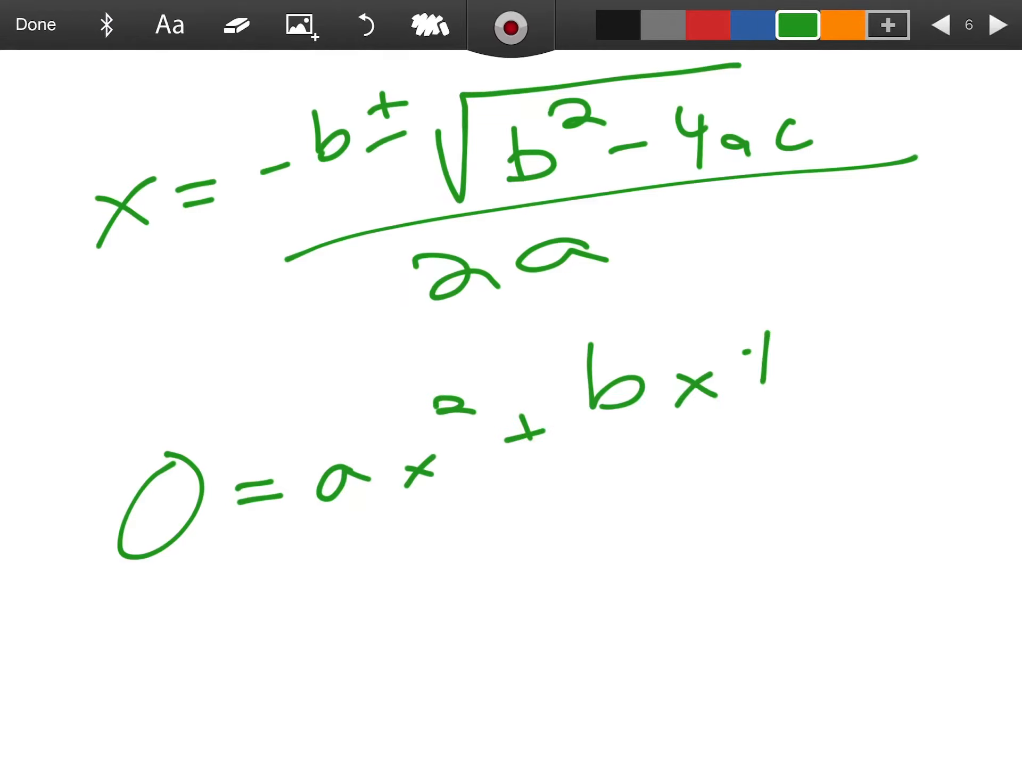
drag(750, 365, 873, 365)
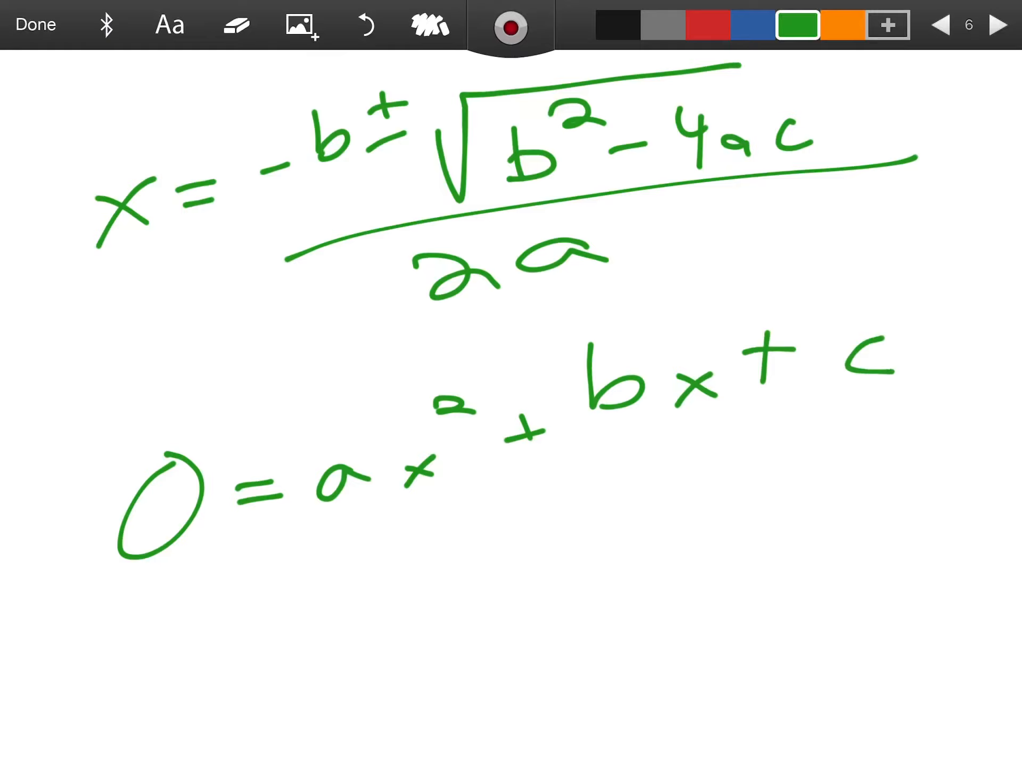
click(996, 25)
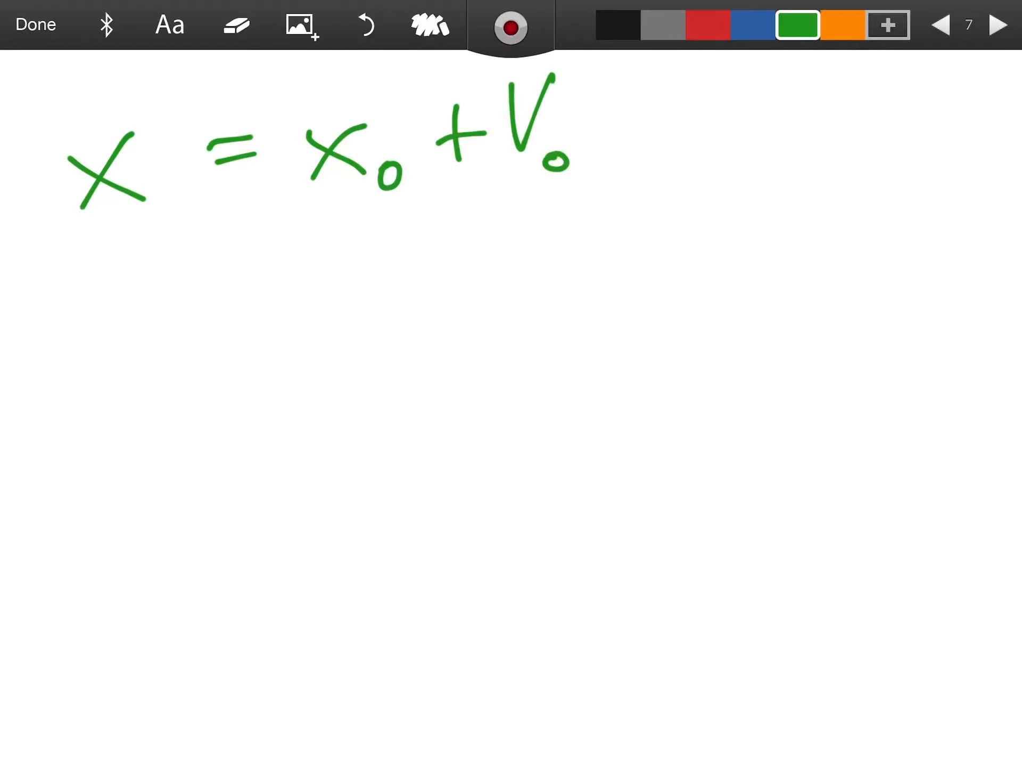
Add the V₀ₓt and ½aₓt² terms to the horizontal position equation
drag(574, 170, 659, 117)
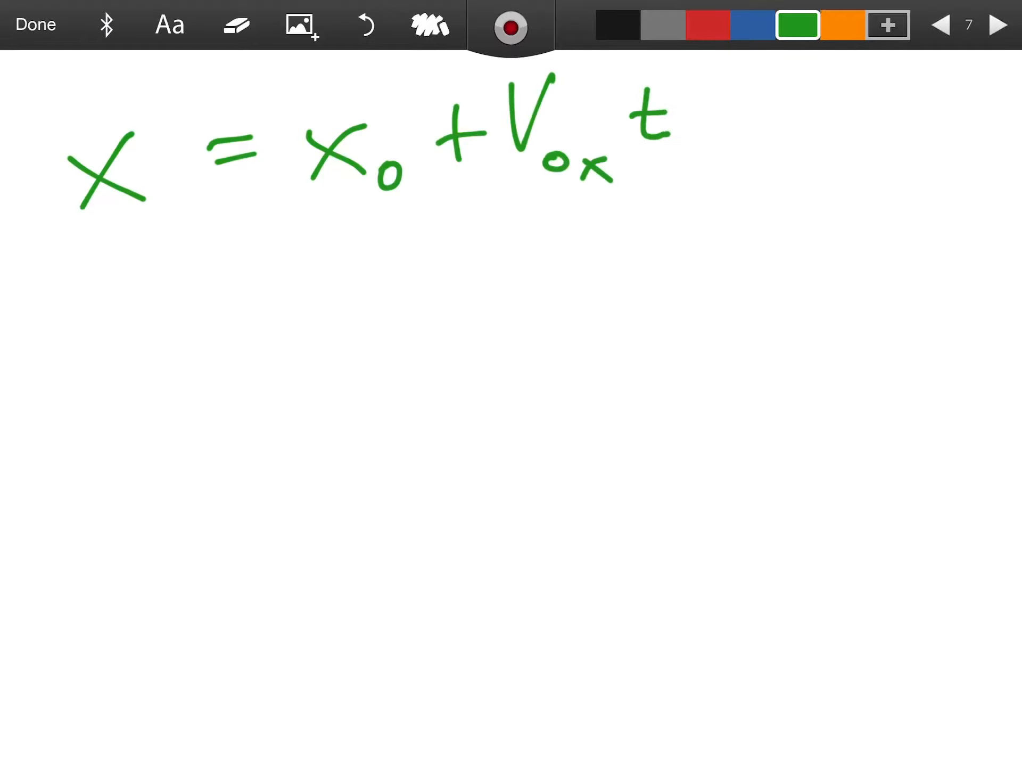
drag(717, 130, 847, 137)
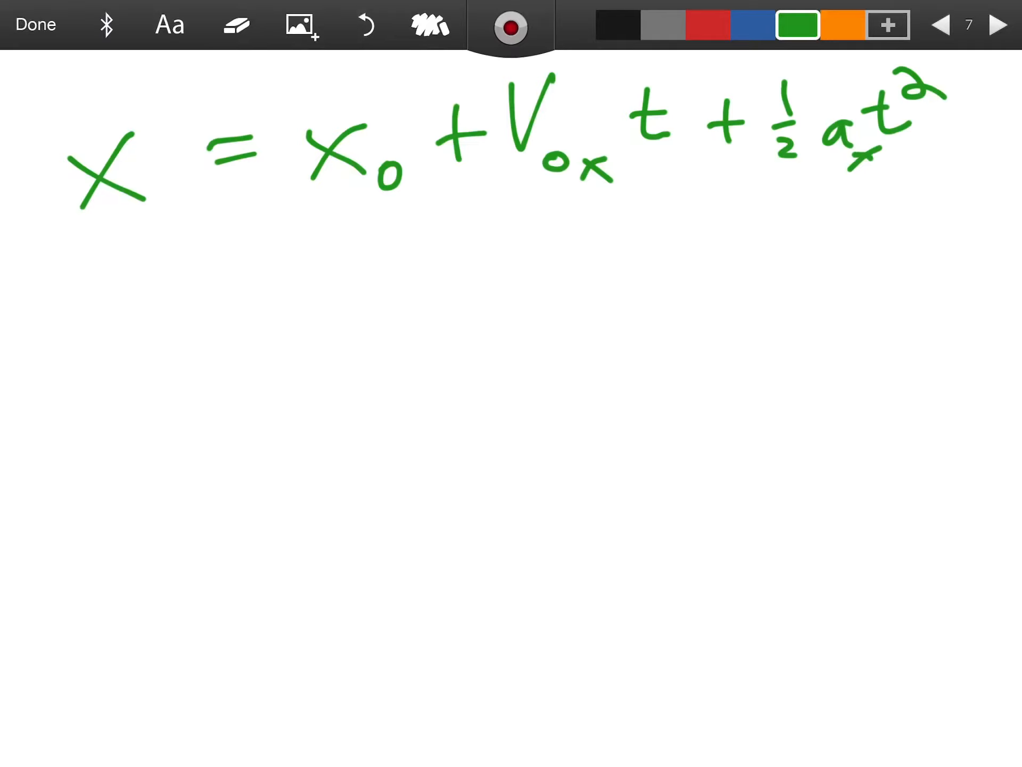
click(842, 24)
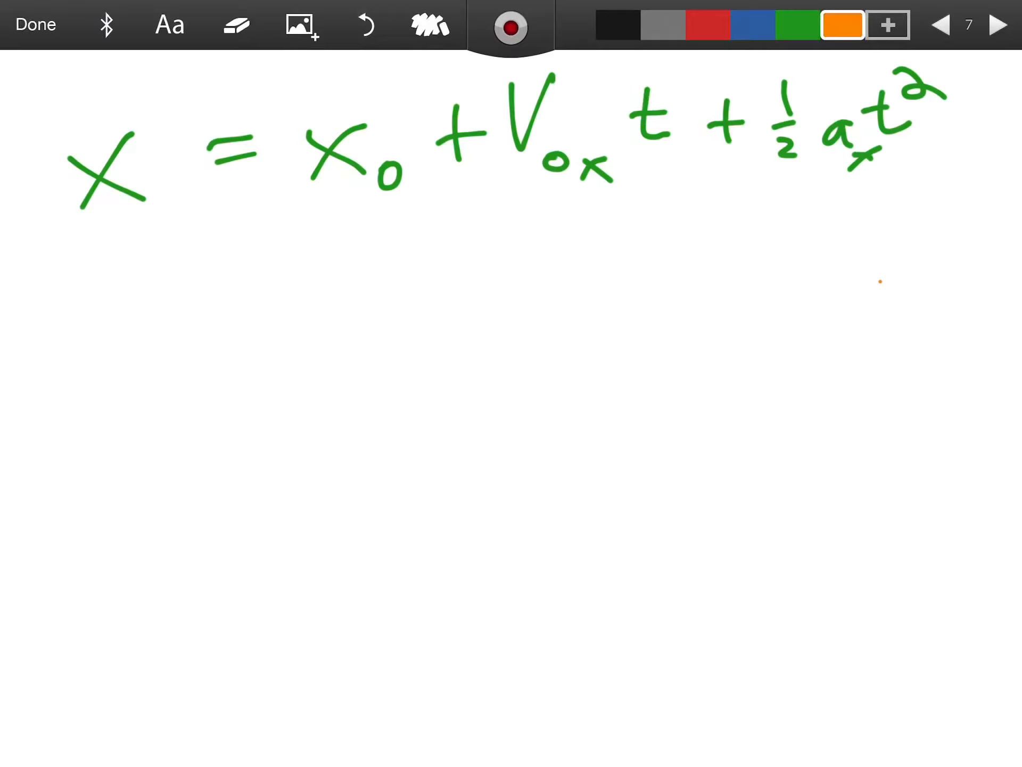
click(994, 25)
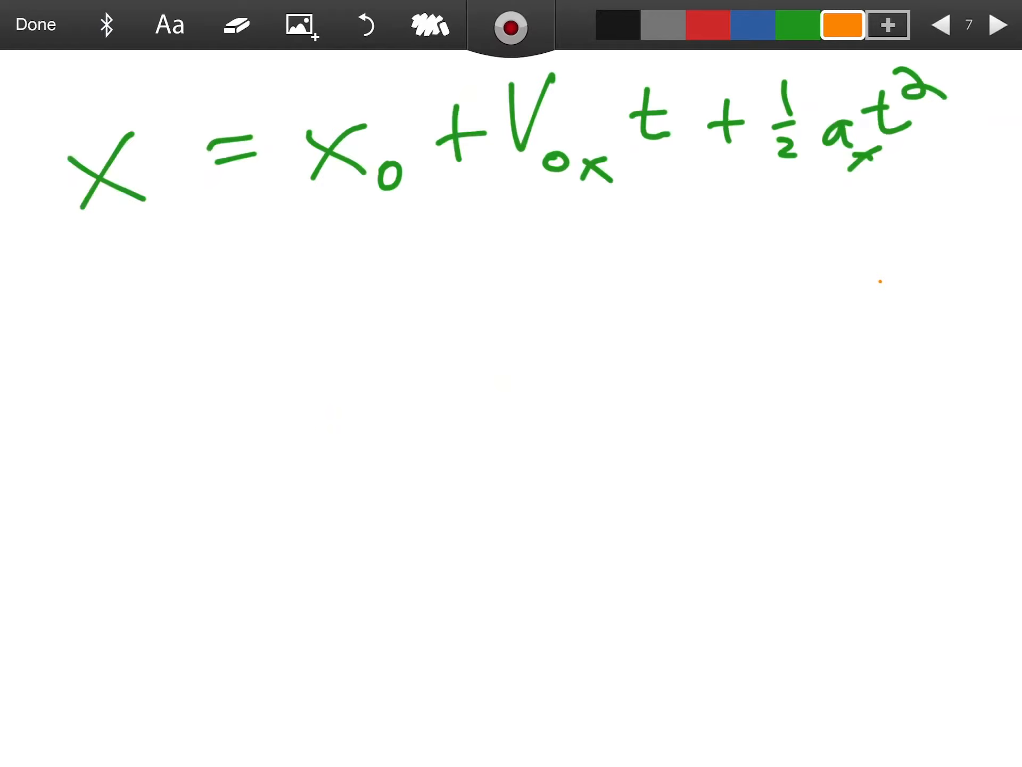
Write Δx = V₀ₓt + ½at², subtract Δx in grey, and move to page 8
drag(84, 333, 82, 400)
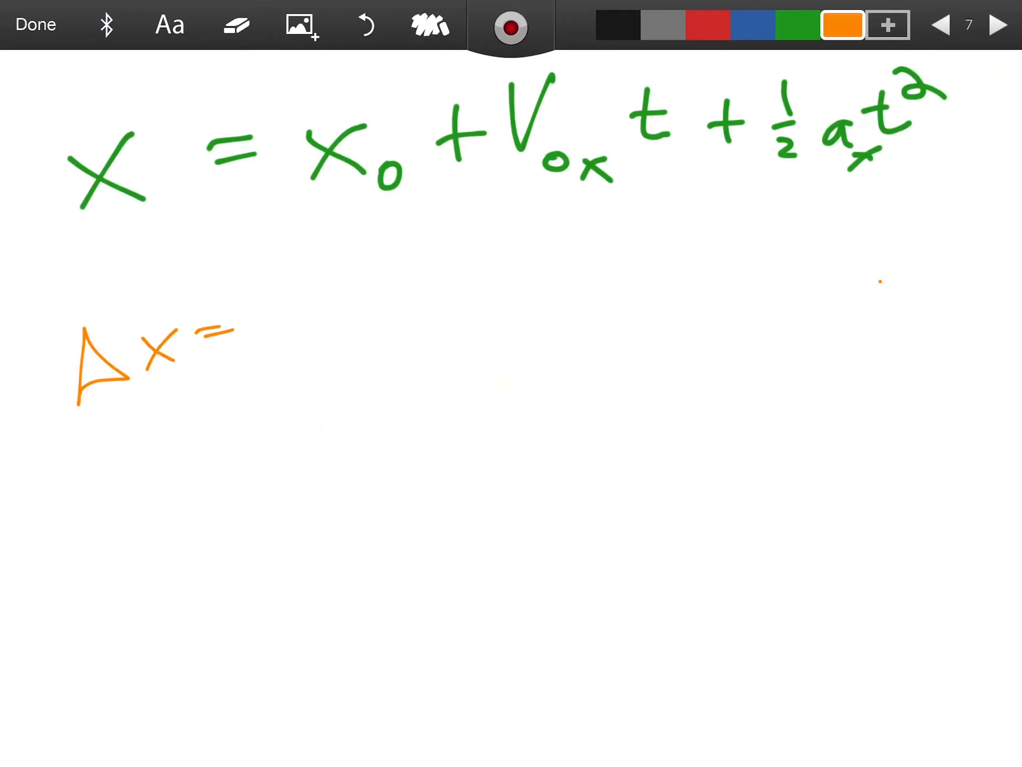
drag(267, 300, 372, 320)
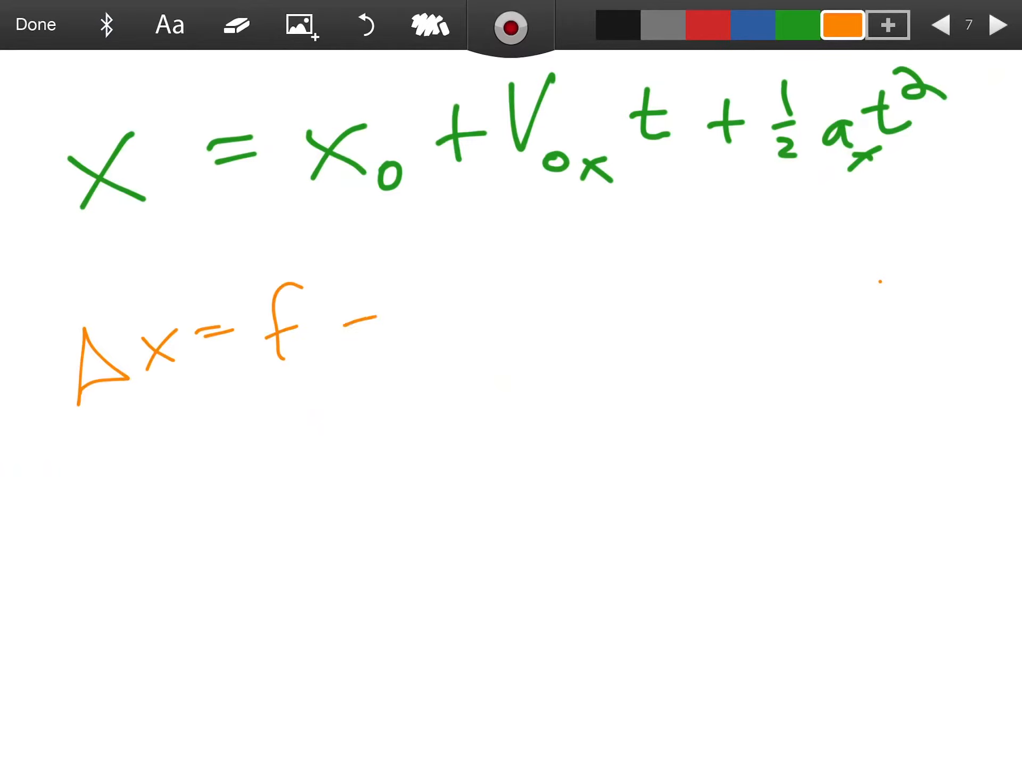
drag(411, 300, 410, 351)
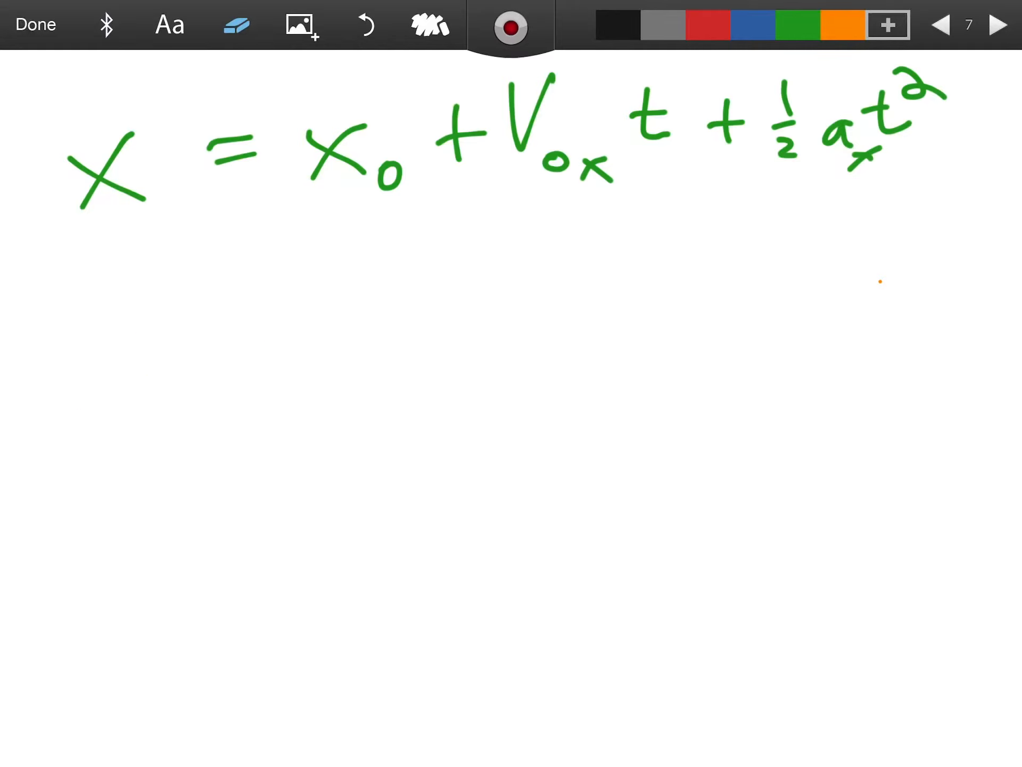
click(660, 21)
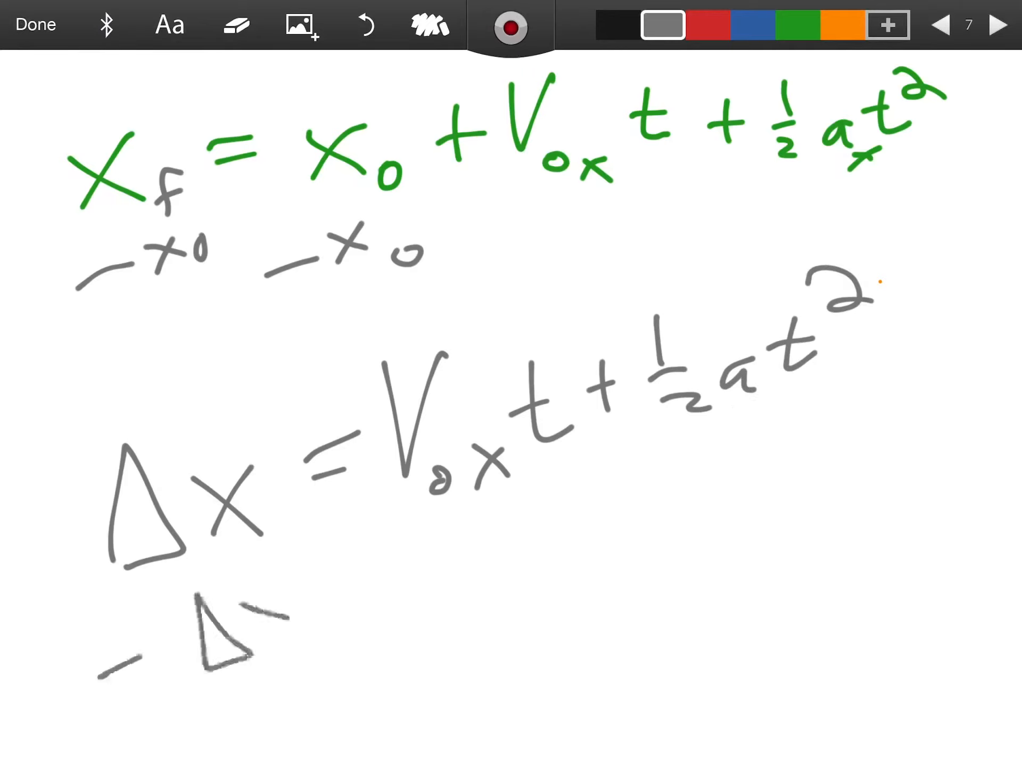
drag(131, 651, 281, 626)
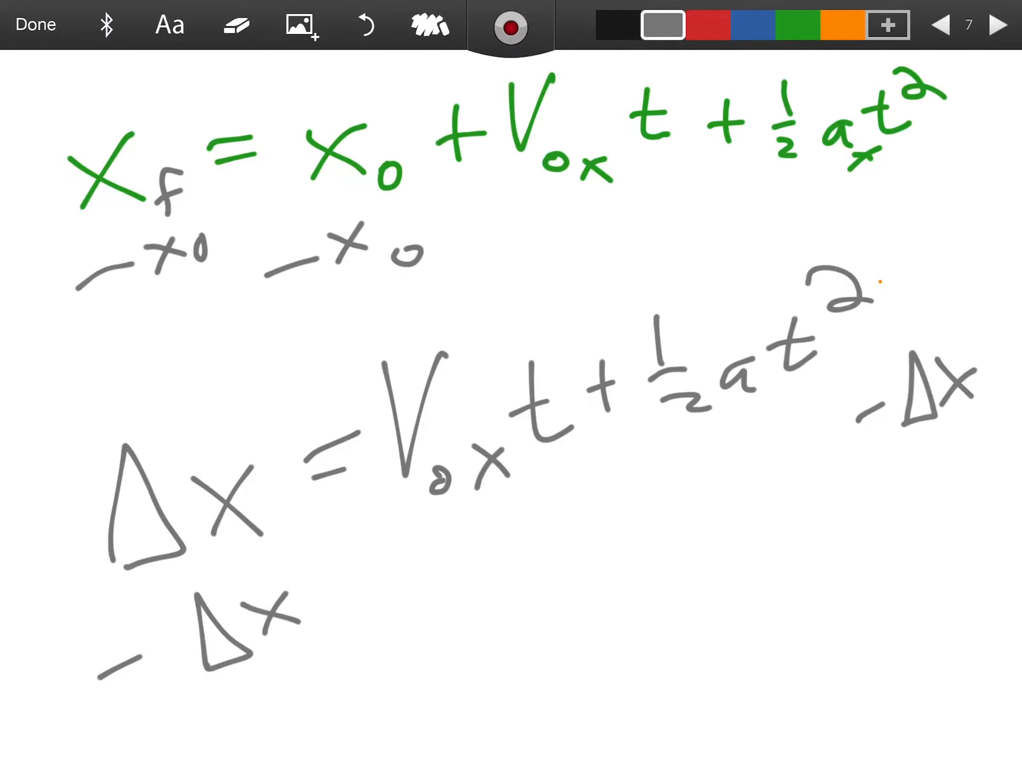
click(994, 25)
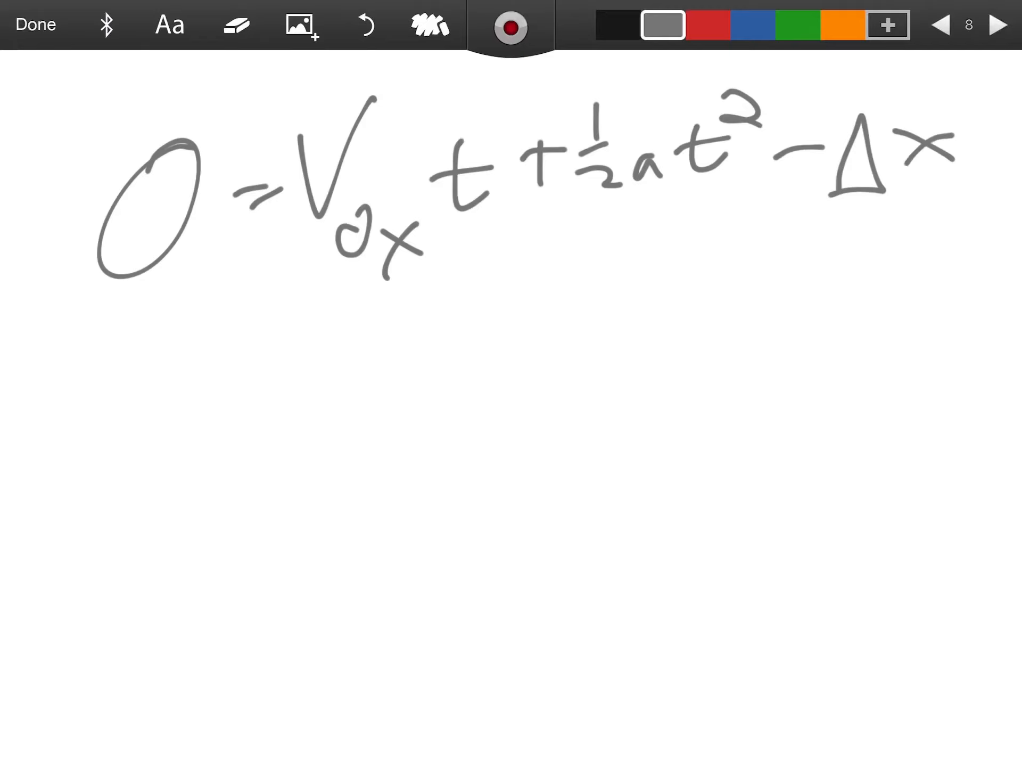
Use red ink to label ½at², V₀ₓt and −Δx as a, b, c, then start page 9
click(708, 25)
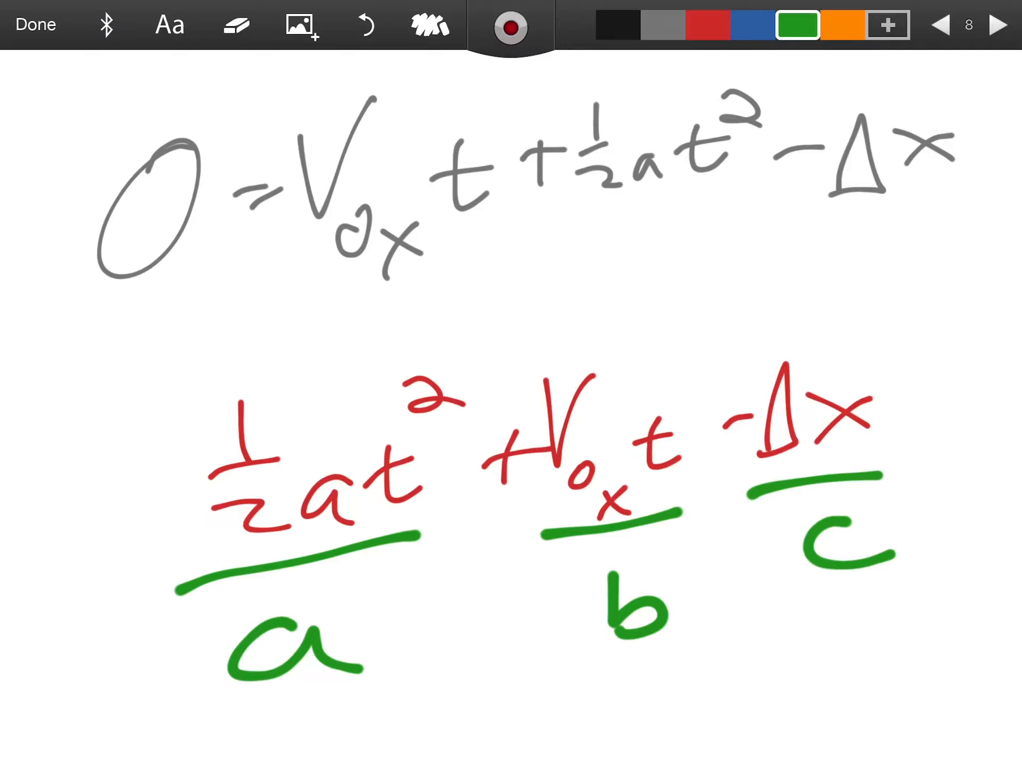
click(993, 24)
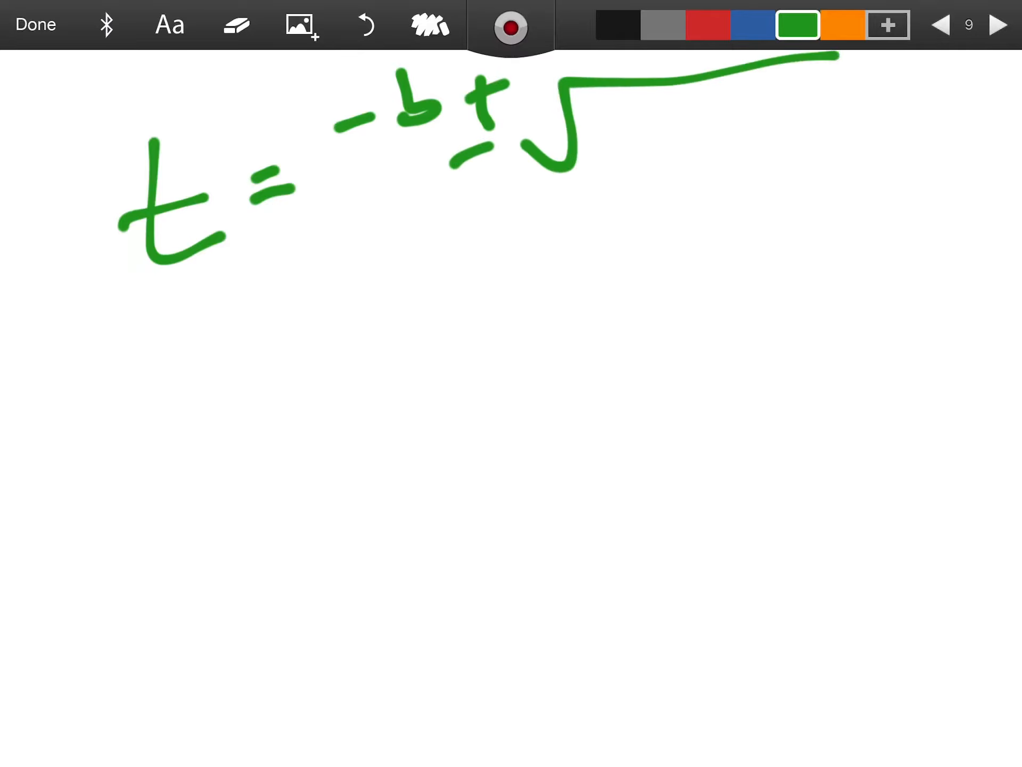
Write b² − 4ac and the 2a denominator, then return to page 8
drag(619, 124, 815, 137)
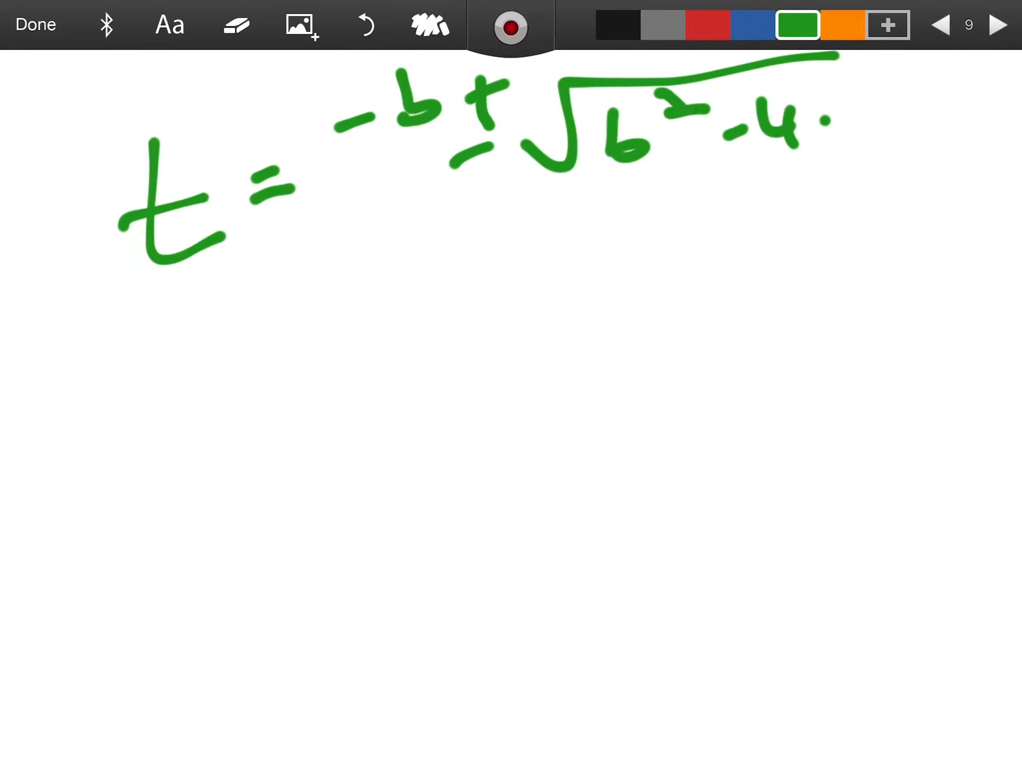
drag(417, 241, 834, 166)
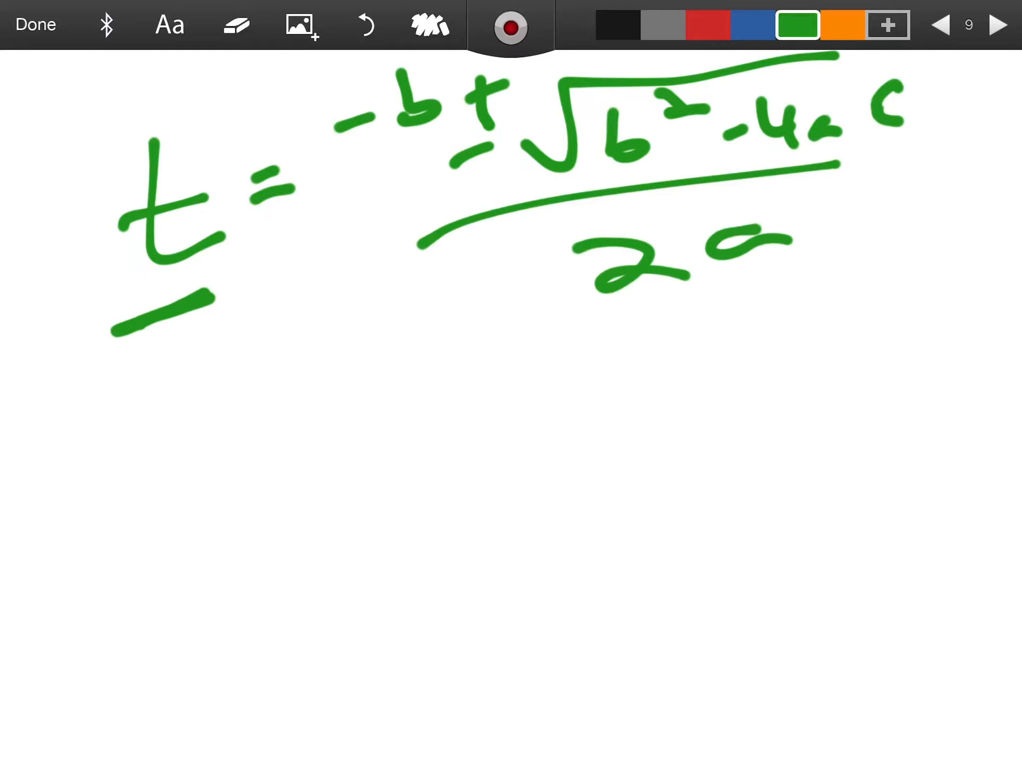
click(945, 24)
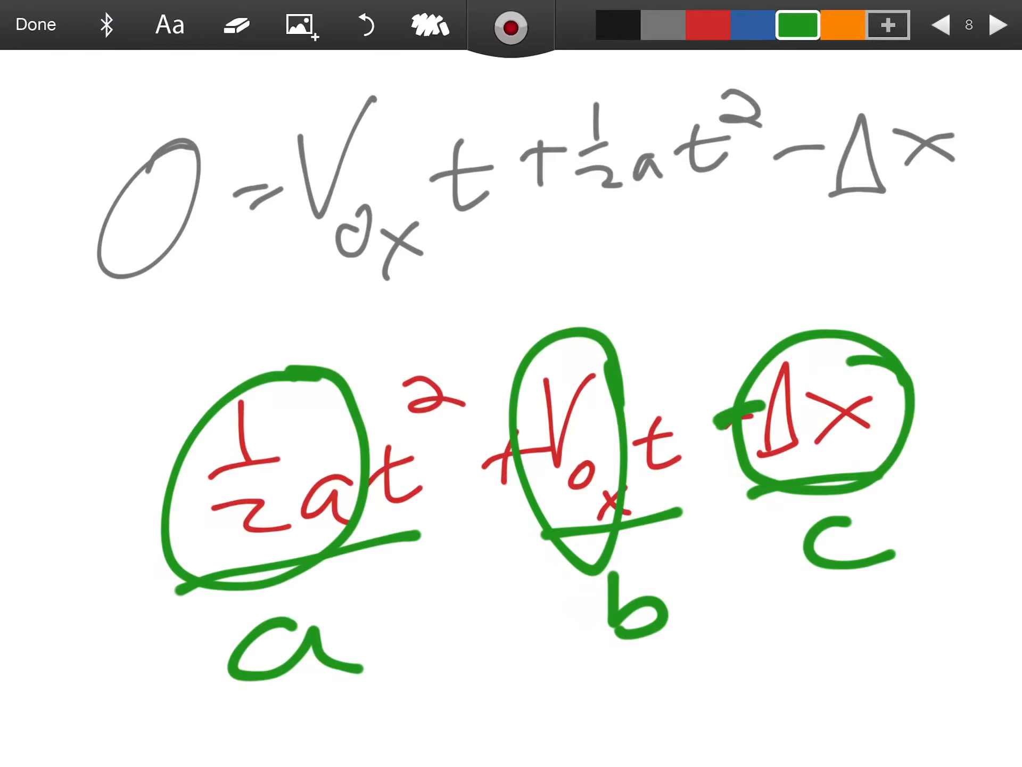
Page back four times to return to page 1 of the projectile notes
click(947, 25)
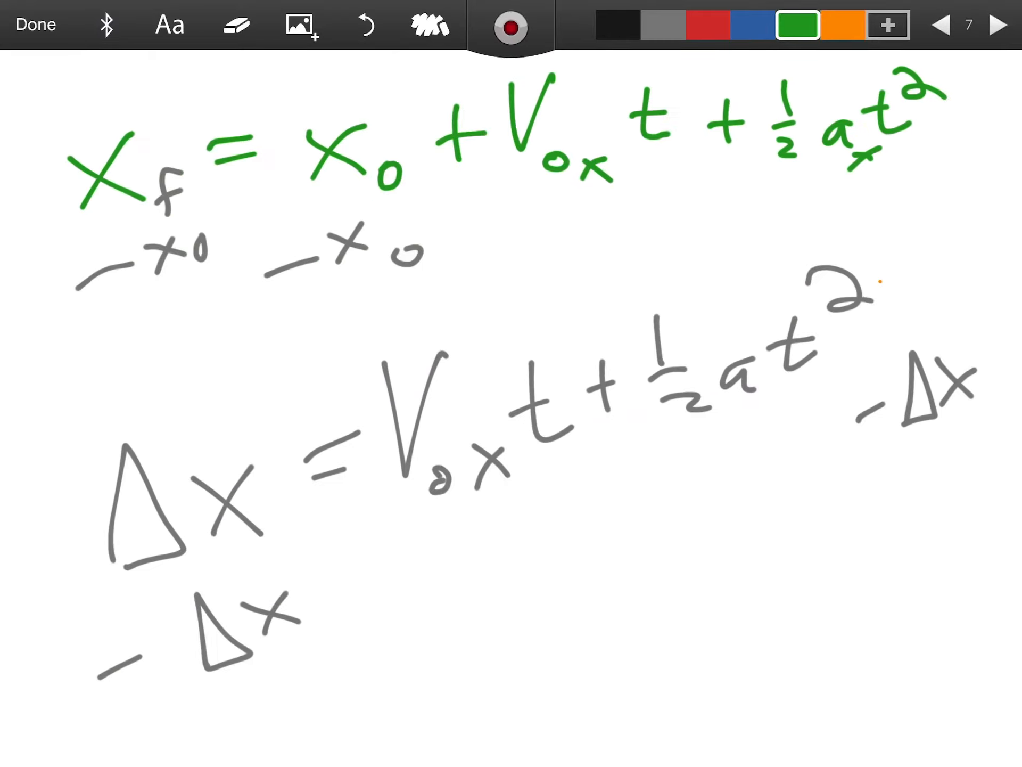
click(944, 26)
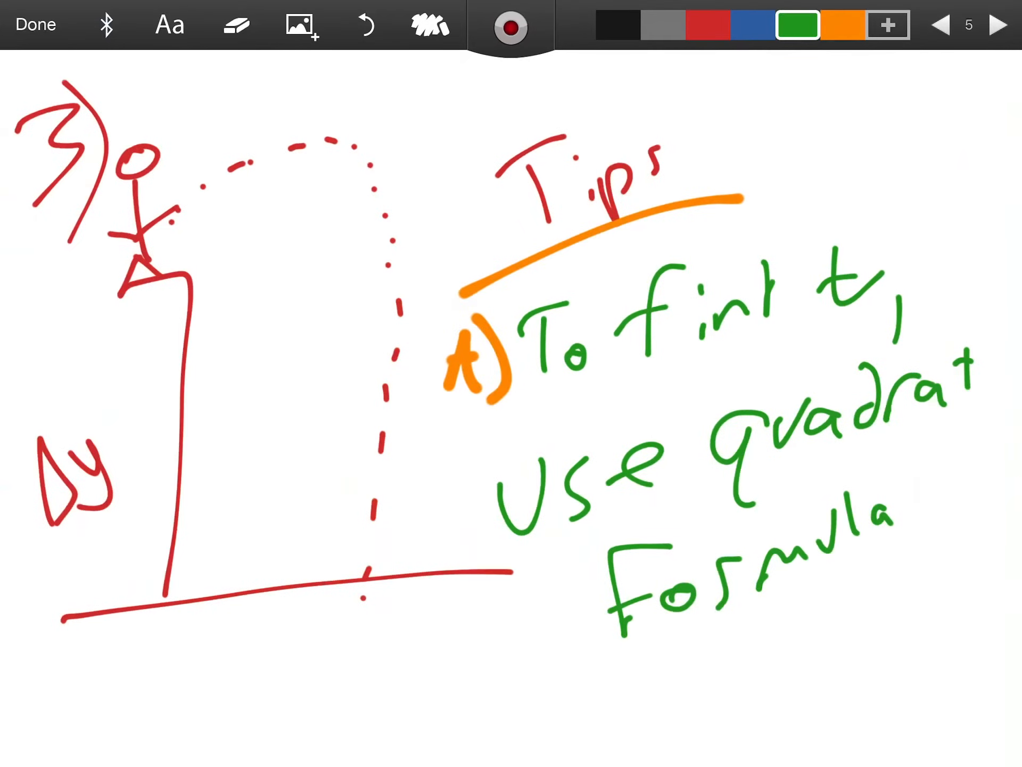
click(944, 25)
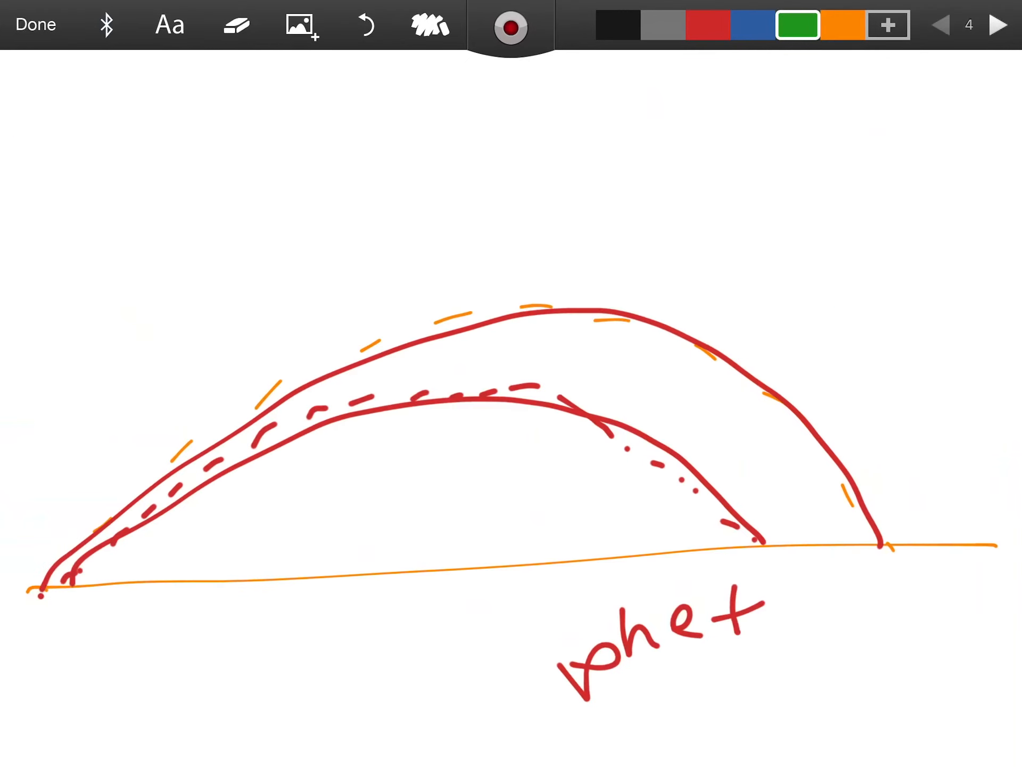
click(945, 24)
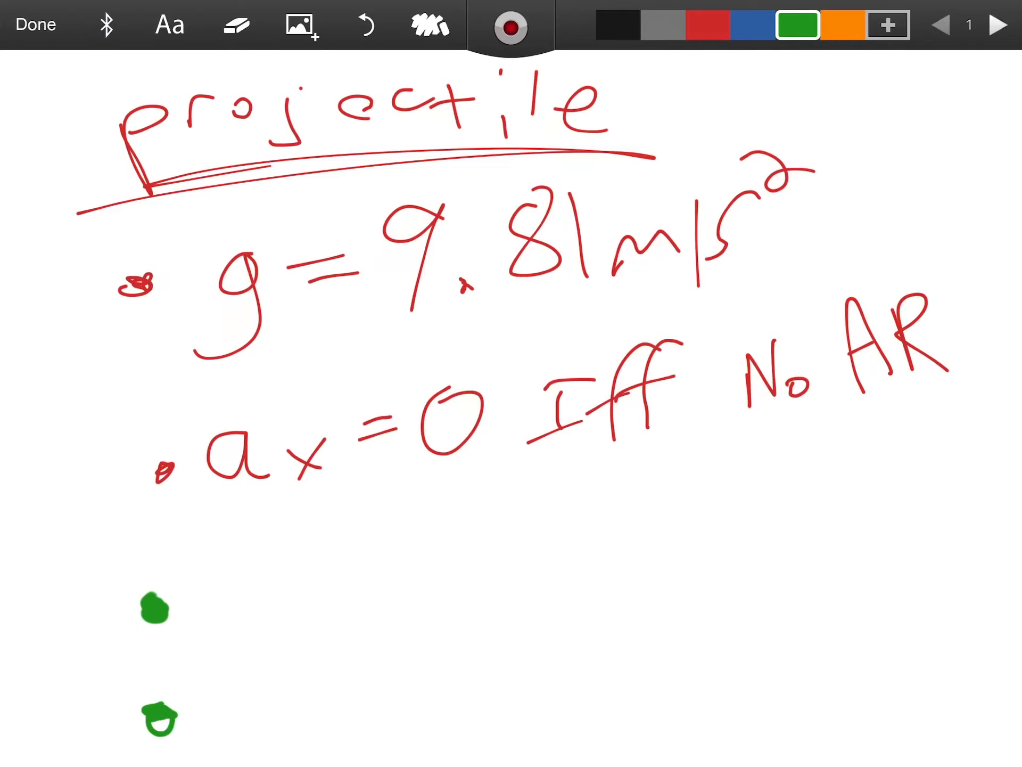
Write Vₓ₀ = V₀cosθ and Vᵧ₀ = V₀sinθ with a cos→x, sin→y reminder
drag(195, 554, 241, 626)
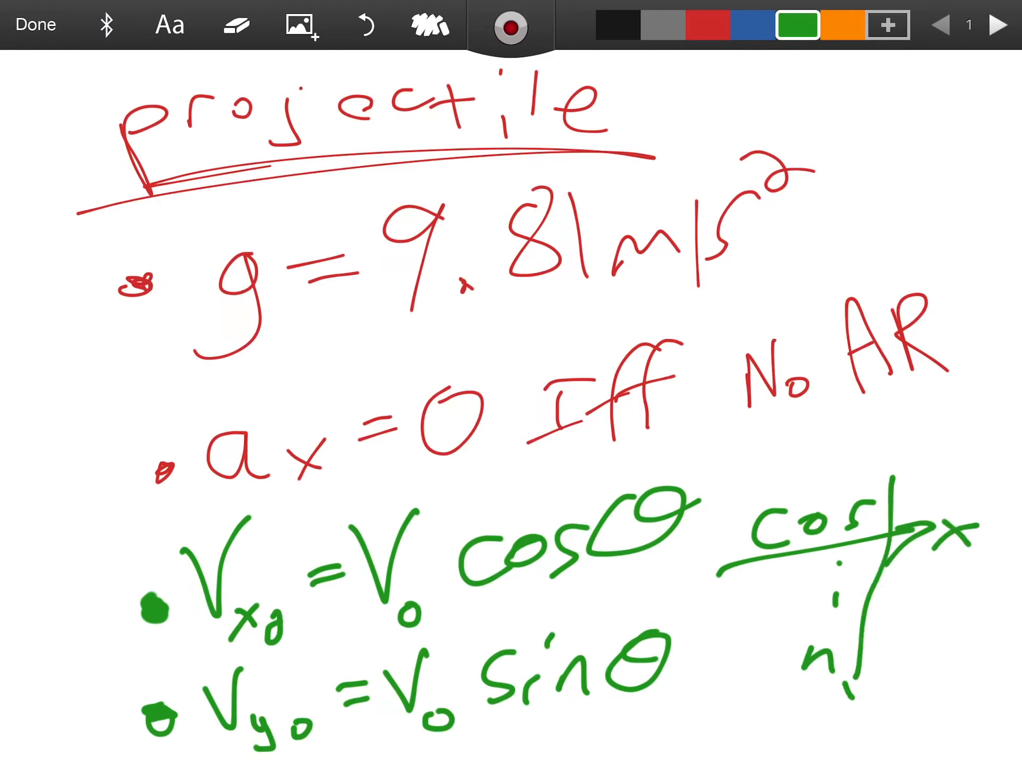
drag(847, 665, 860, 730)
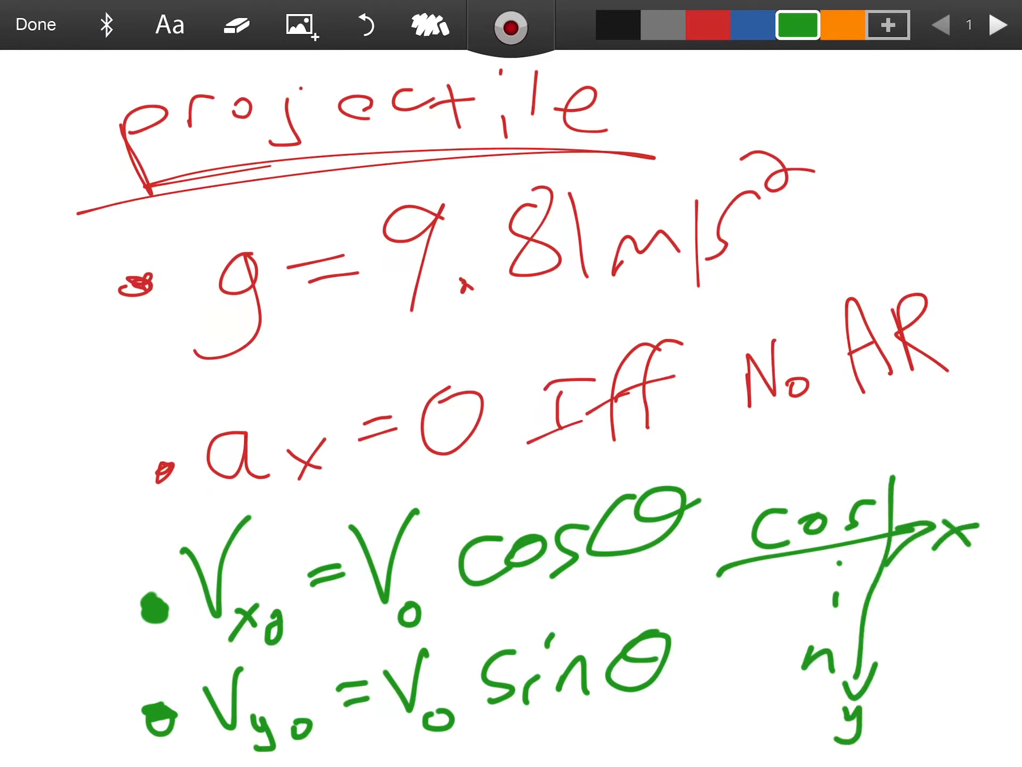